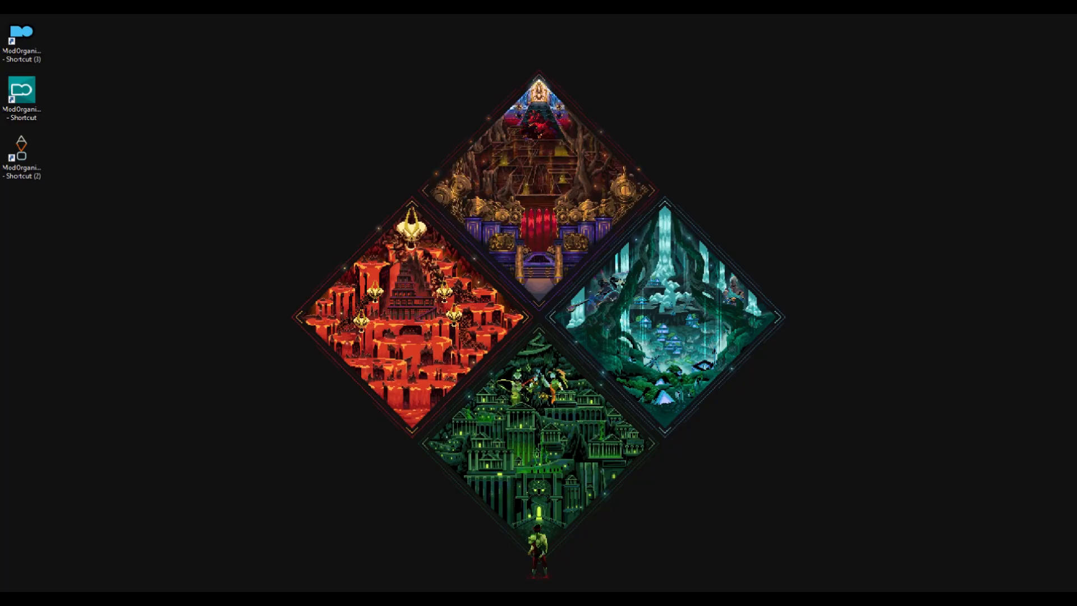
mouse_move(645, 367)
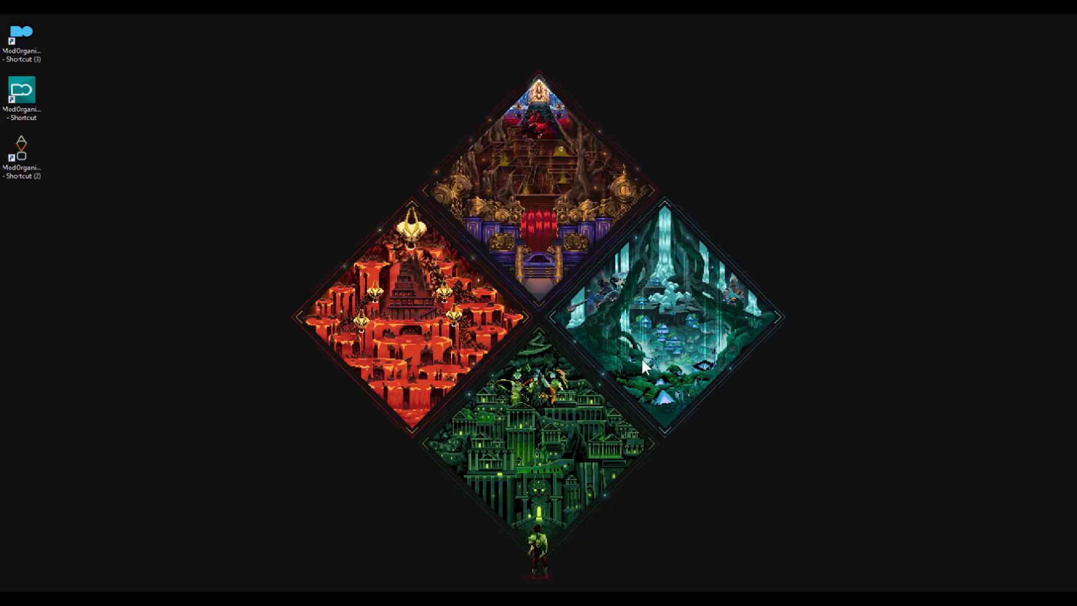
mouse_move(571, 547)
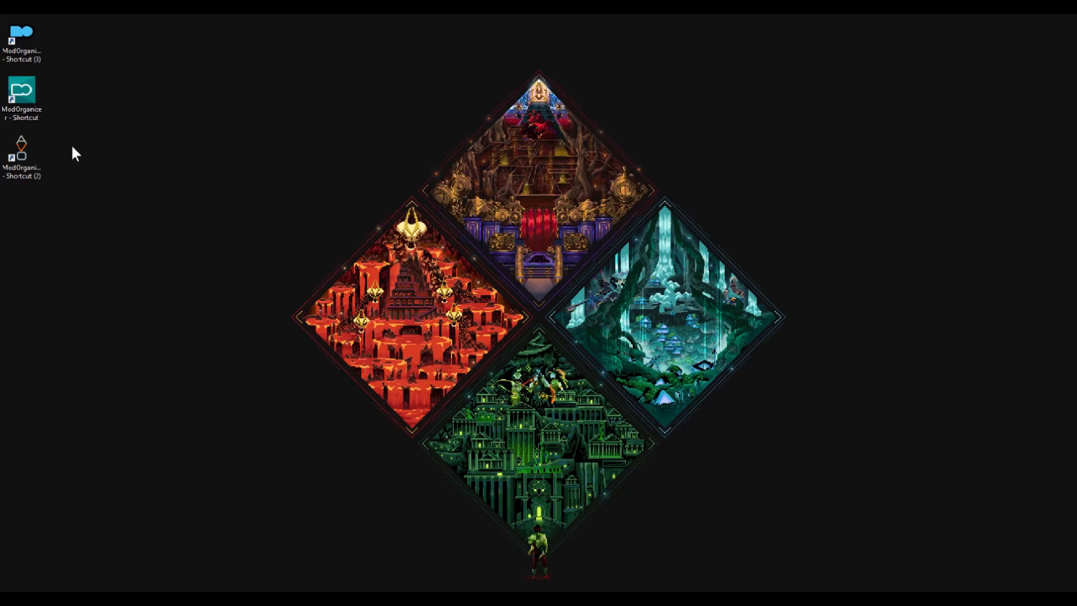
- Select the Mod Organizer 2 shortcut on the desktop to launch it
left_click(22, 92)
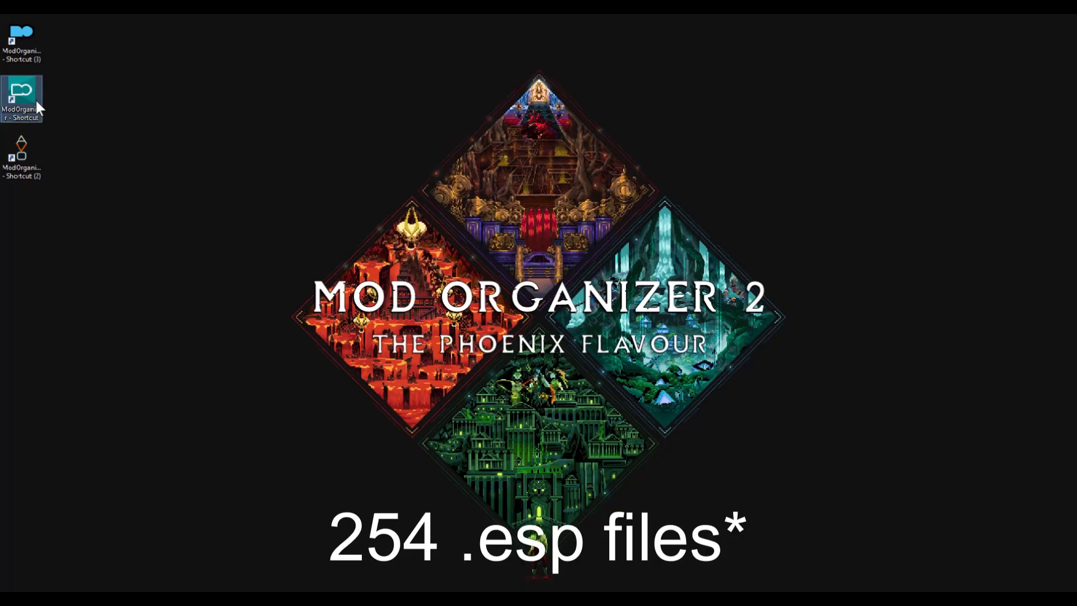
double_click(22, 92)
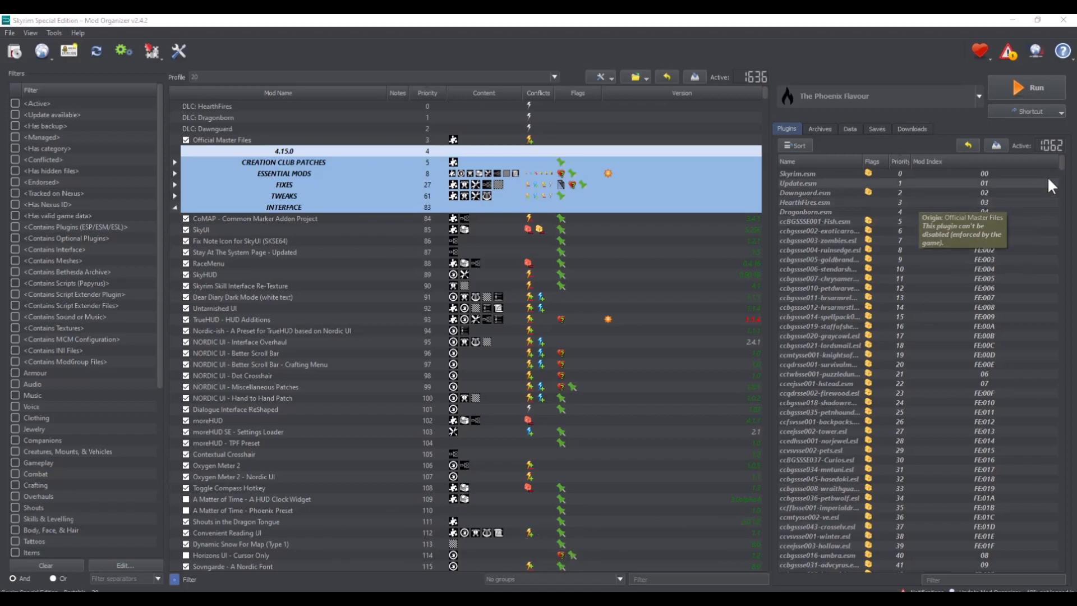
mouse_move(976, 215)
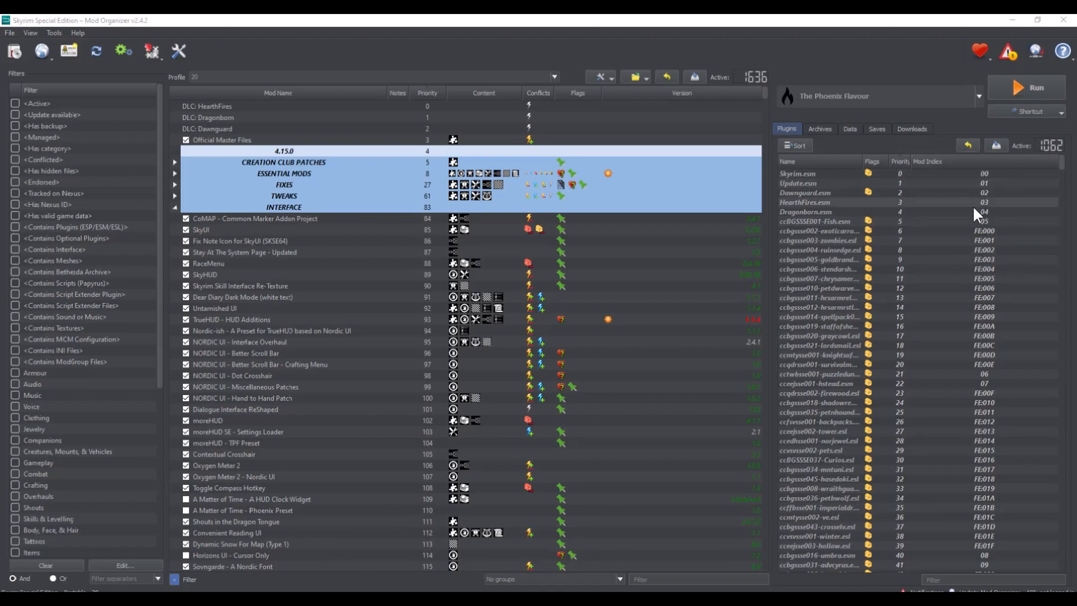
scroll("down", 3)
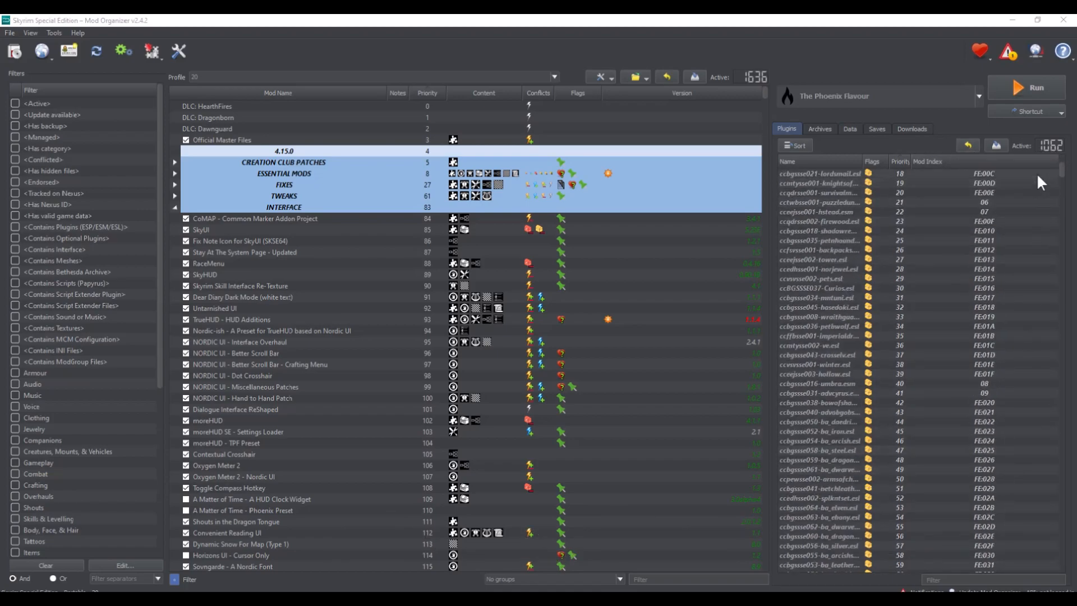
scroll("down", 3)
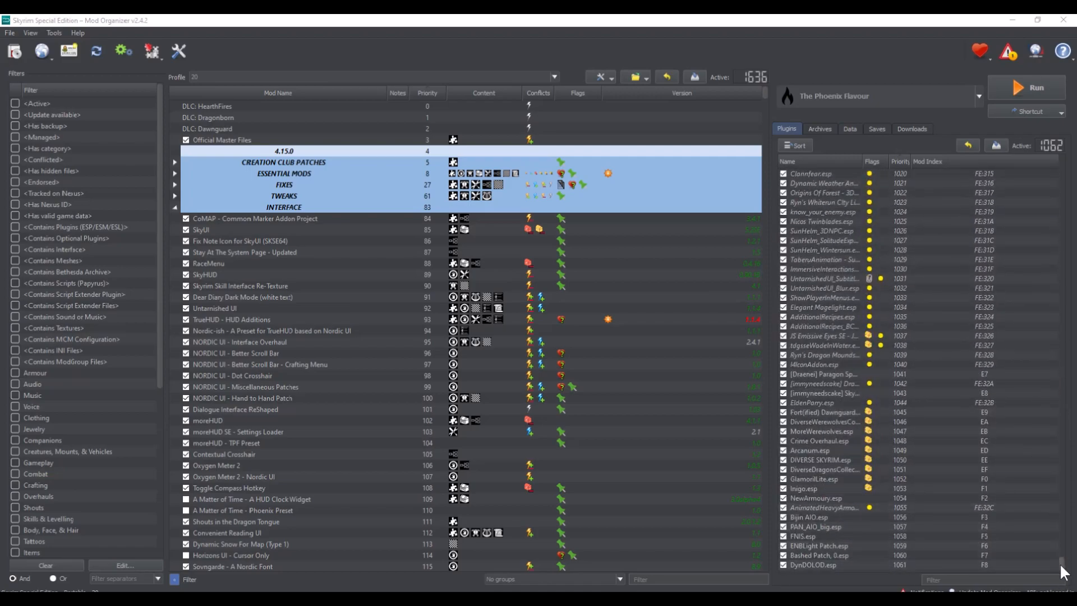
scroll("down", 3)
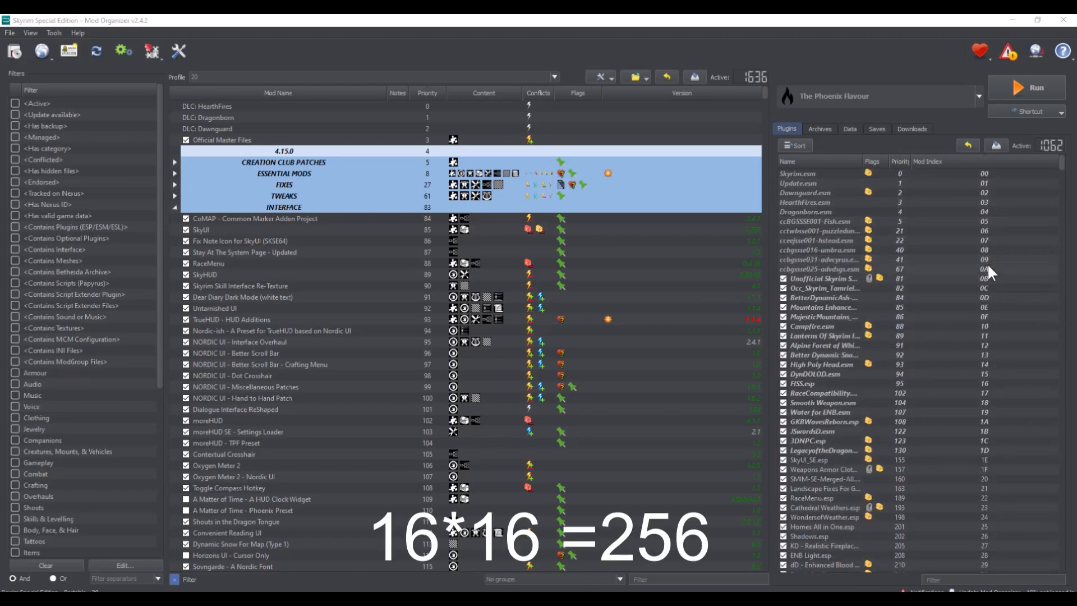
left_click(823, 316)
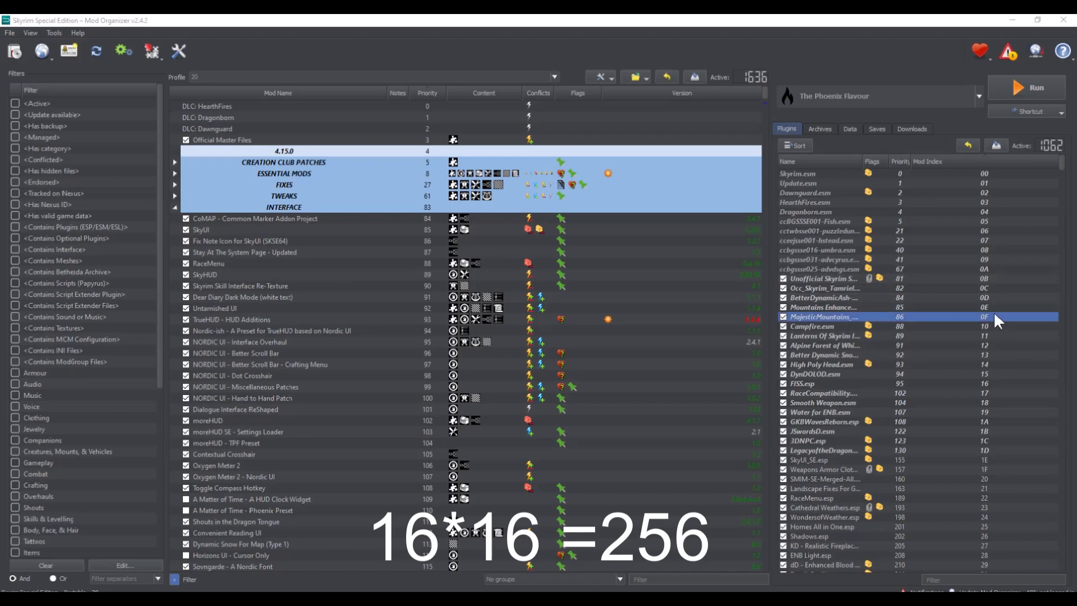
left_click(817, 173)
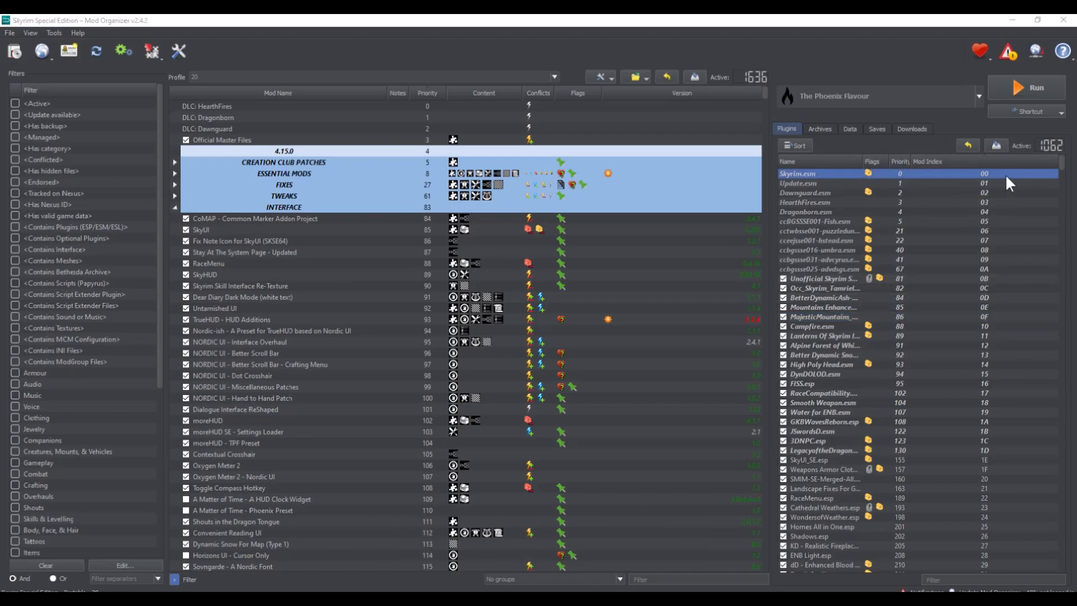
mouse_move(993, 394)
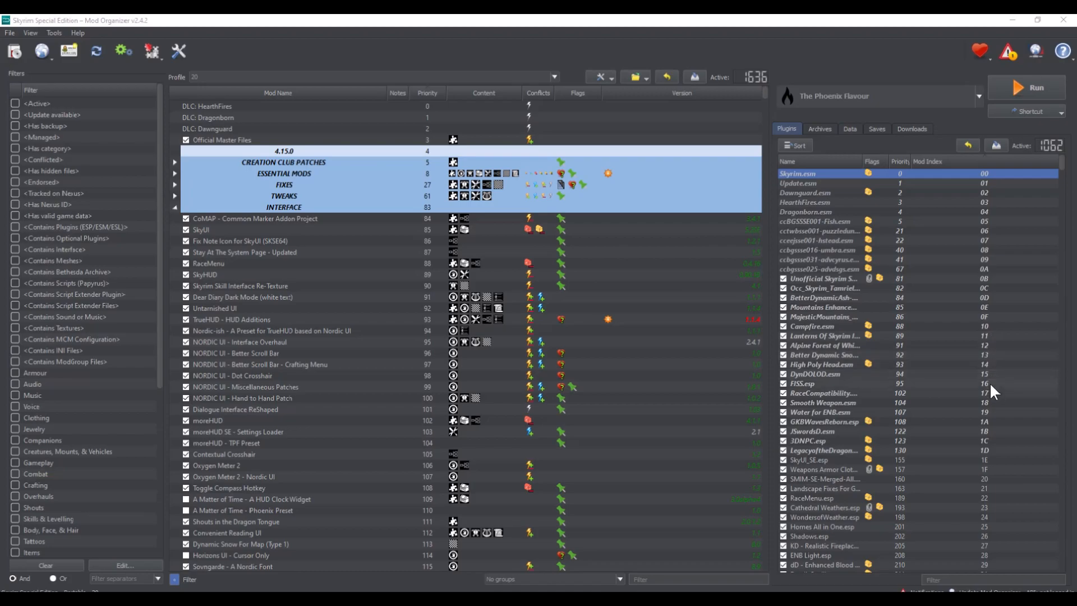
left_click(802, 384)
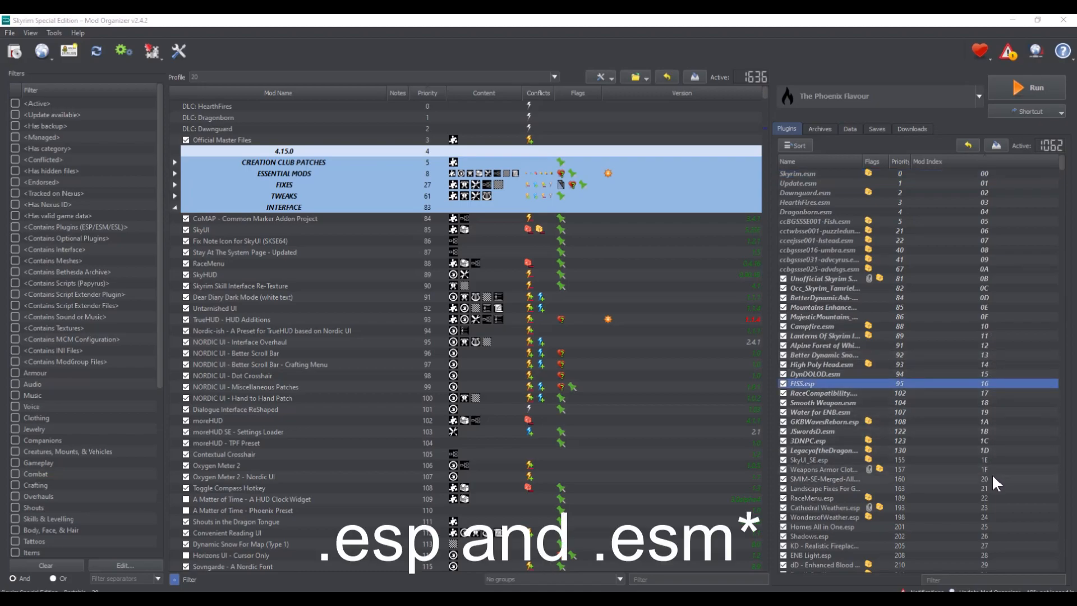
scroll("down", 3)
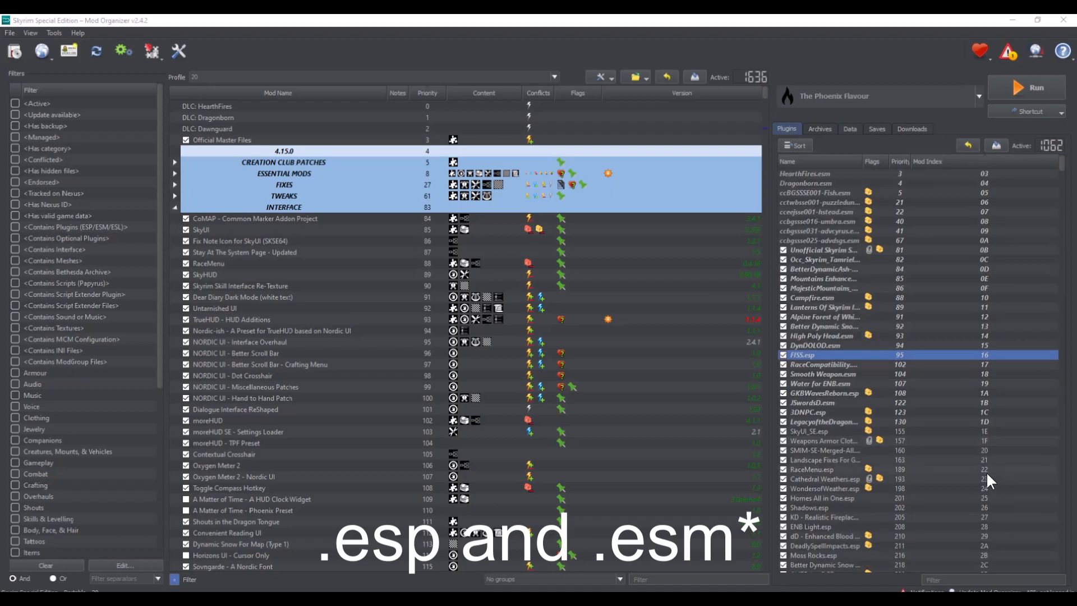
scroll("down", 3)
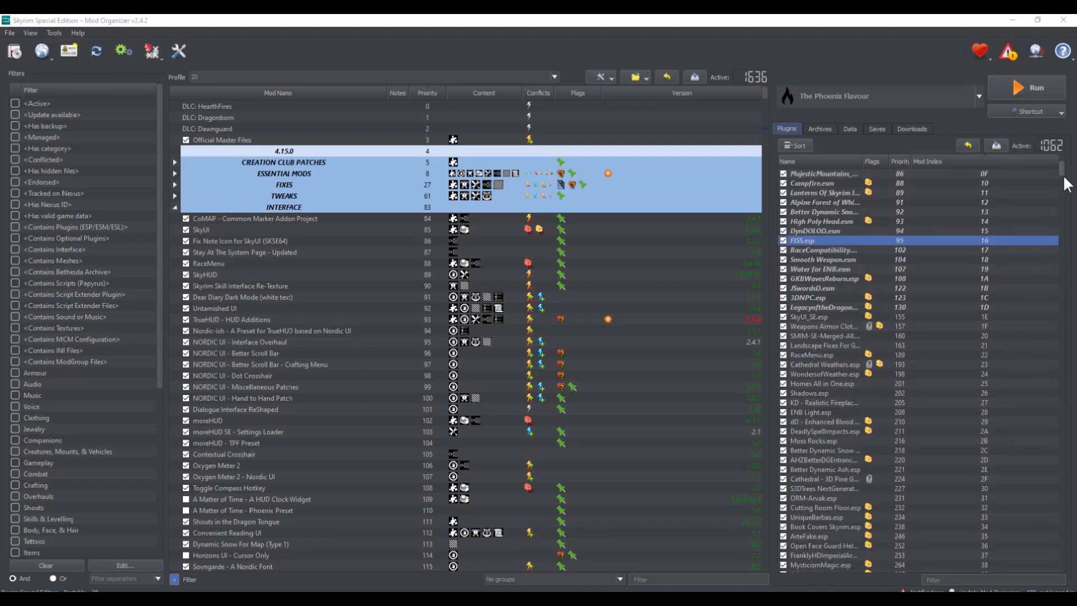
scroll("down", 3)
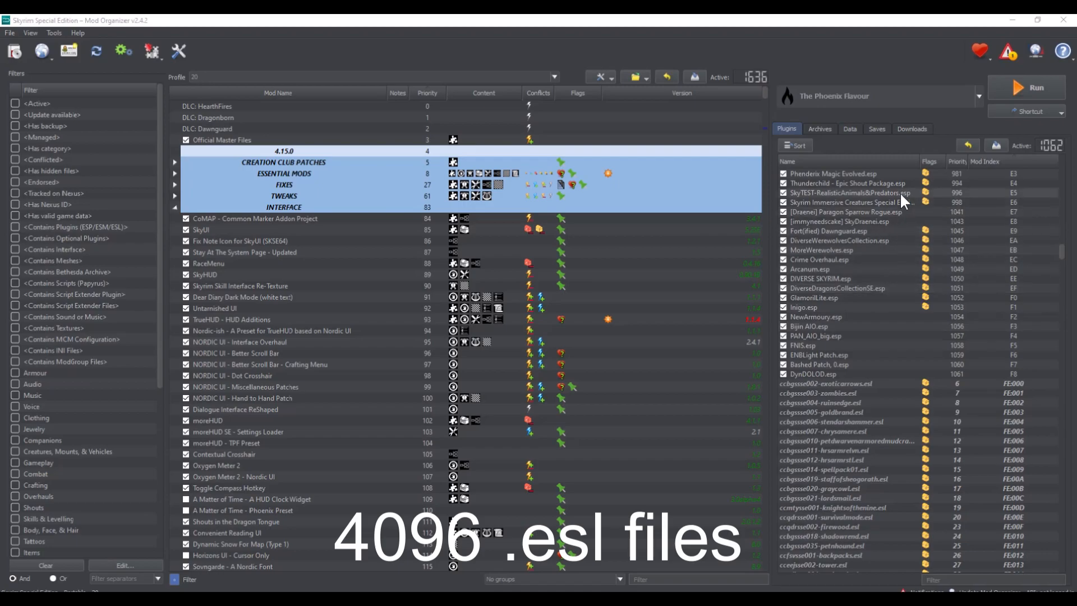
mouse_move(879, 393)
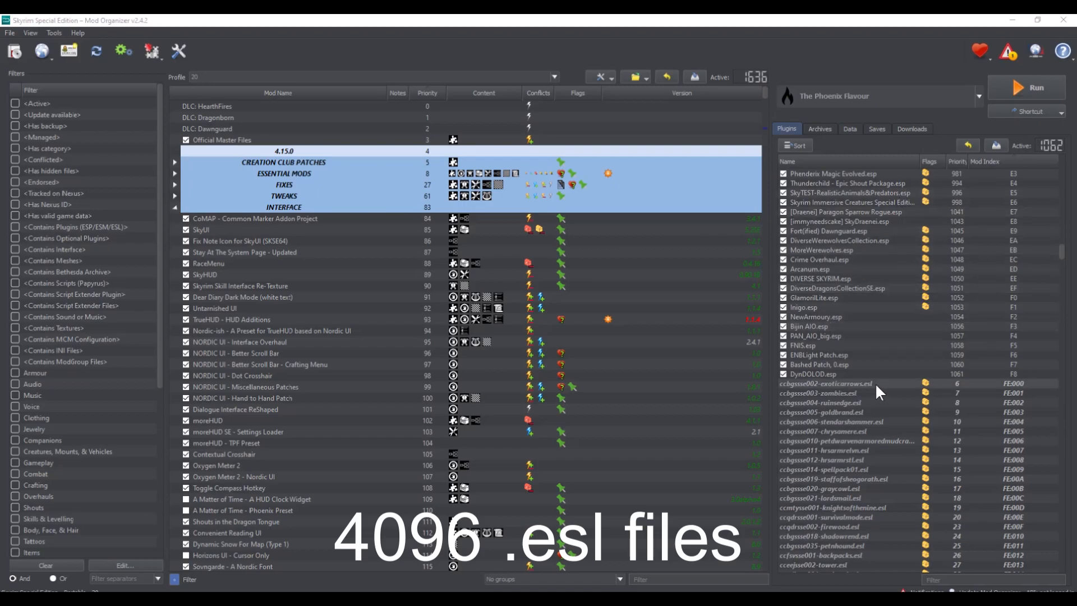
scroll("down", 3)
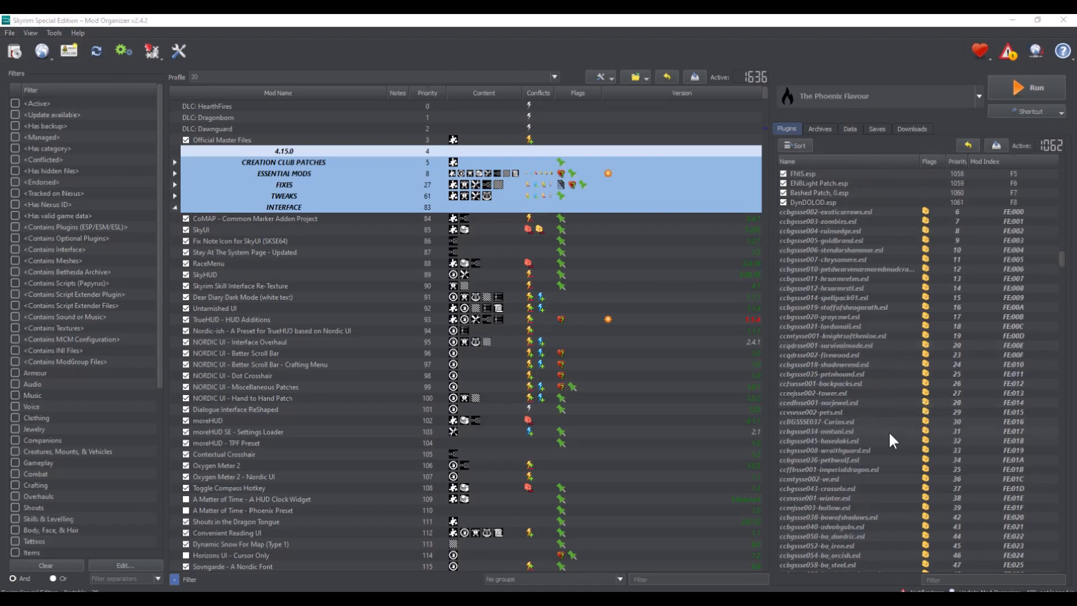
scroll("down", 3)
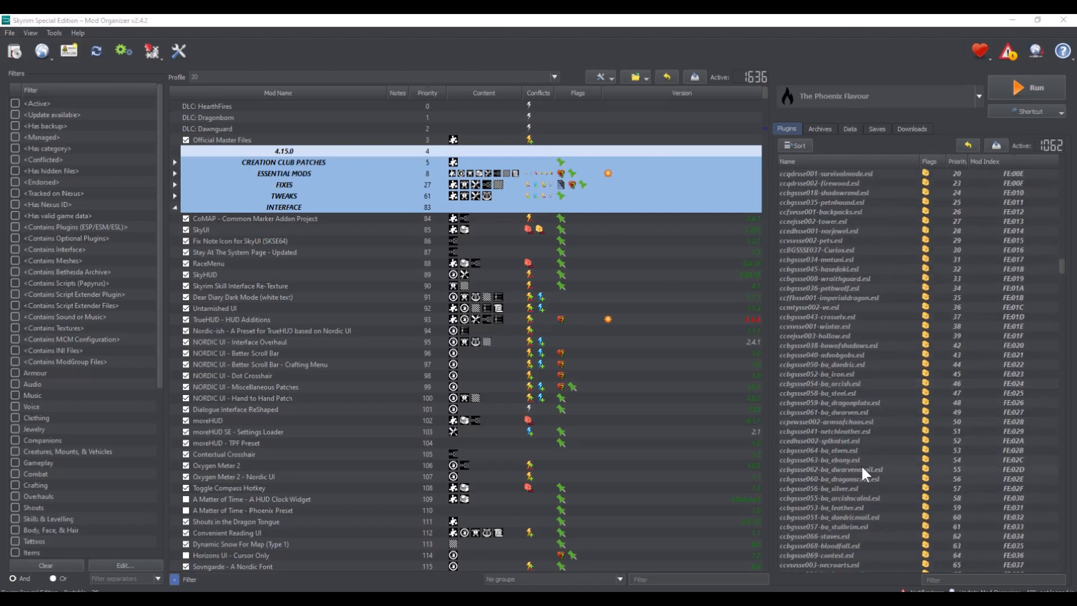
left_click(978, 96)
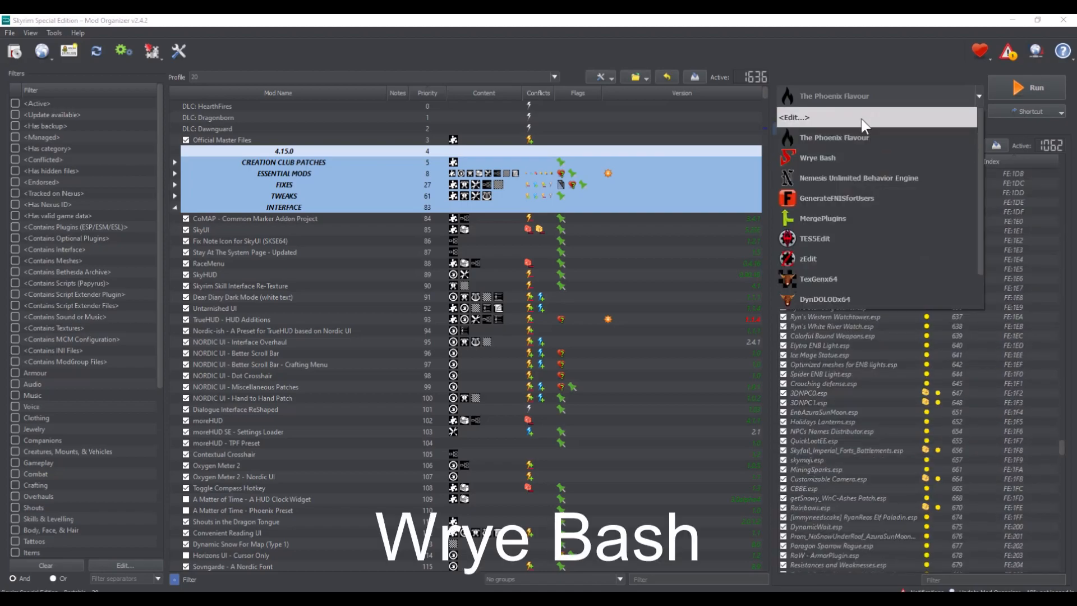
mouse_move(826, 168)
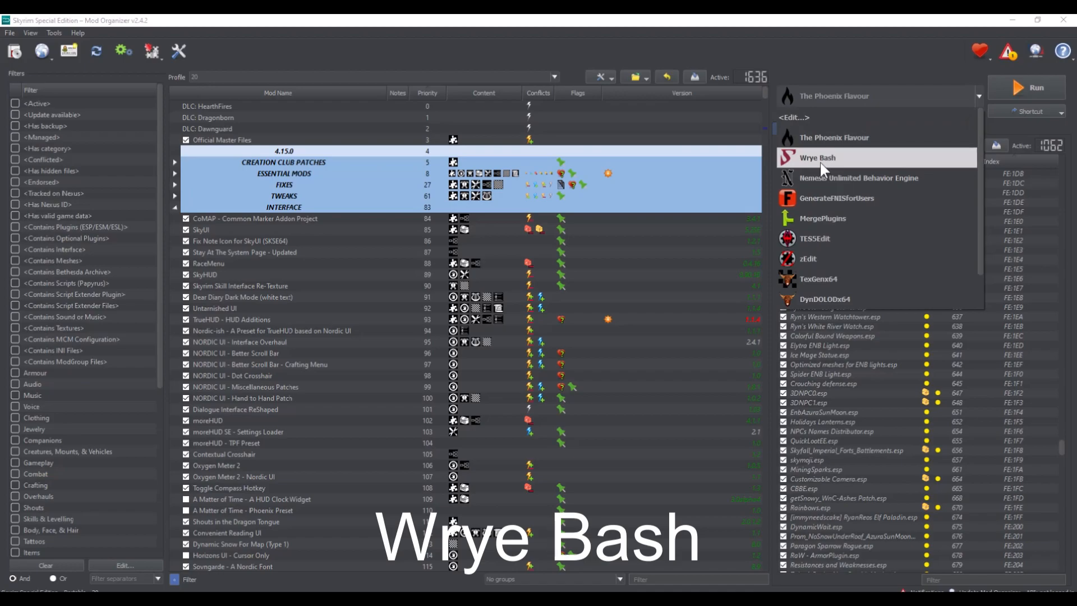
left_click(833, 157)
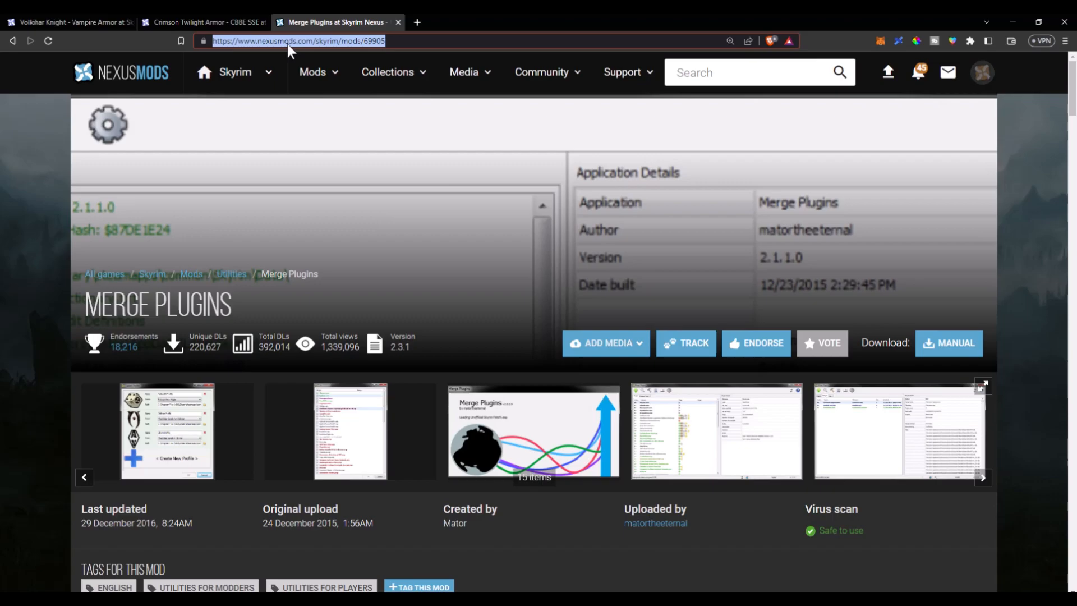
- Preview the Merge Plugins download's file contents on Nexus Mods, then return to the description
scroll("down", 3)
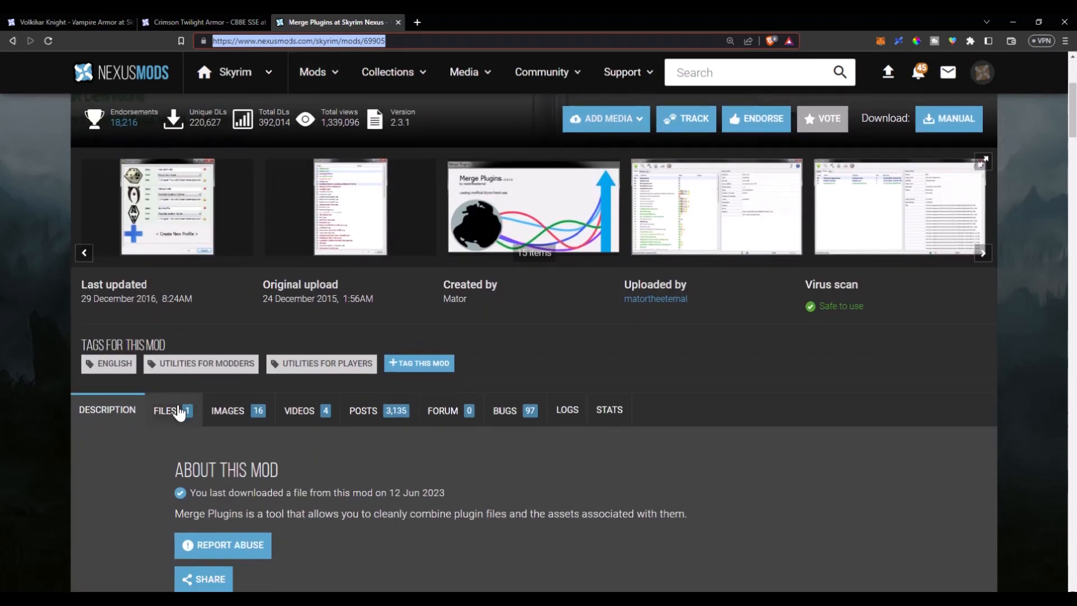
left_click(165, 411)
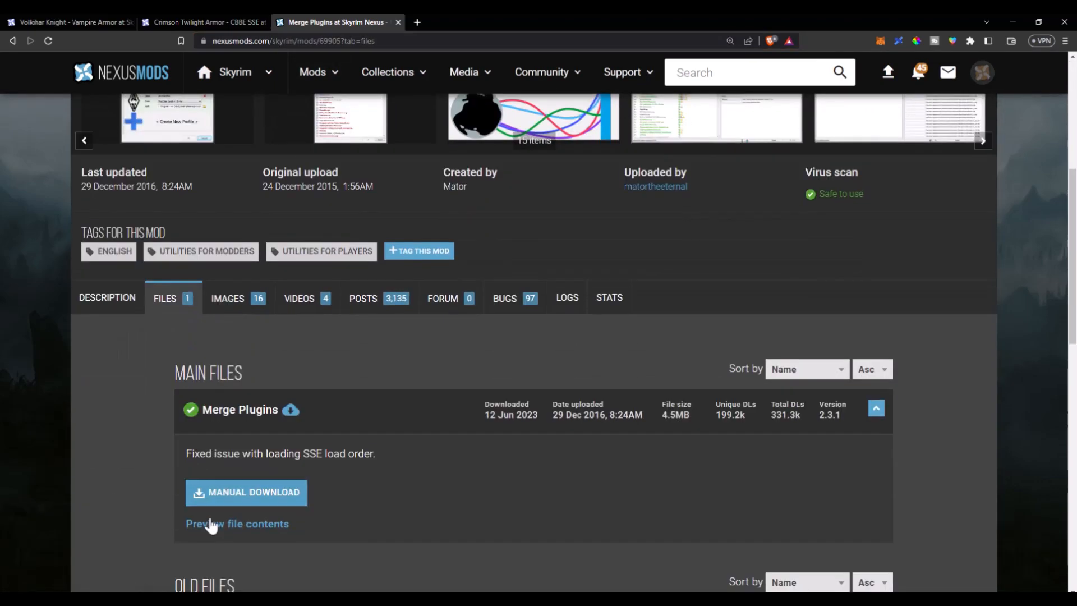
left_click(237, 523)
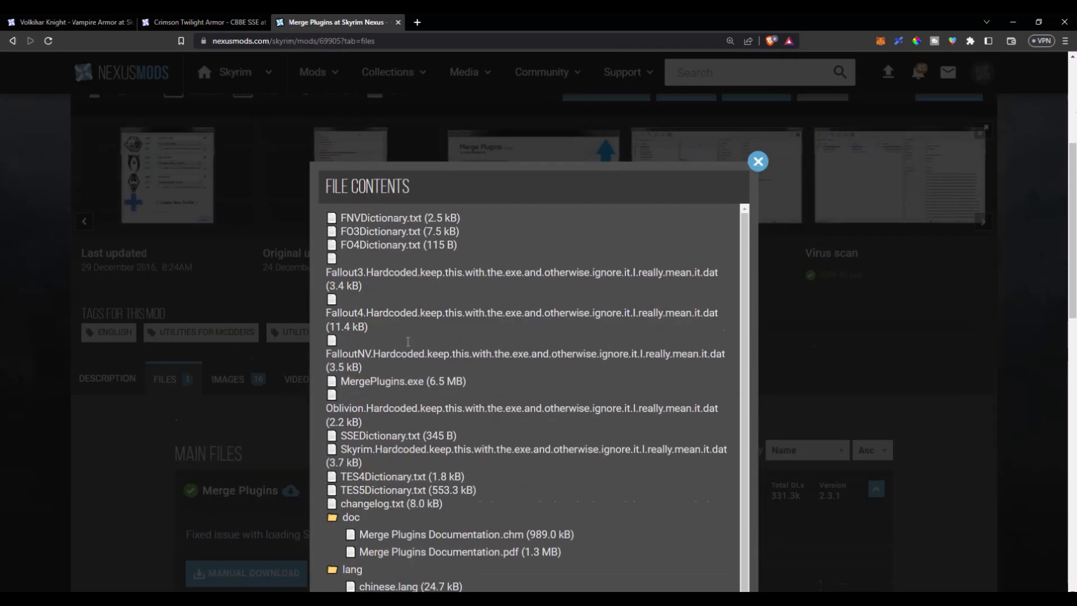
left_click(758, 161)
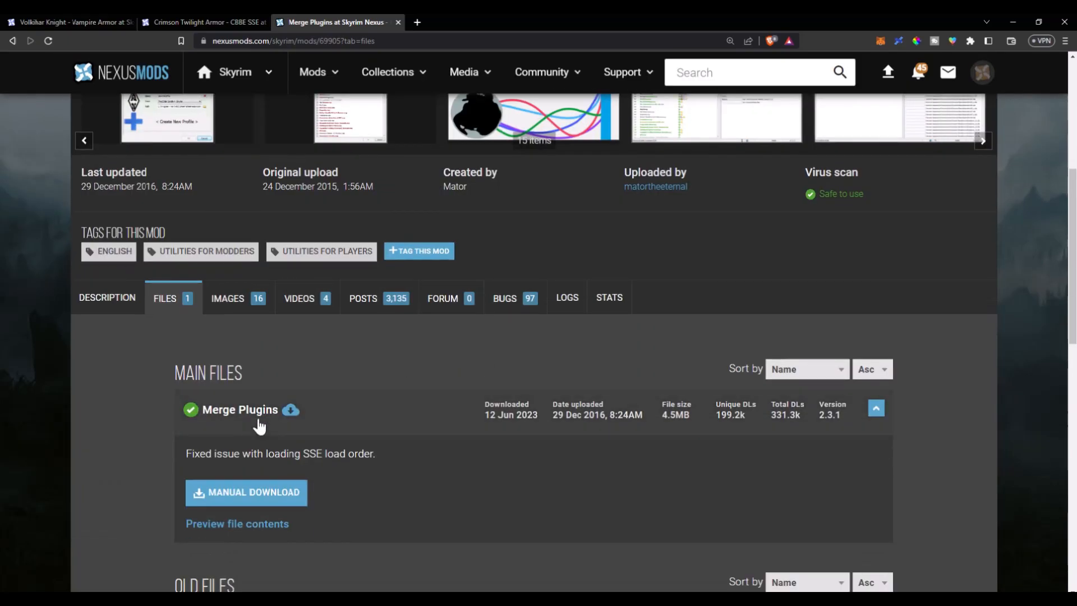
left_click(106, 297)
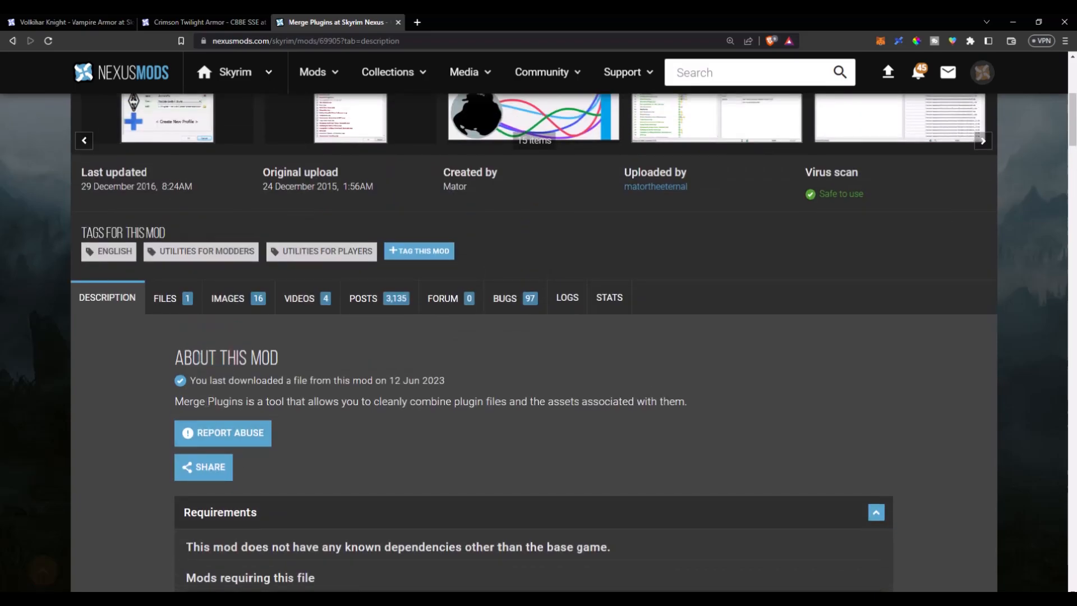
scroll("up", 3)
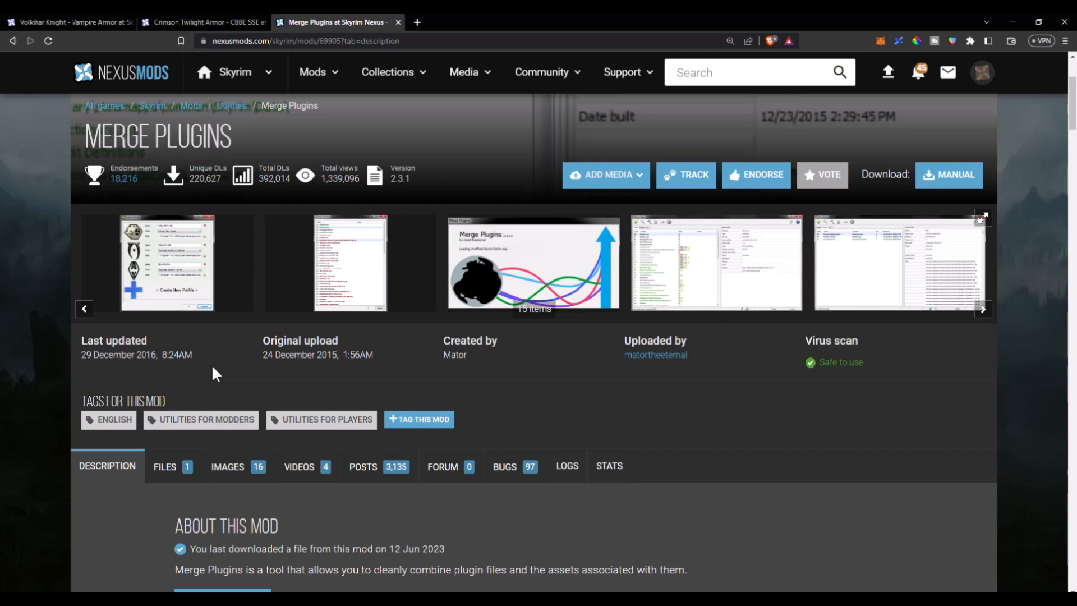
mouse_move(1004, 25)
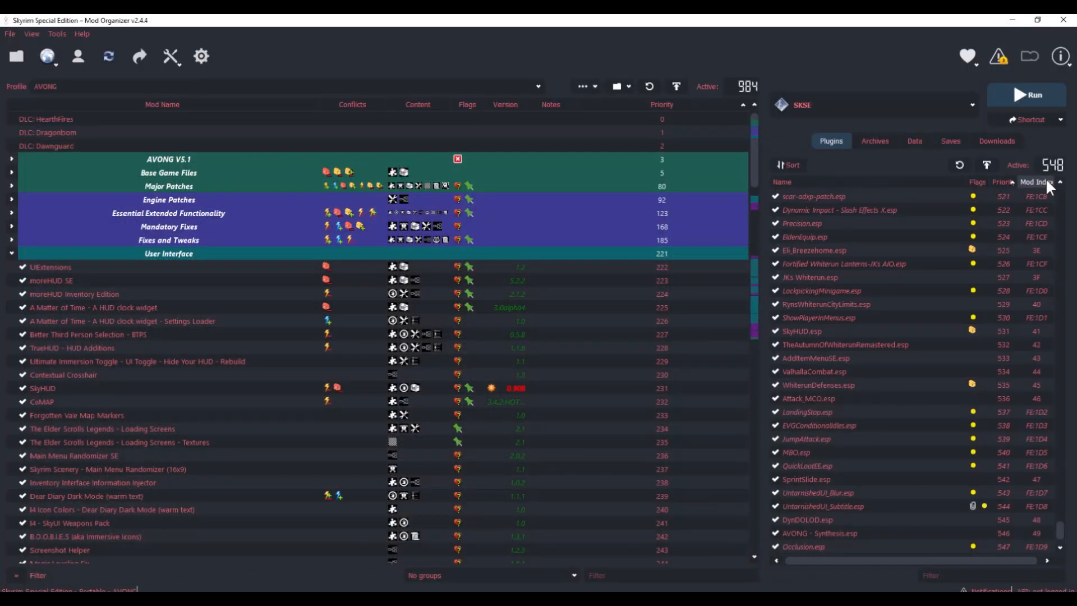
mouse_move(994, 418)
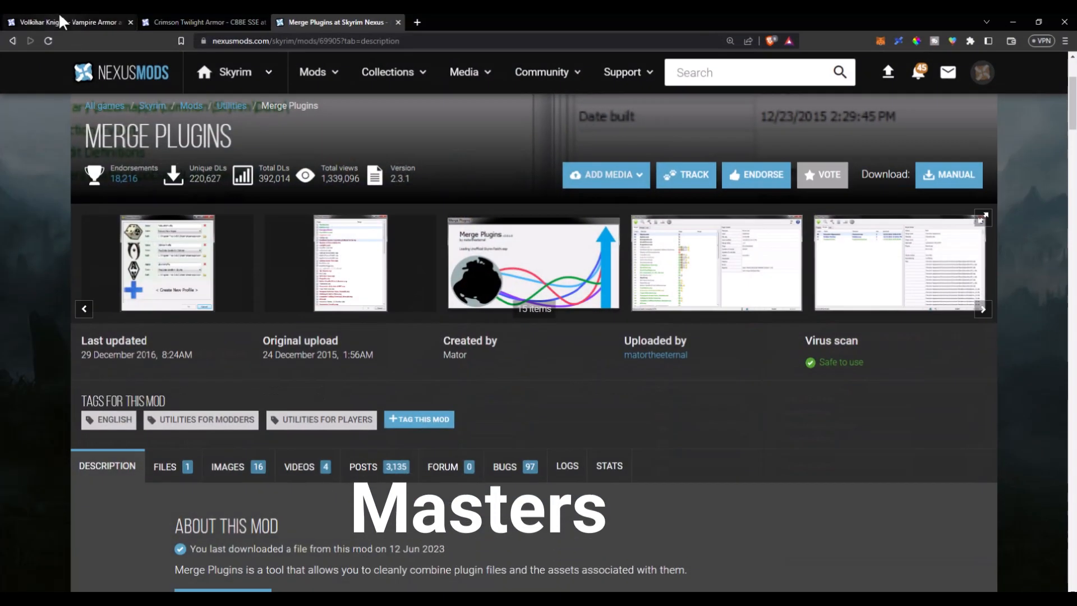
left_click(43, 21)
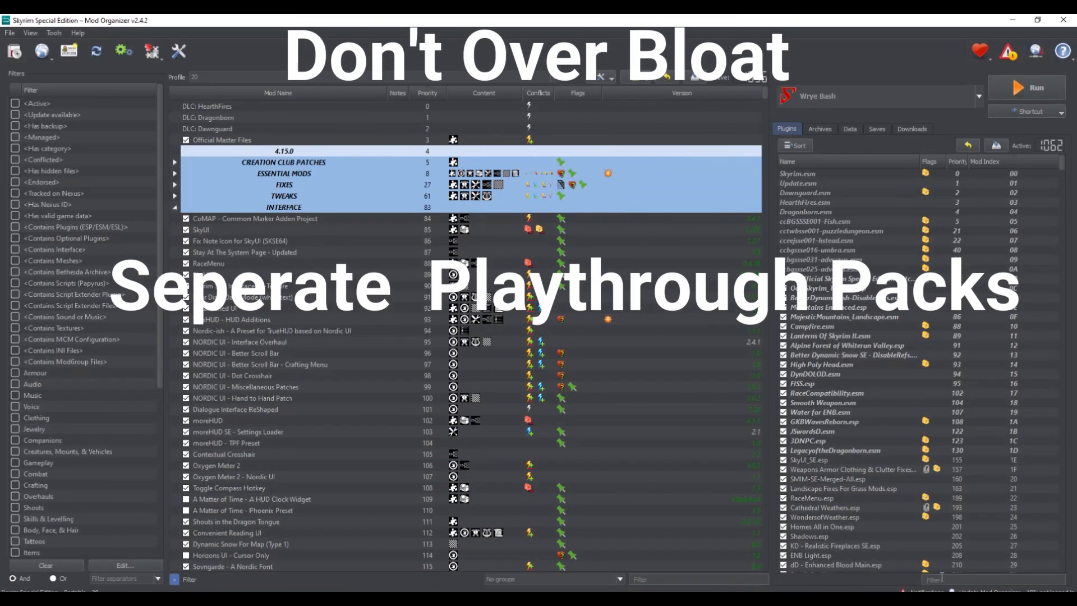
- Filter the mod list to PACK and inspect Equipment Pack 2's conflict highlighting
type("PACK")
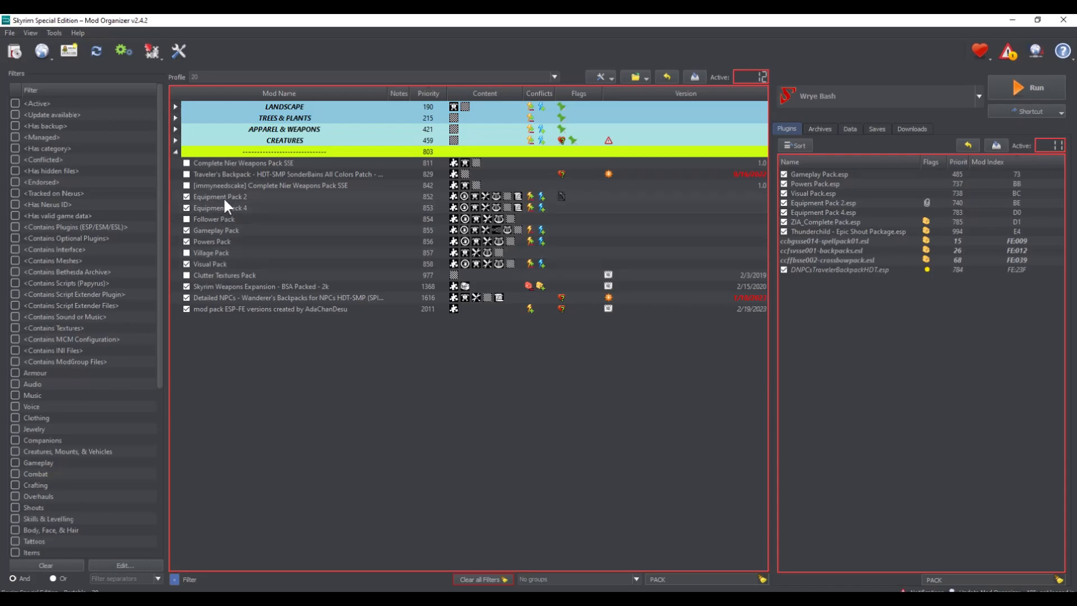
left_click(219, 196)
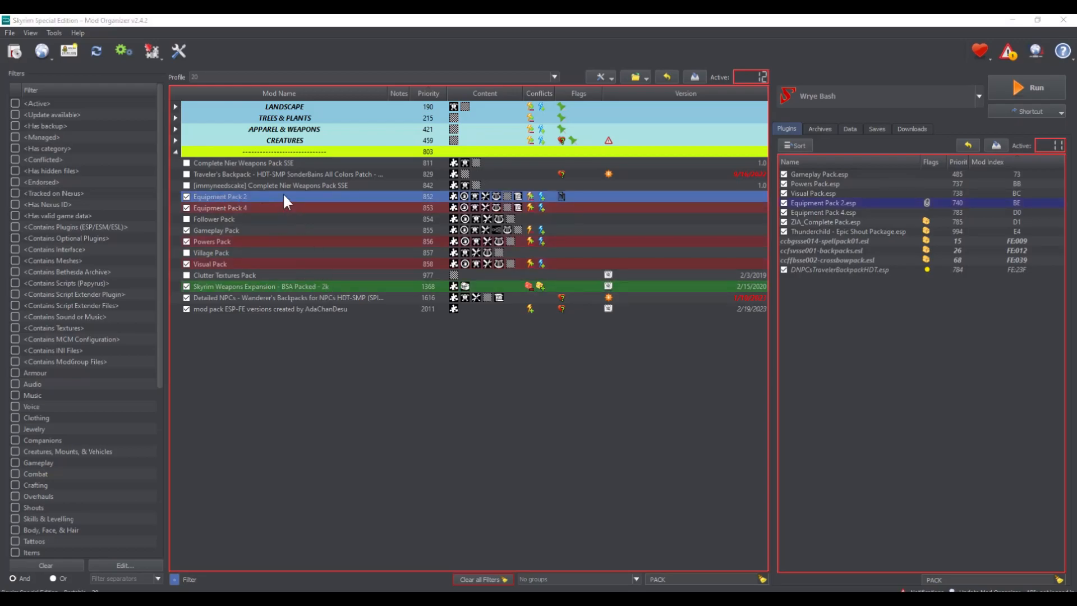
mouse_move(330, 492)
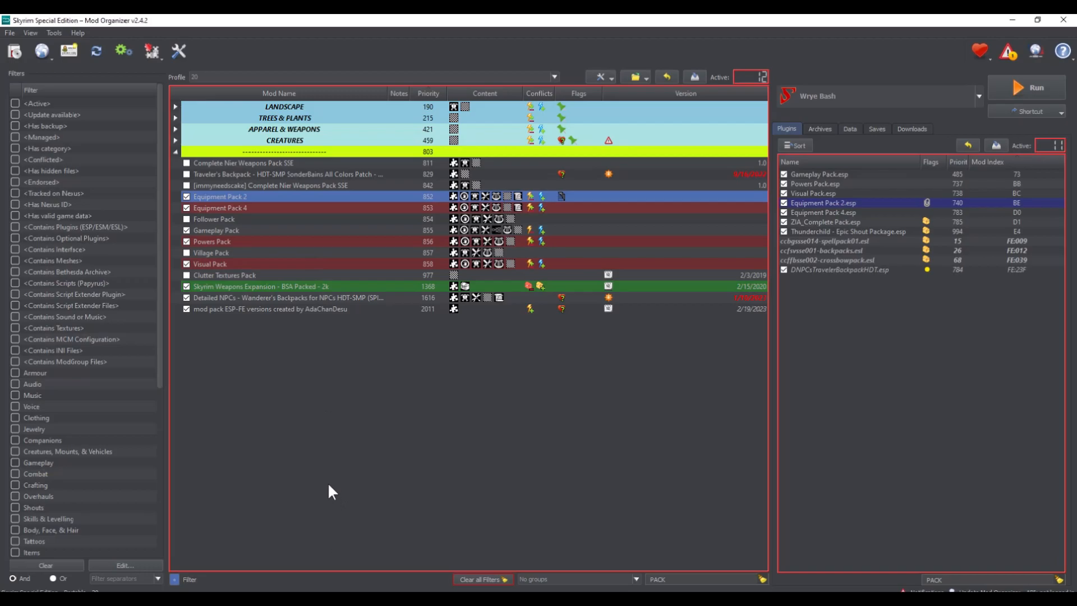
double_click(220, 196)
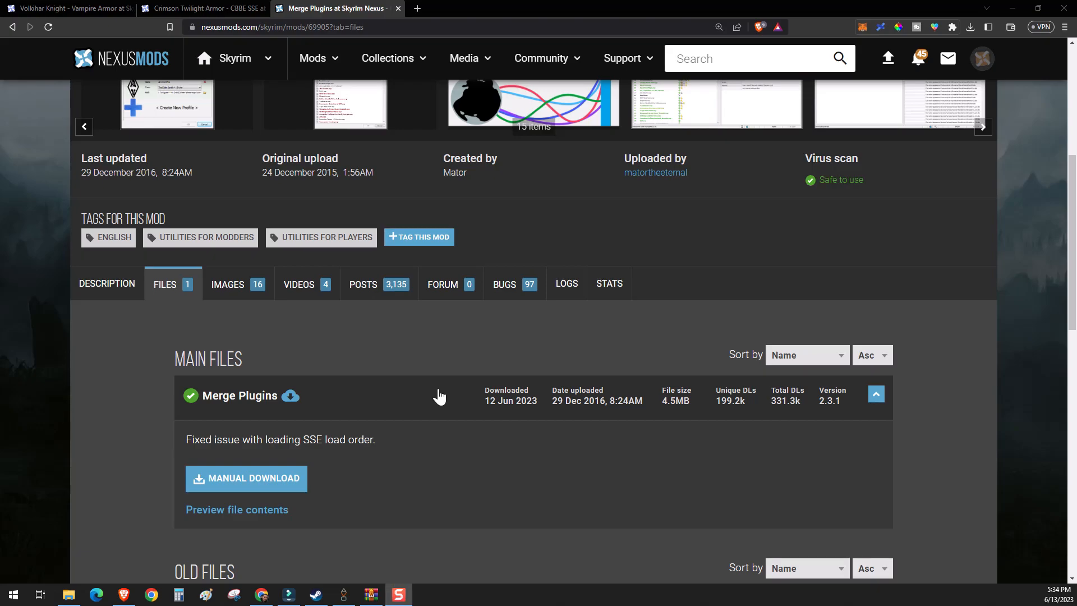
mouse_move(378, 600)
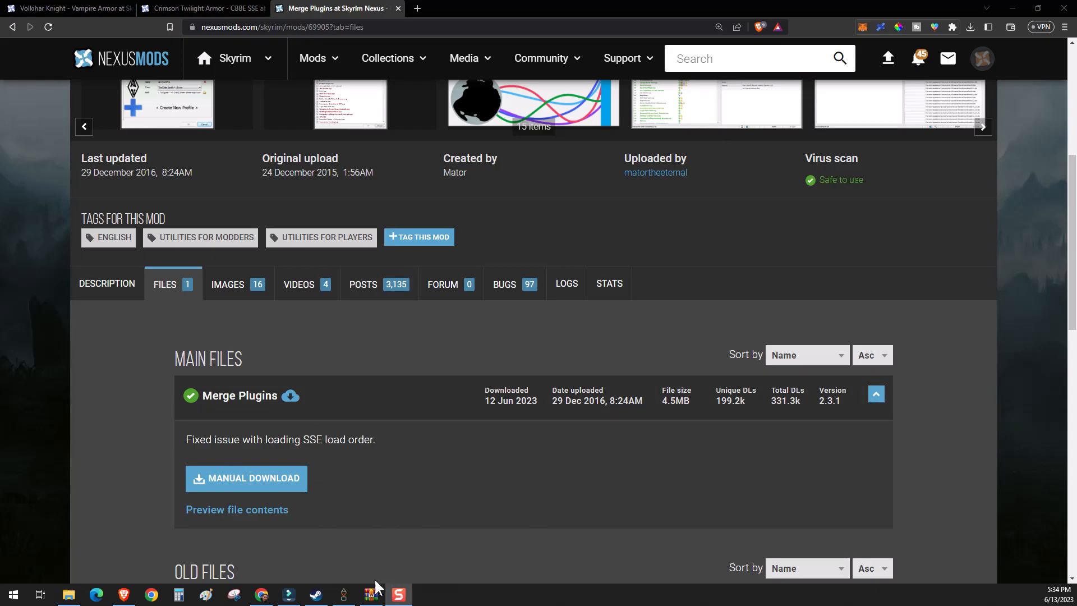
- Switch from the Merge Plugins files list to the downloaded archive on the taskbar
left_click(371, 594)
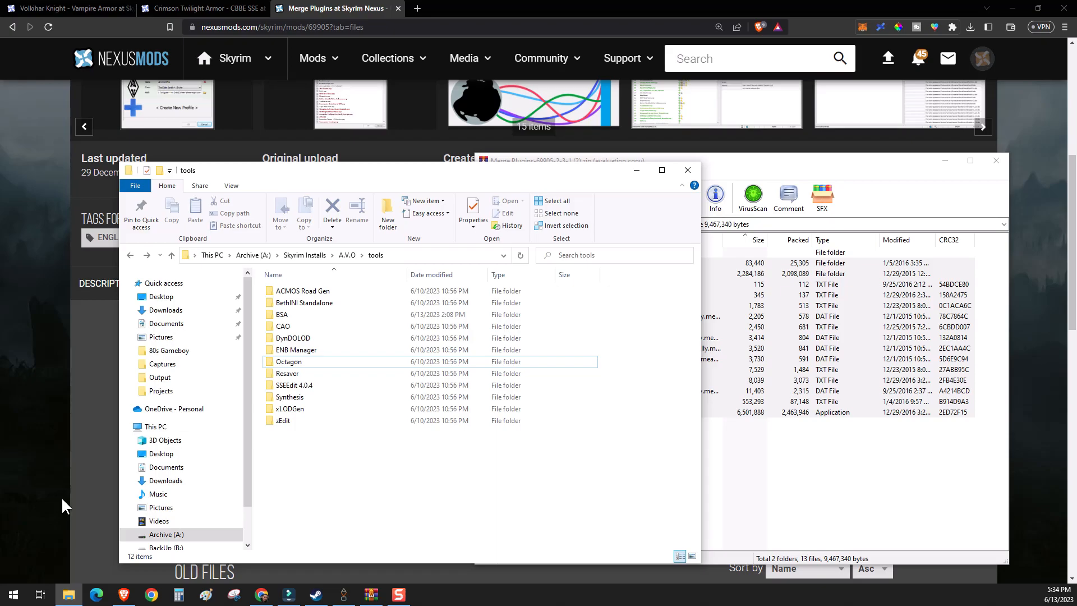
mouse_move(334, 345)
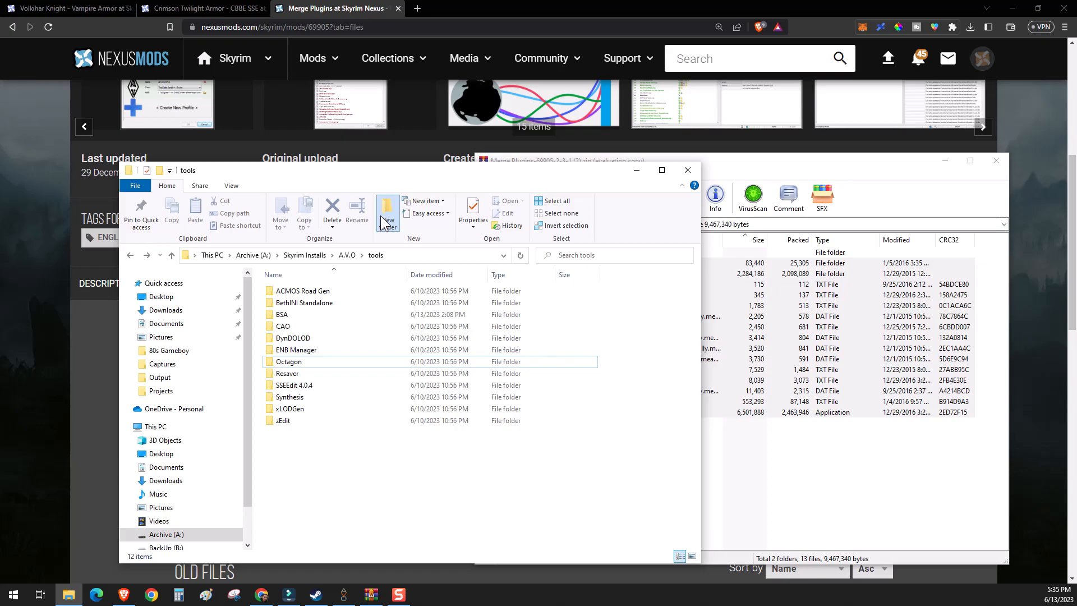
- Create a Merge Plugins folder inside the tools folder and return to Mod Organizer 2
left_click(387, 210)
type("Merge Plugins")
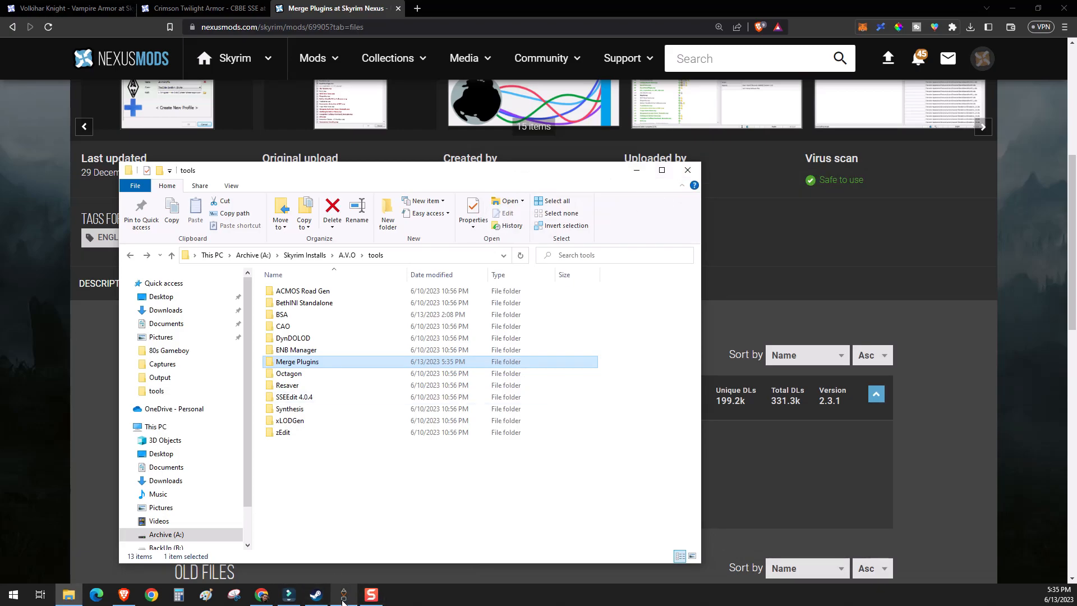
left_click(344, 595)
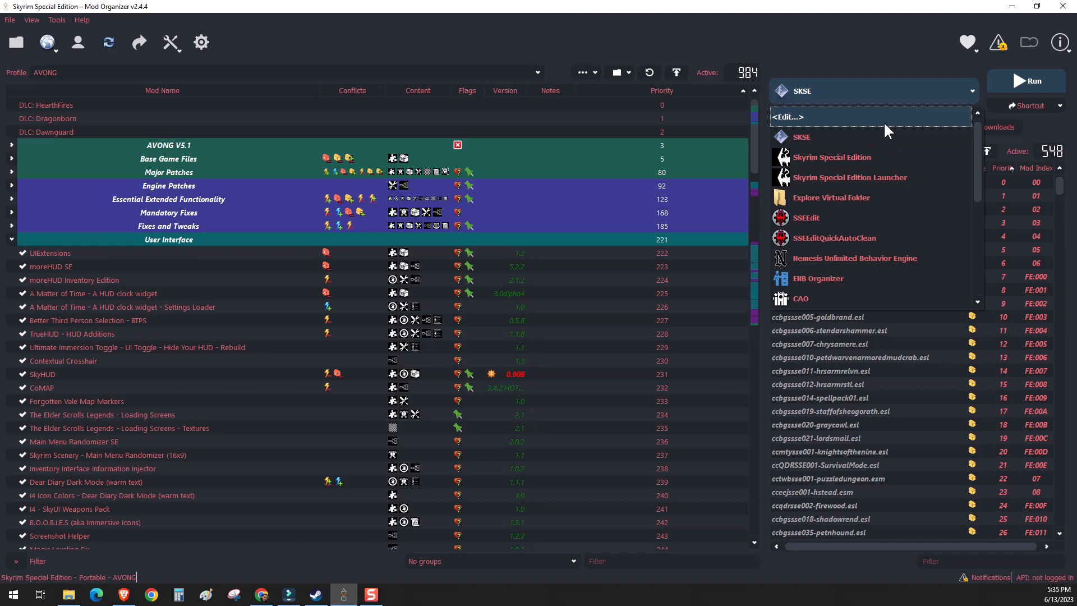
- Add a new executable from file, browsing into the tools folder toward MergePlugins.exe
left_click(788, 117)
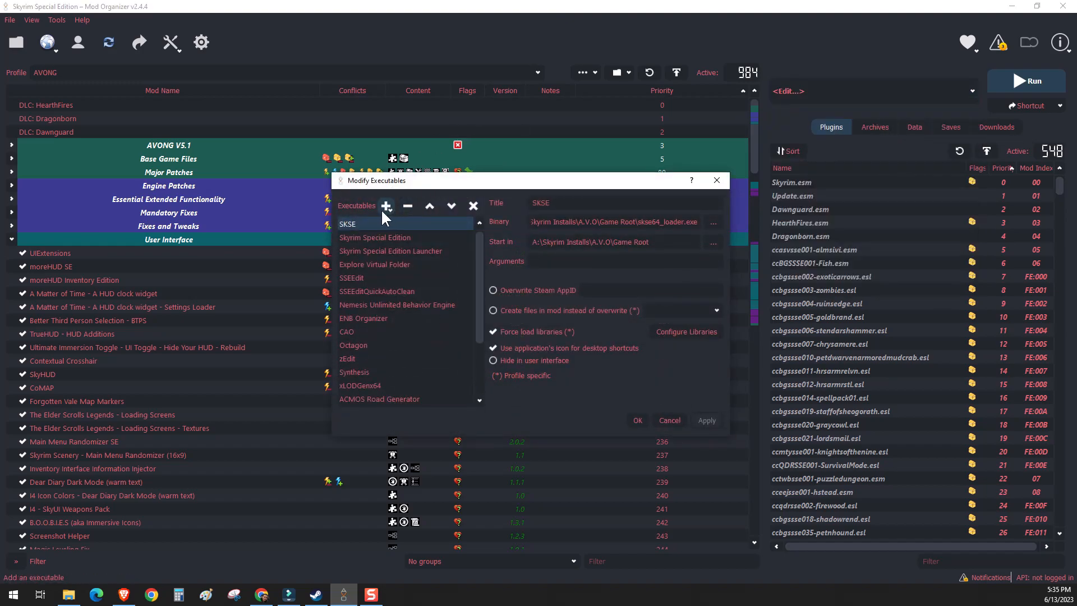
left_click(386, 206)
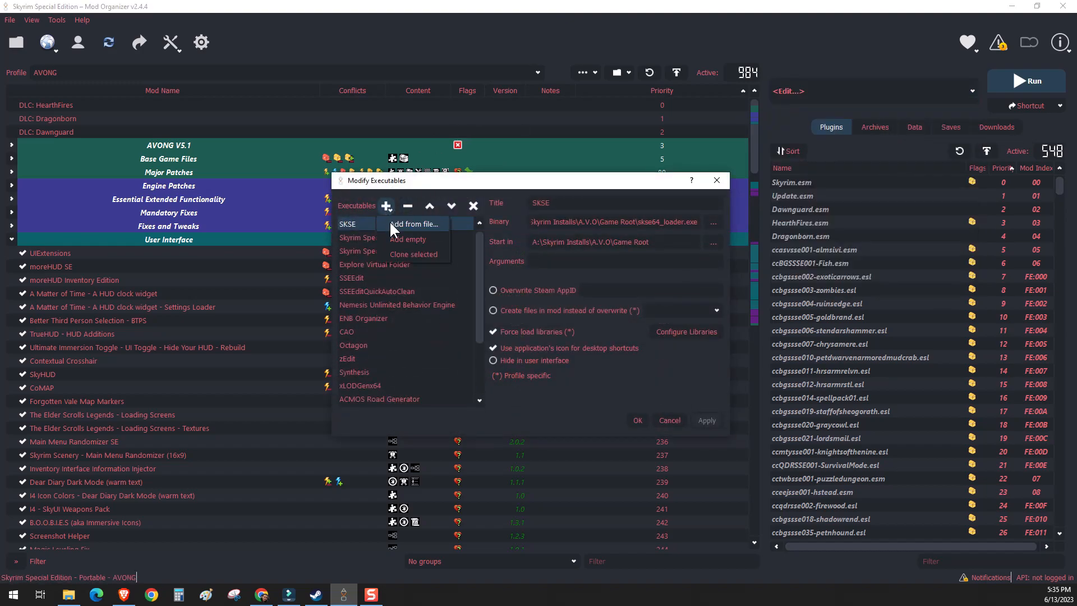
left_click(413, 223)
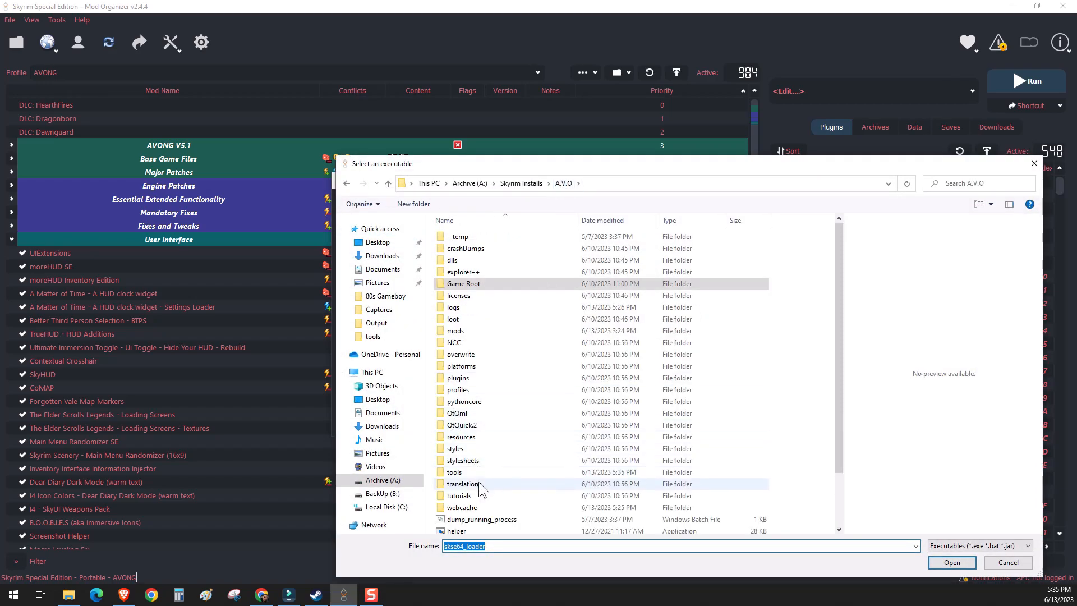
double_click(453, 471)
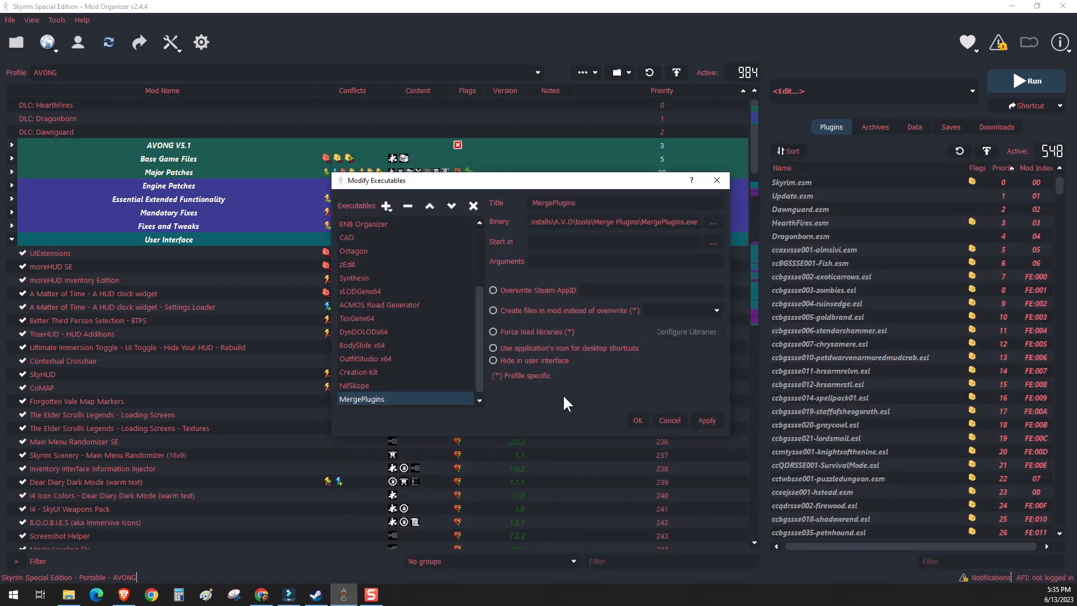
mouse_move(704, 418)
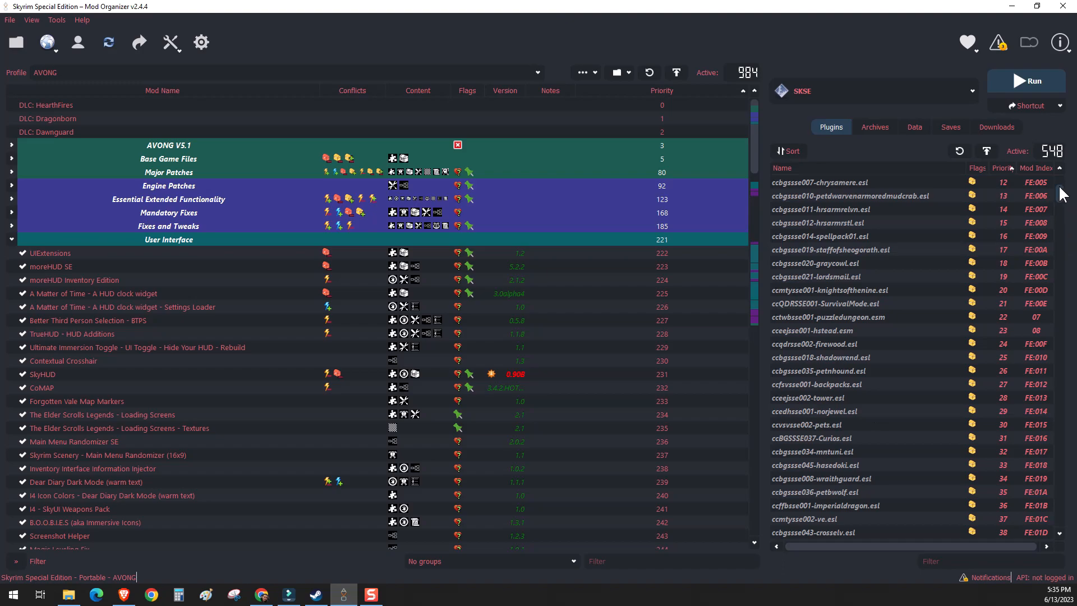
scroll("down", 3)
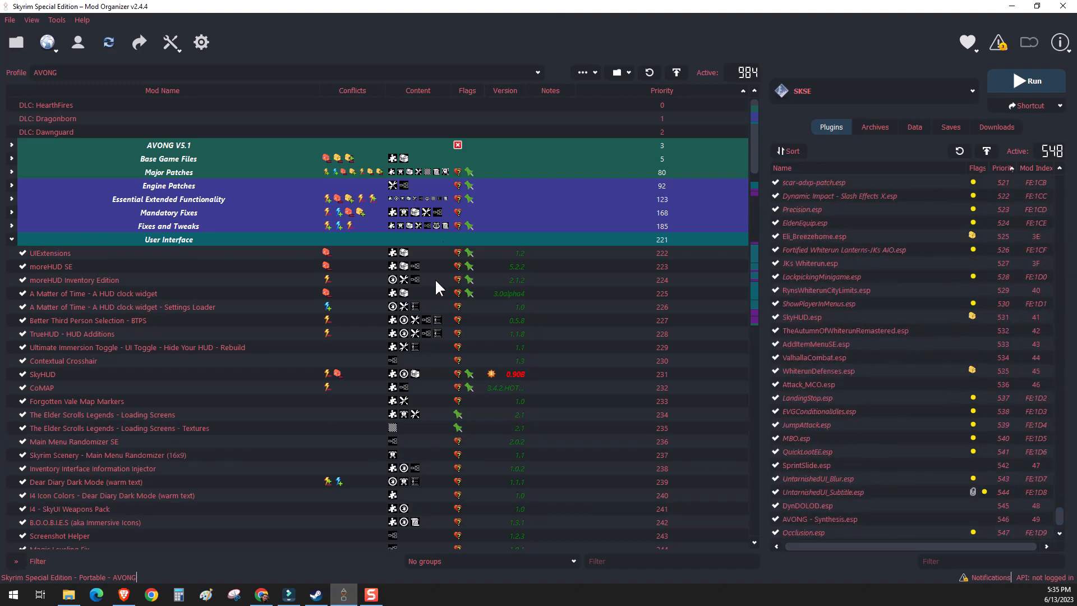
scroll("down", 3)
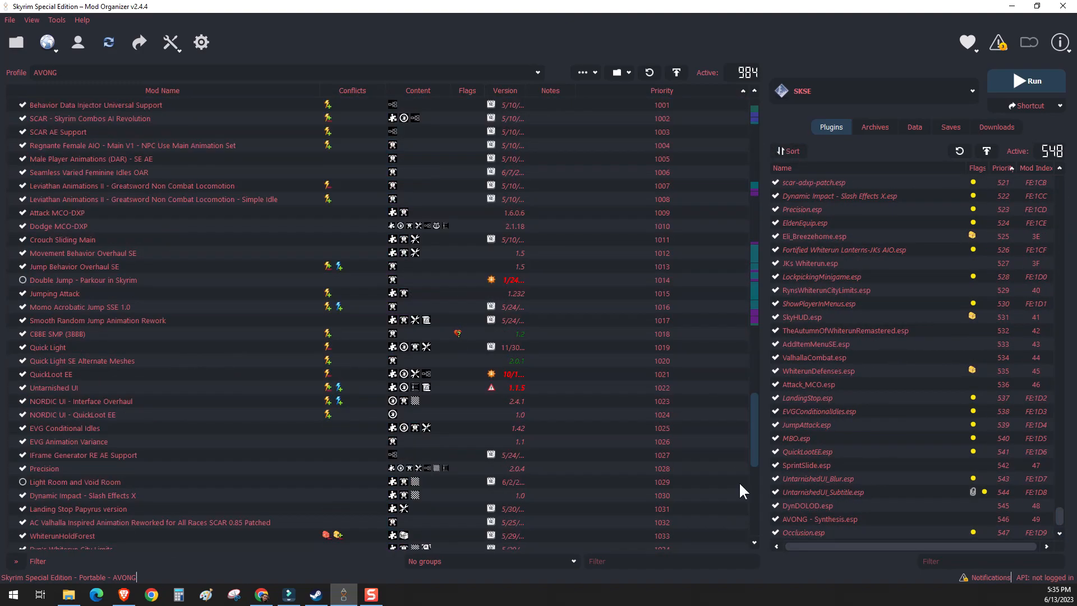
- View the Crimson Twilight Armor and Volkihar Knight armor pages in their browser tabs
scroll("down", 3)
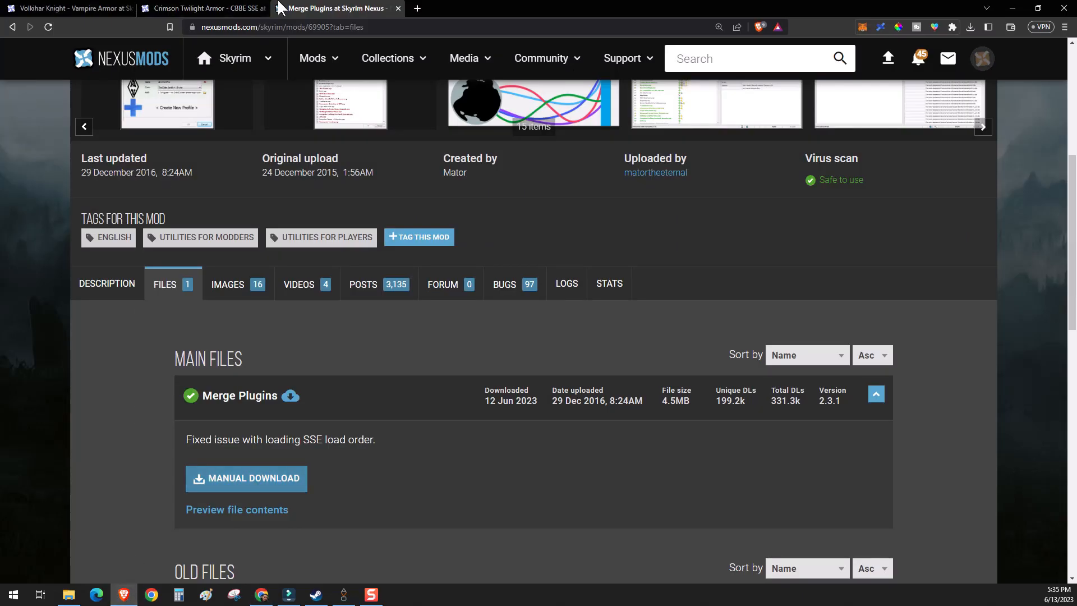
left_click(214, 8)
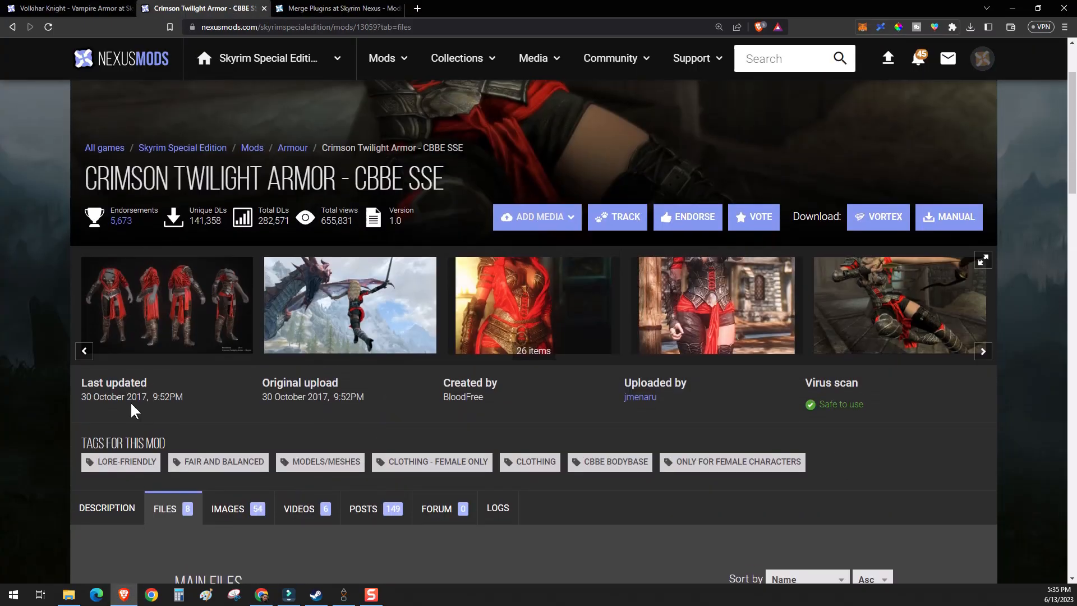
left_click(67, 9)
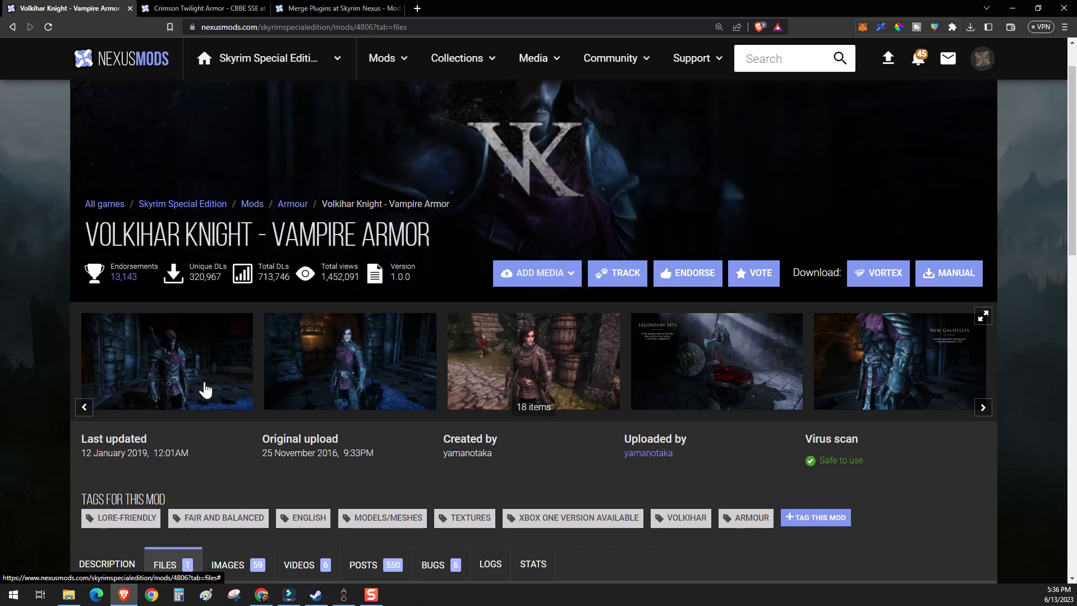
mouse_move(546, 339)
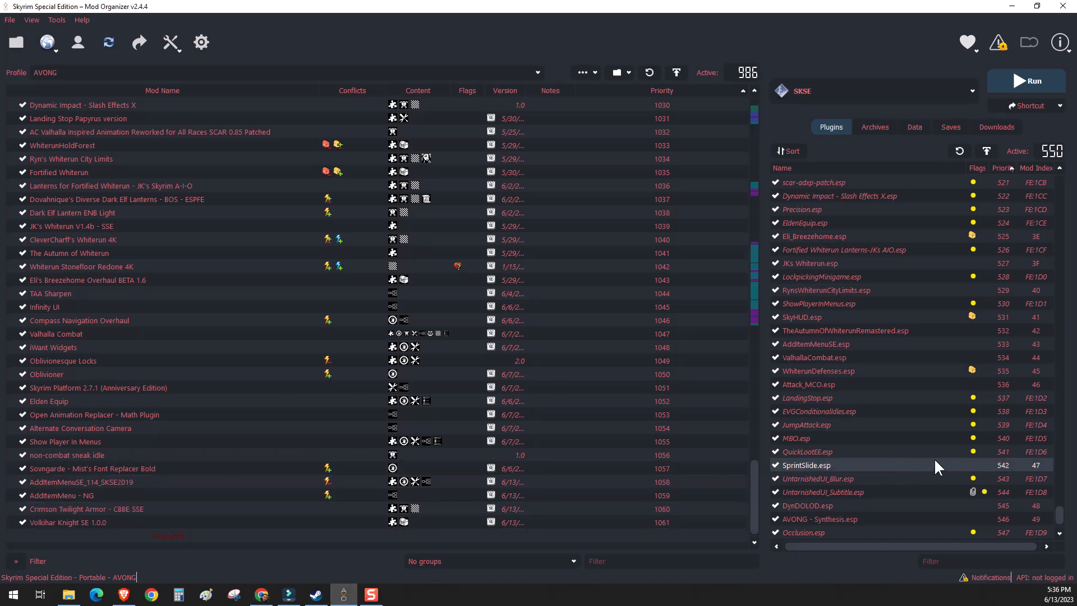
- Run MergePlugins from the executables dropdown with its SSE profile pointed at Game Root
scroll("down", 3)
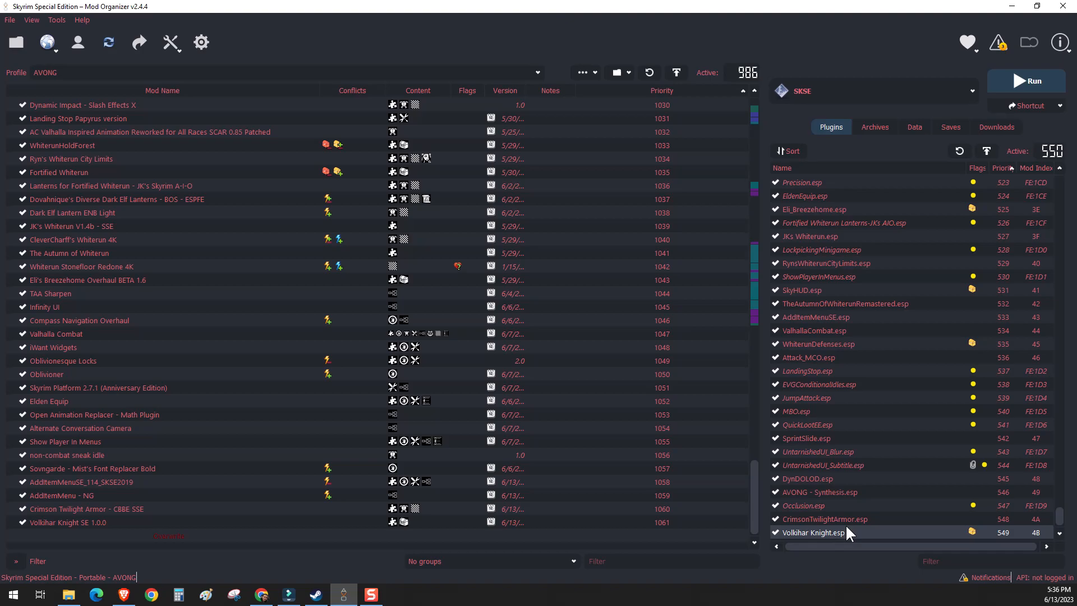
left_click(971, 91)
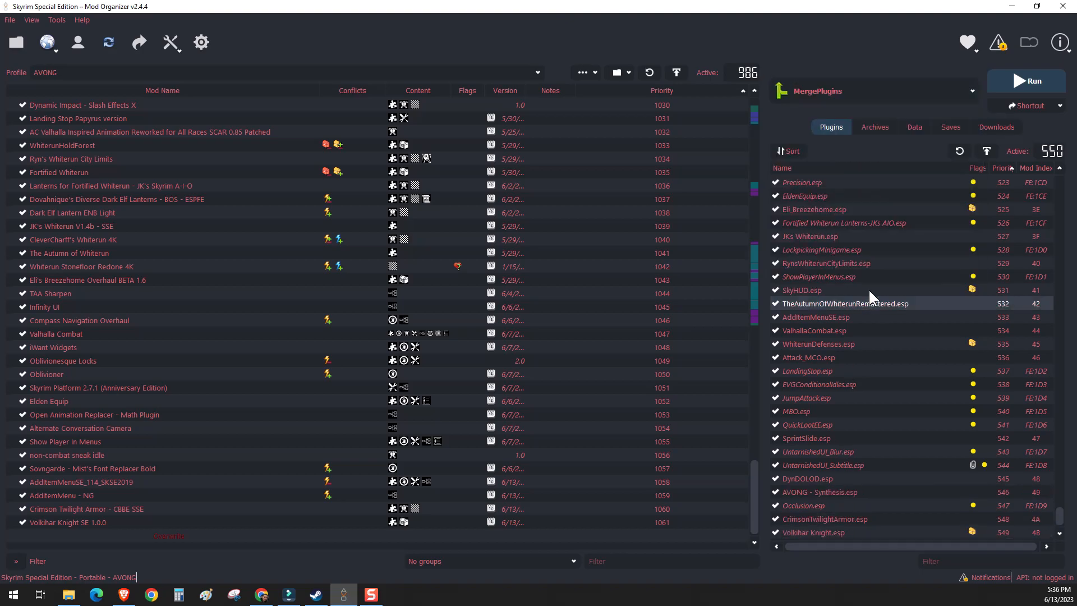
left_click(1025, 80)
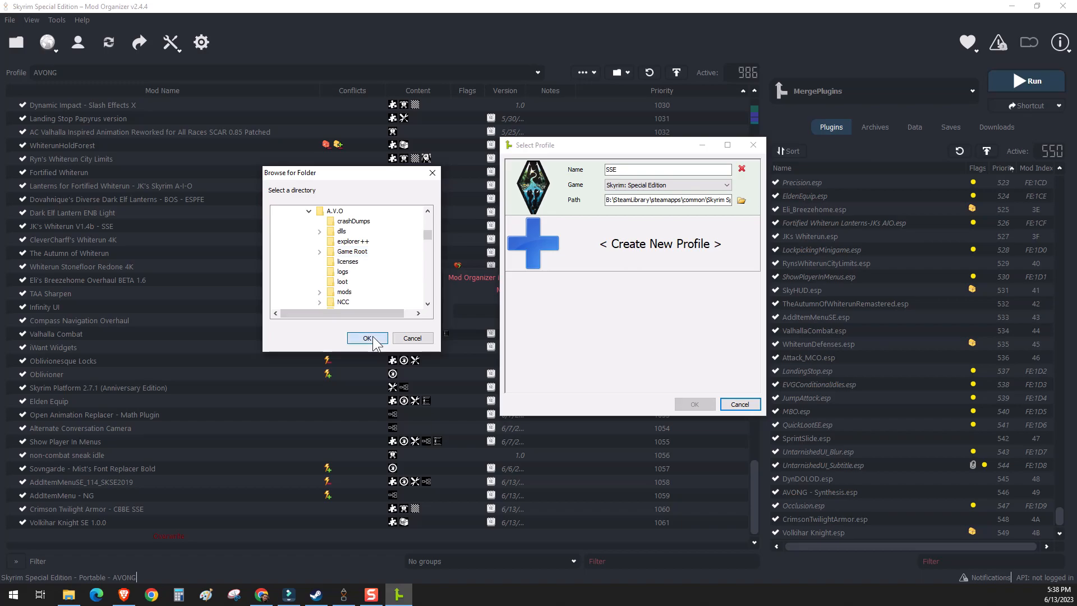
left_click(368, 339)
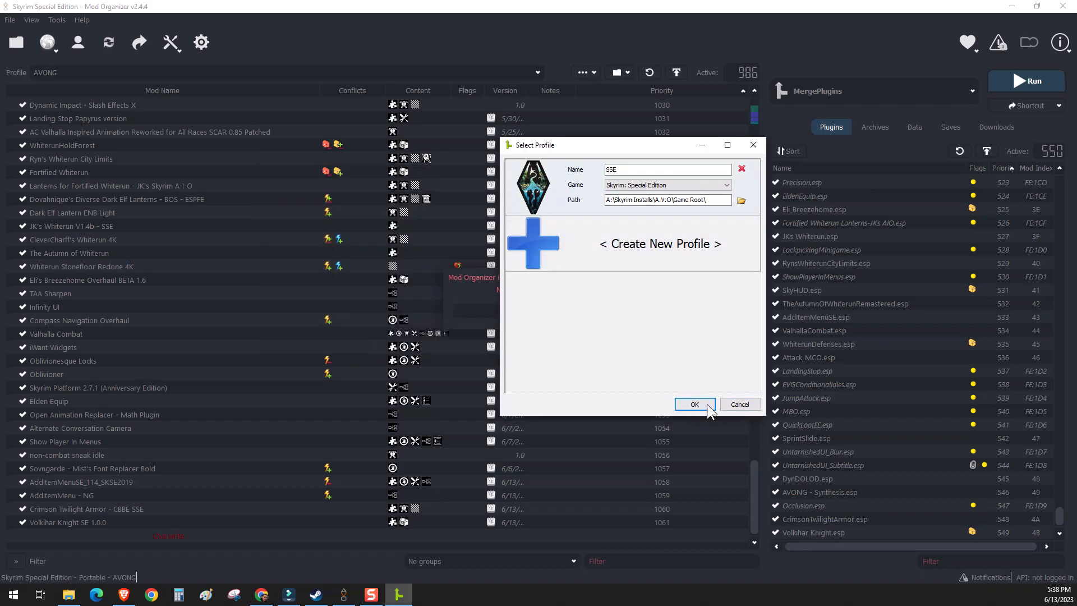
left_click(694, 404)
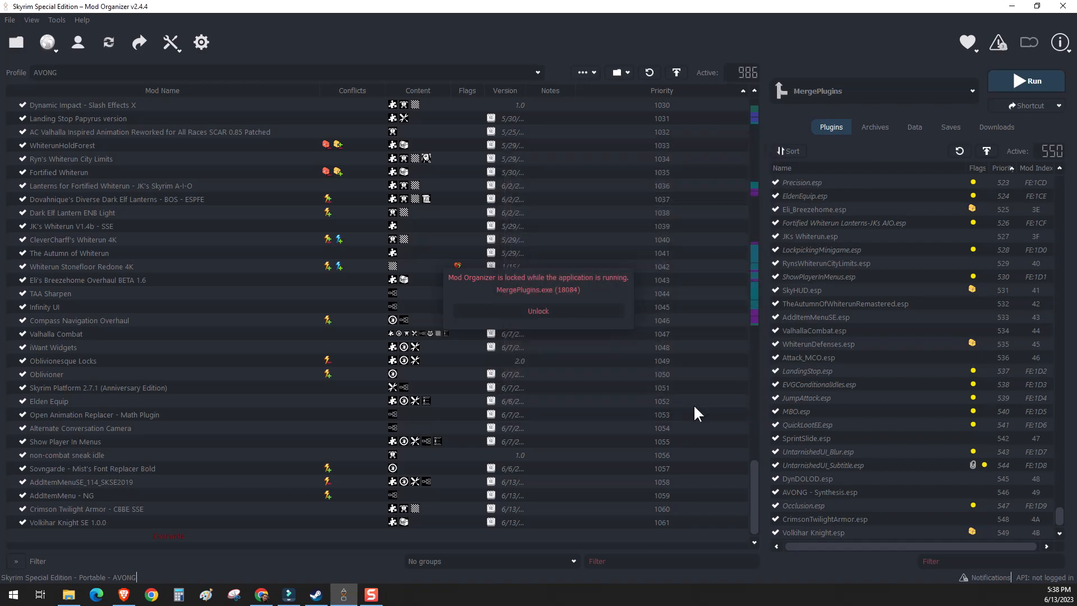
left_click(538, 310)
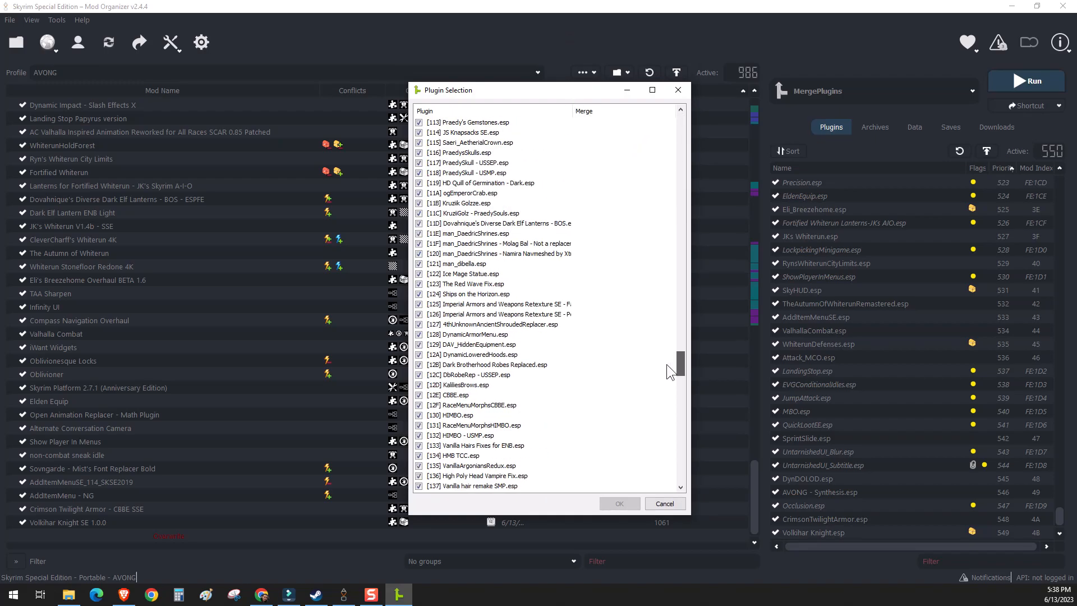
- Load only the four master files plus CrimsonTwilightArmor.esp and Volkihar Knight.esp
scroll("down", 3)
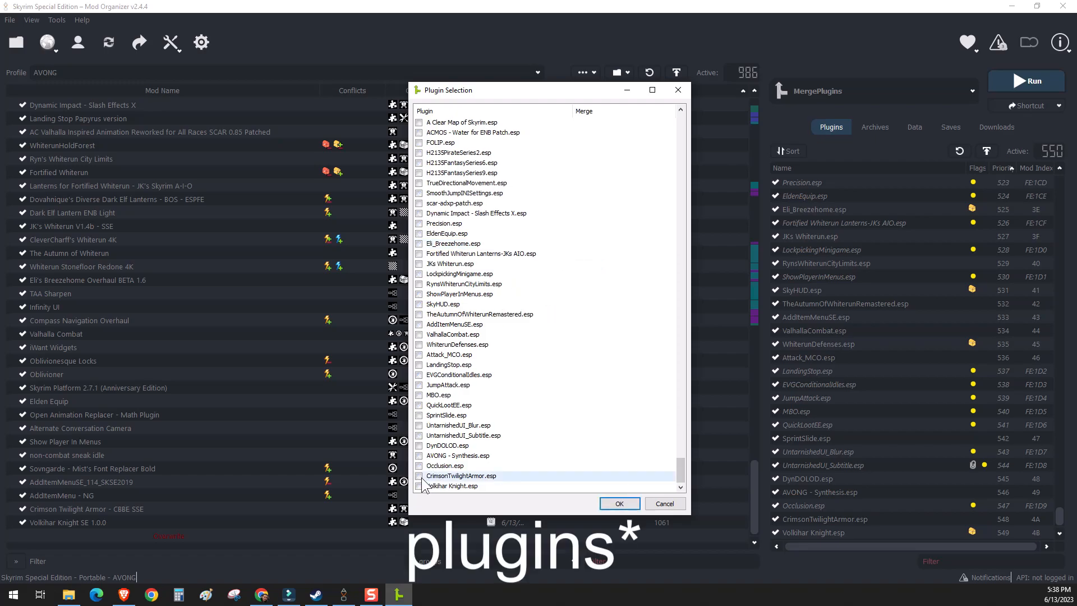
left_click(420, 476)
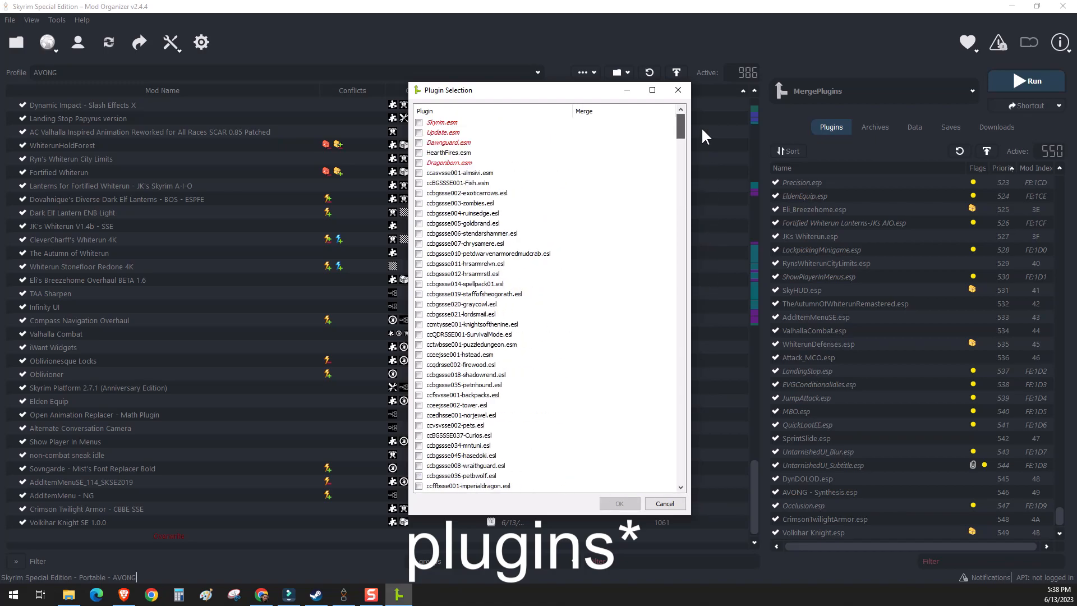
scroll("down", 3)
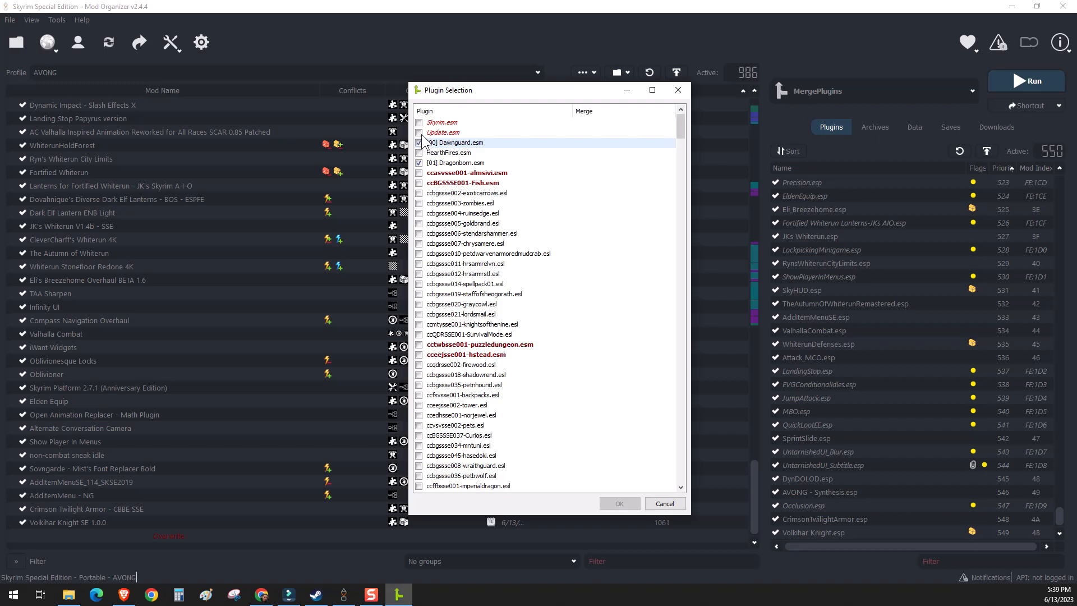
left_click(418, 142)
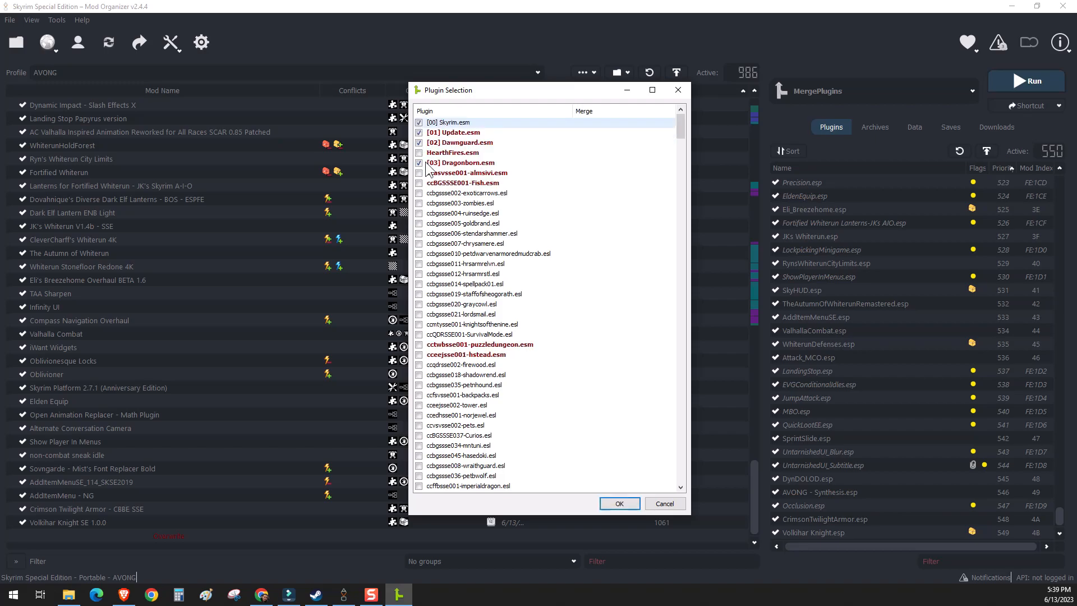
scroll("down", 3)
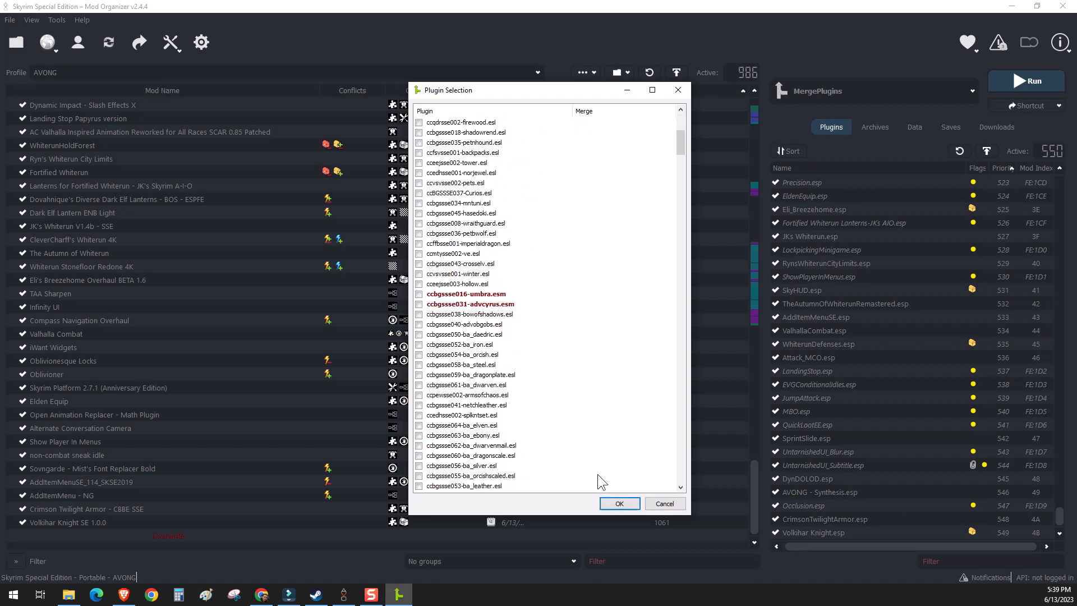
left_click(619, 503)
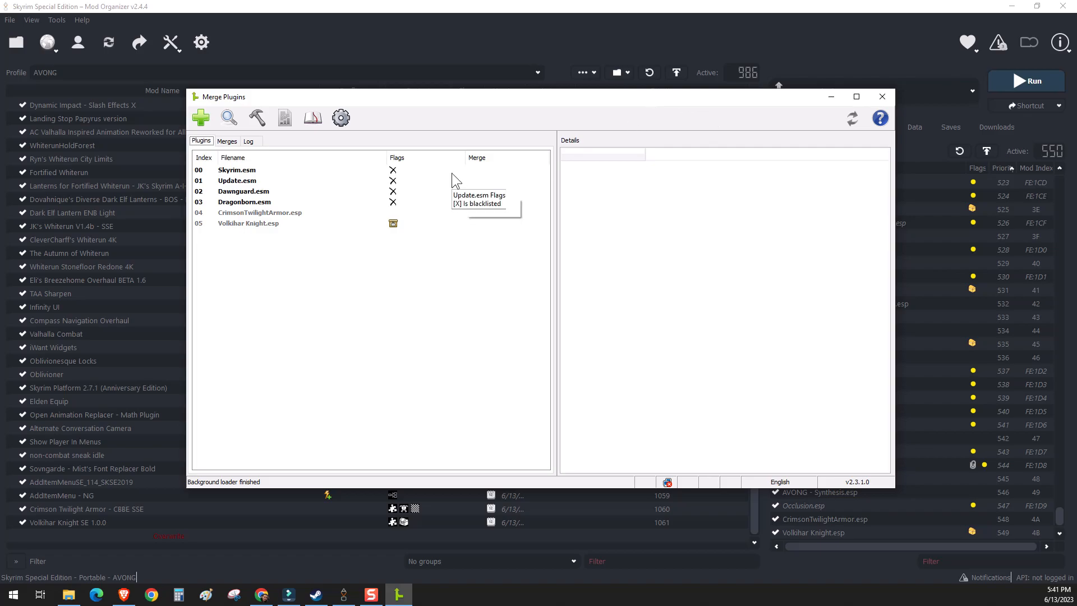
mouse_move(237, 150)
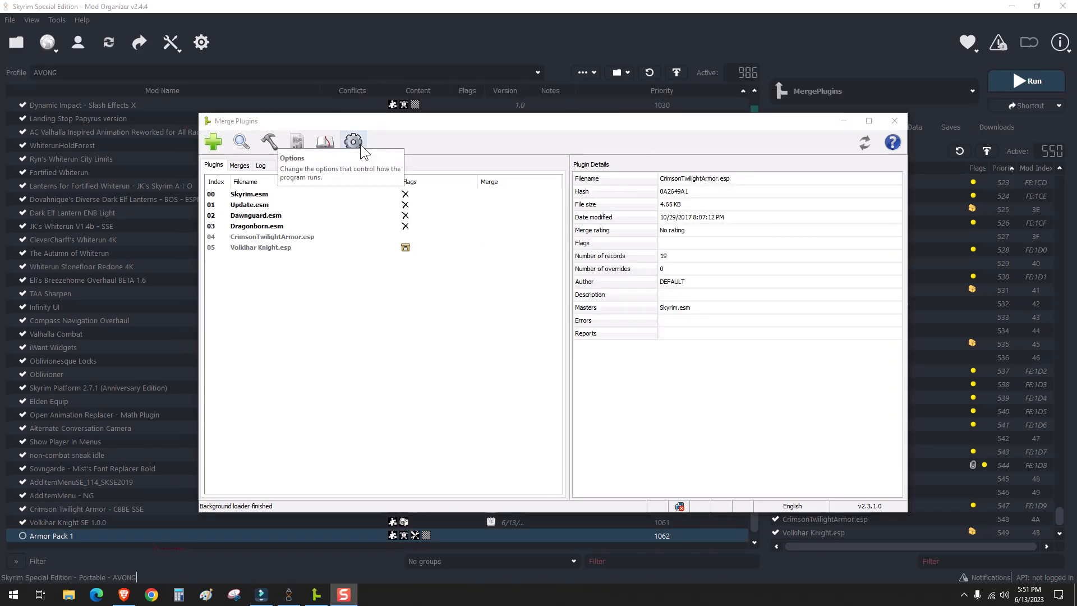
- In the Merging settings, turn on Extract BSAs and start editing the merge destination
left_click(353, 141)
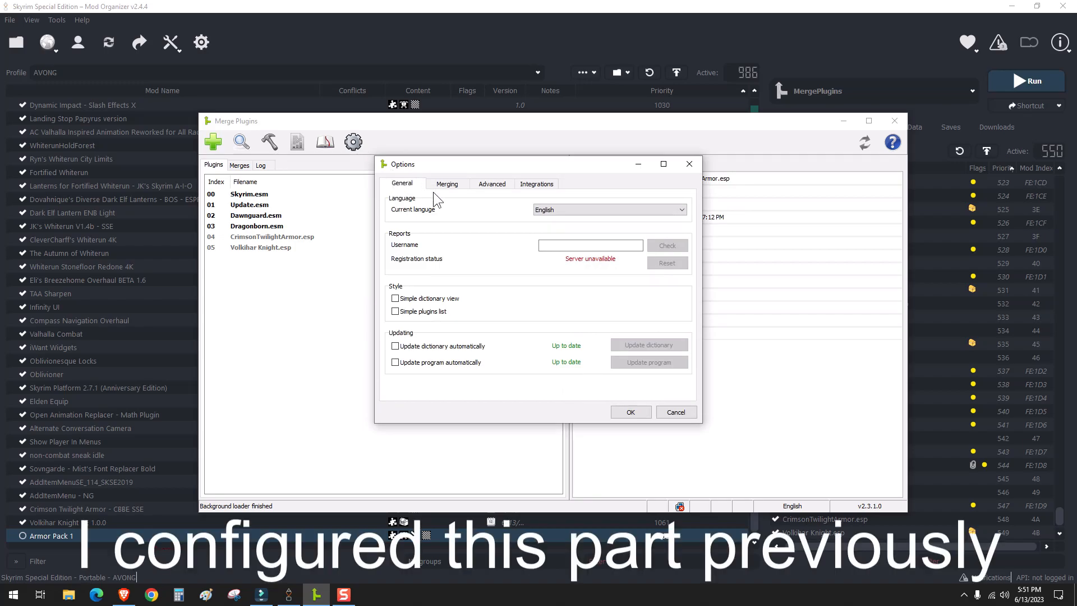
left_click(536, 184)
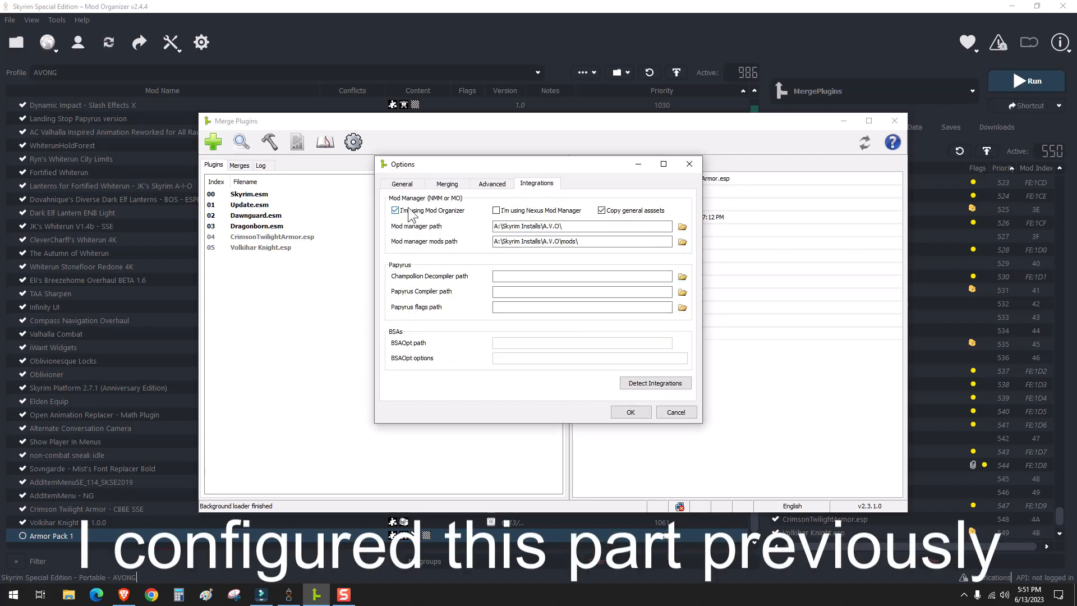
mouse_move(491, 242)
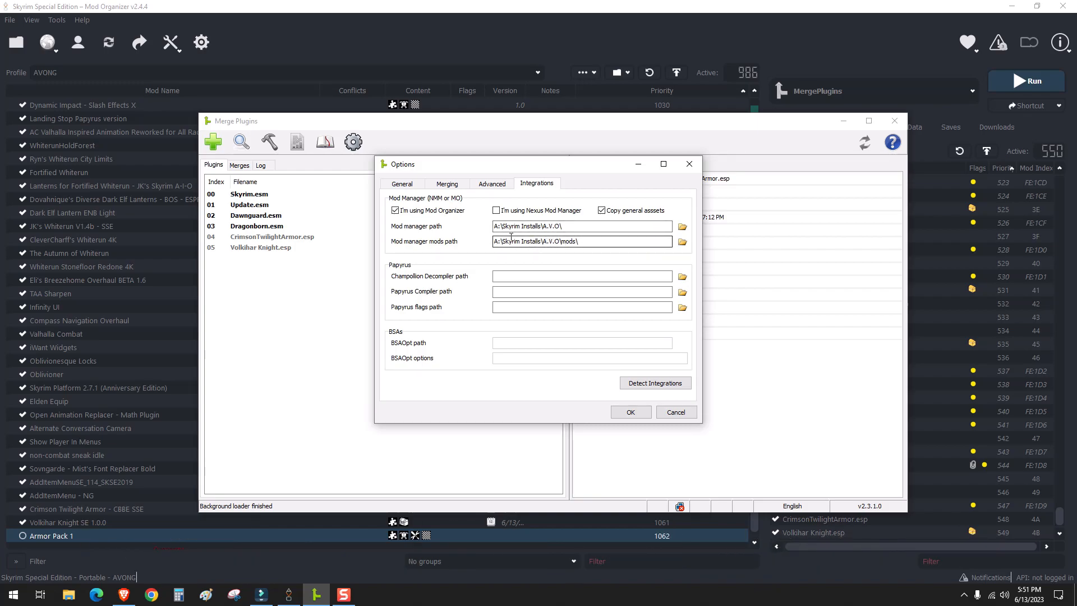
left_click(446, 184)
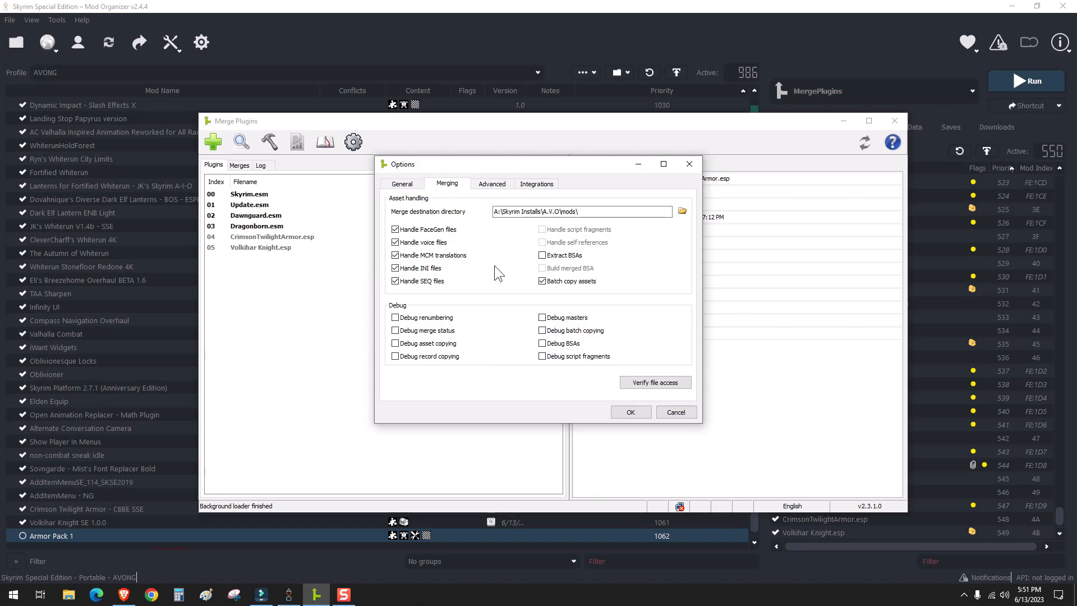
left_click(541, 256)
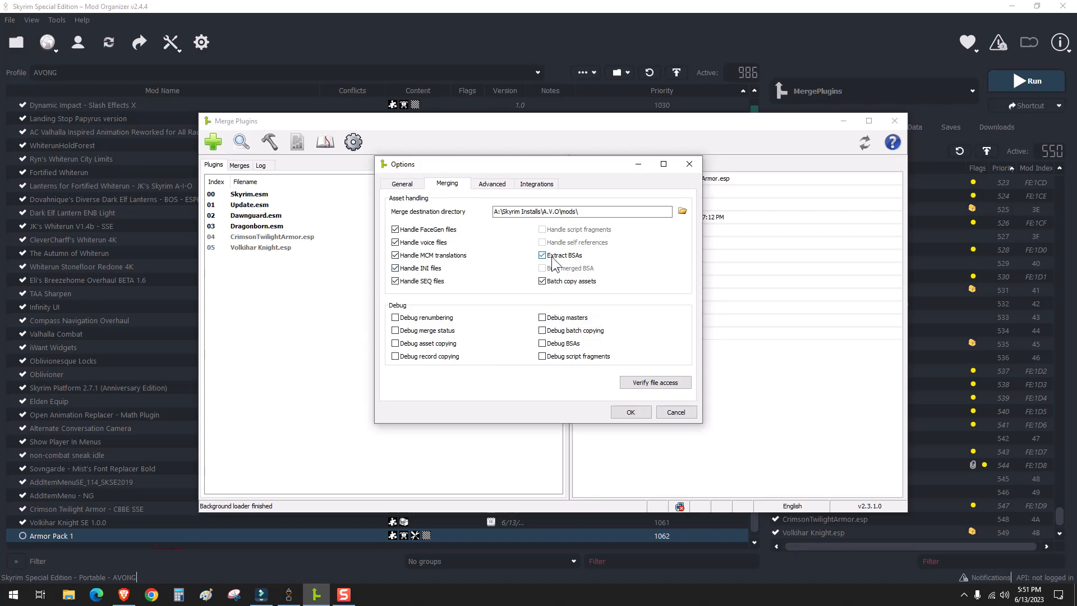
left_click(542, 268)
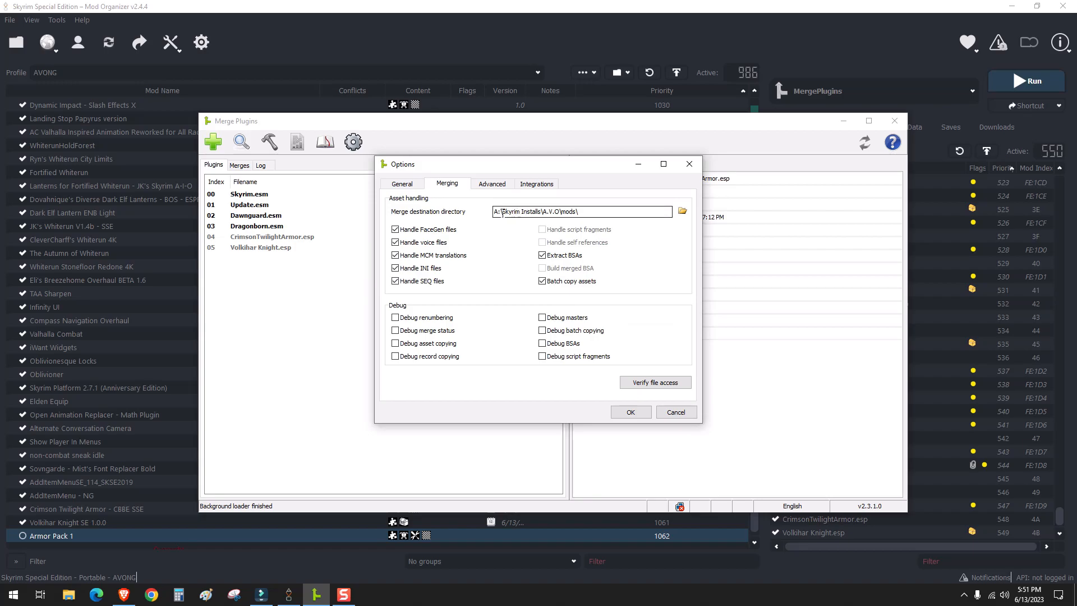
mouse_move(551, 260)
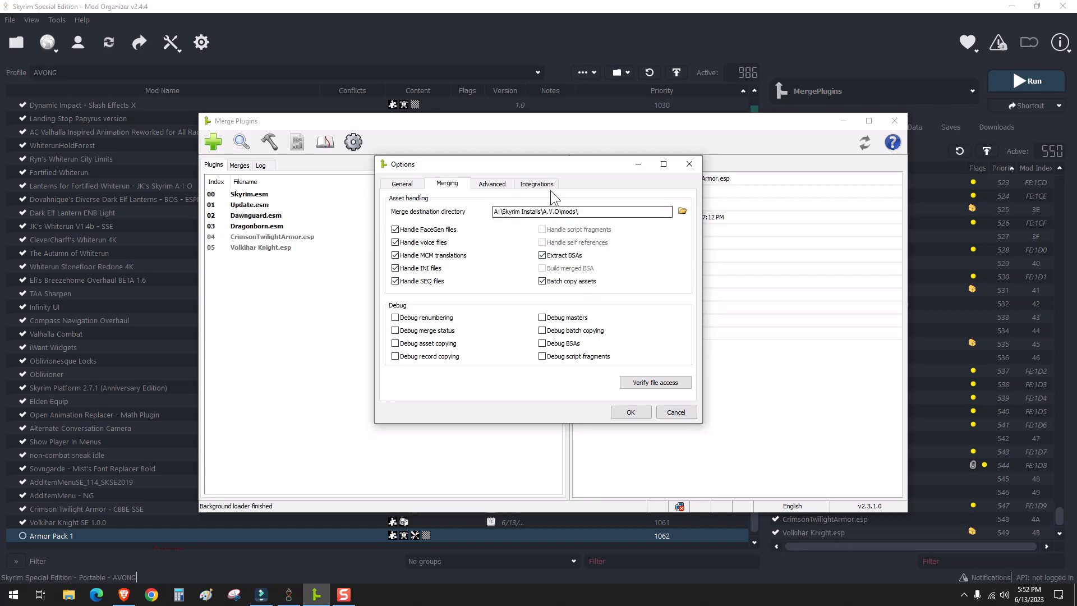
- Set the merge destination to tools\Merge Plugins\merges and save the settings
left_click(536, 184)
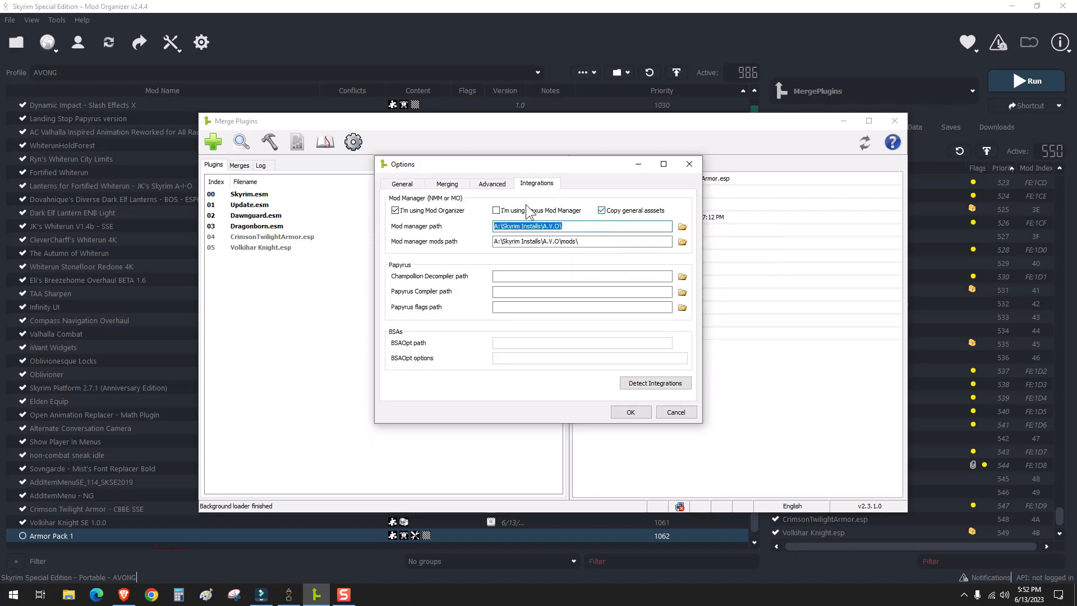
left_click(447, 184)
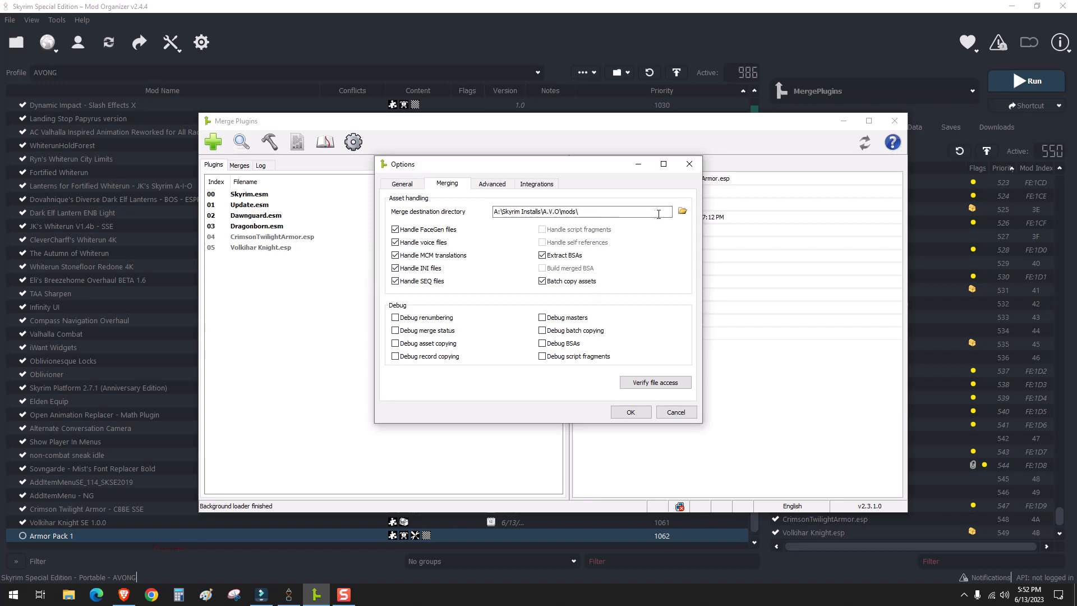
left_click(682, 211)
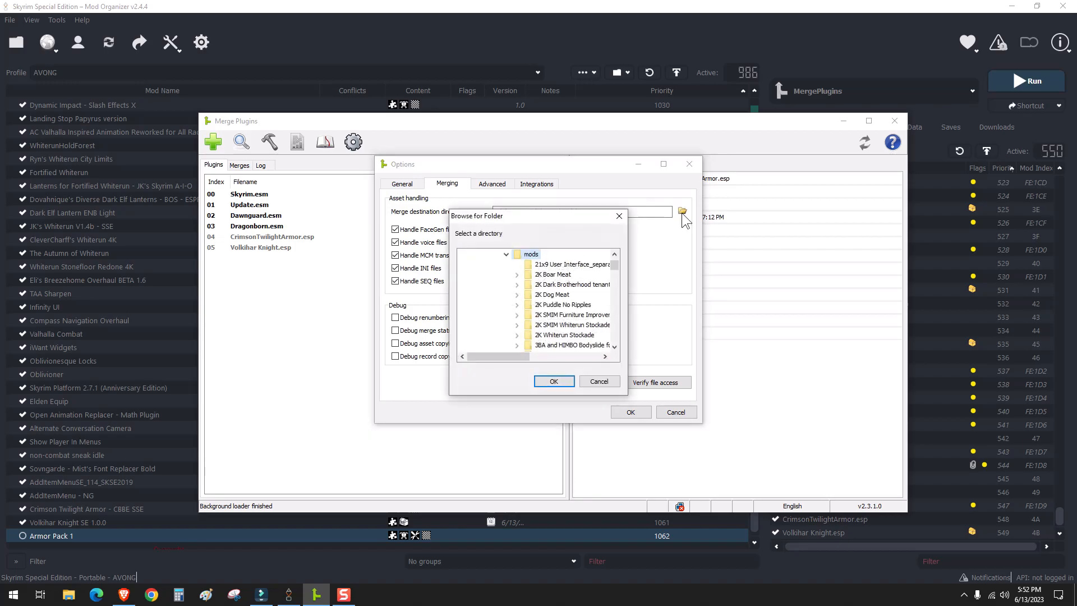
left_click(506, 254)
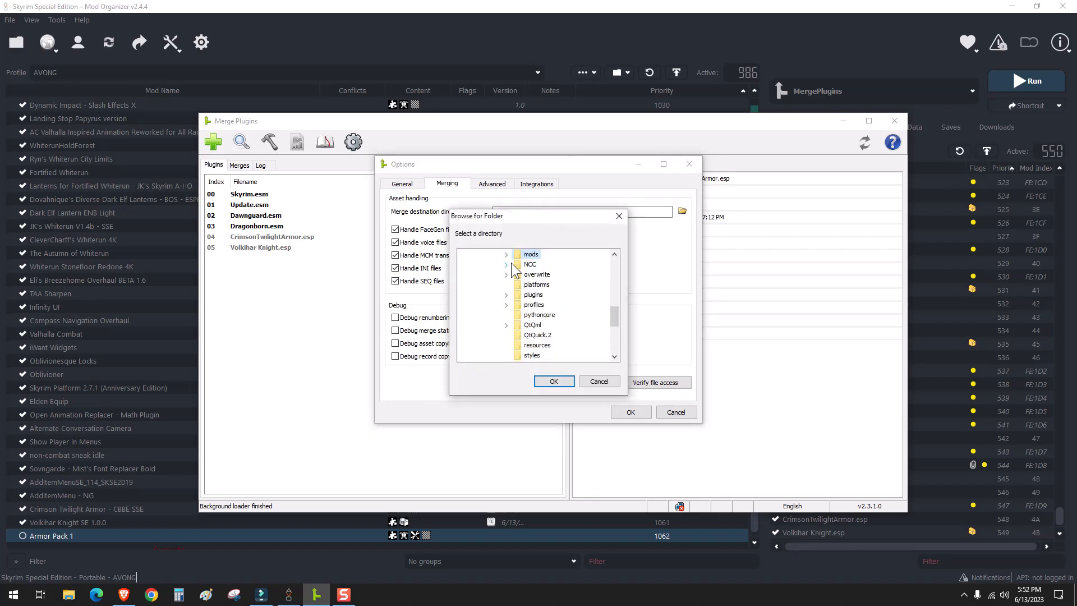
scroll("down", 3)
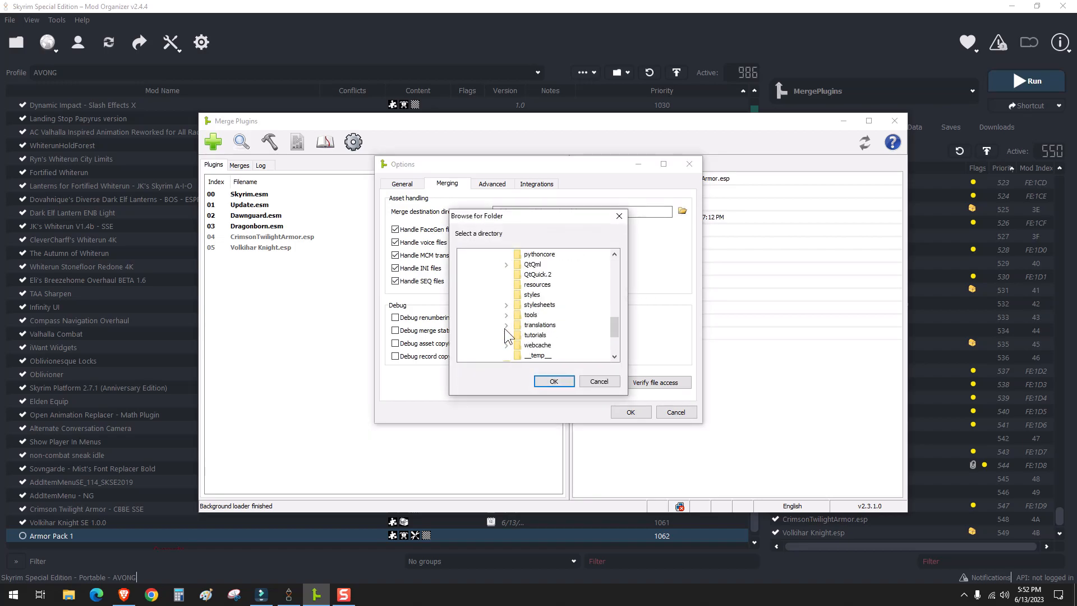
left_click(506, 314)
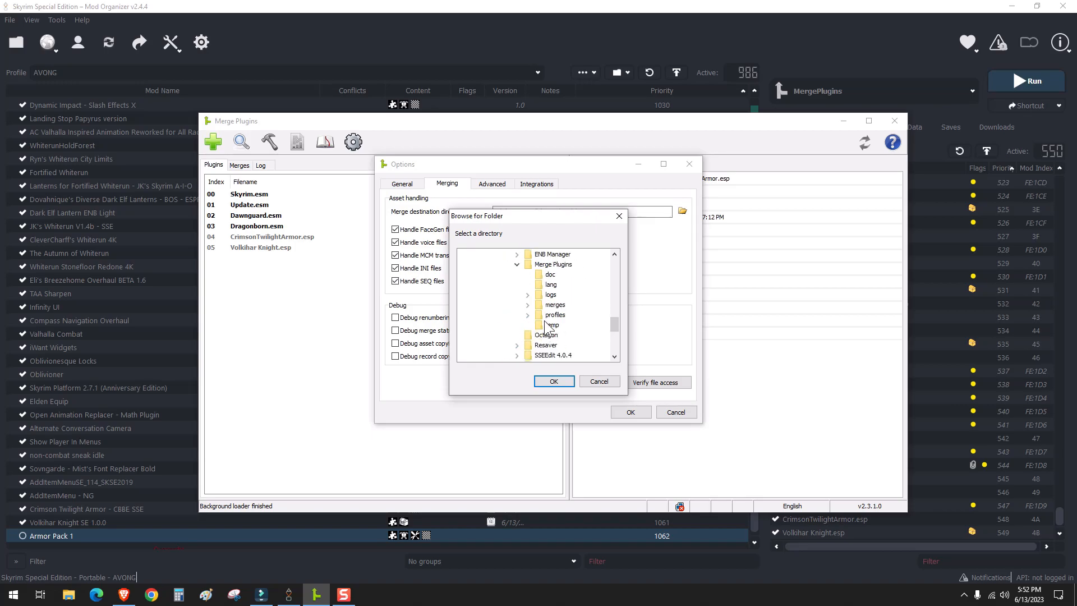
left_click(554, 381)
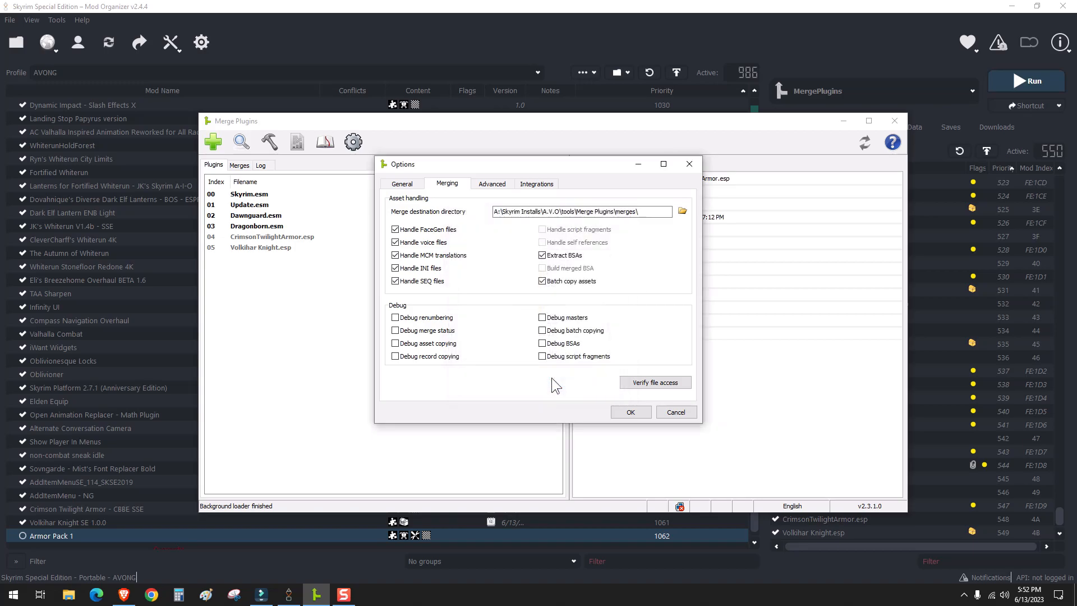
mouse_move(601, 398)
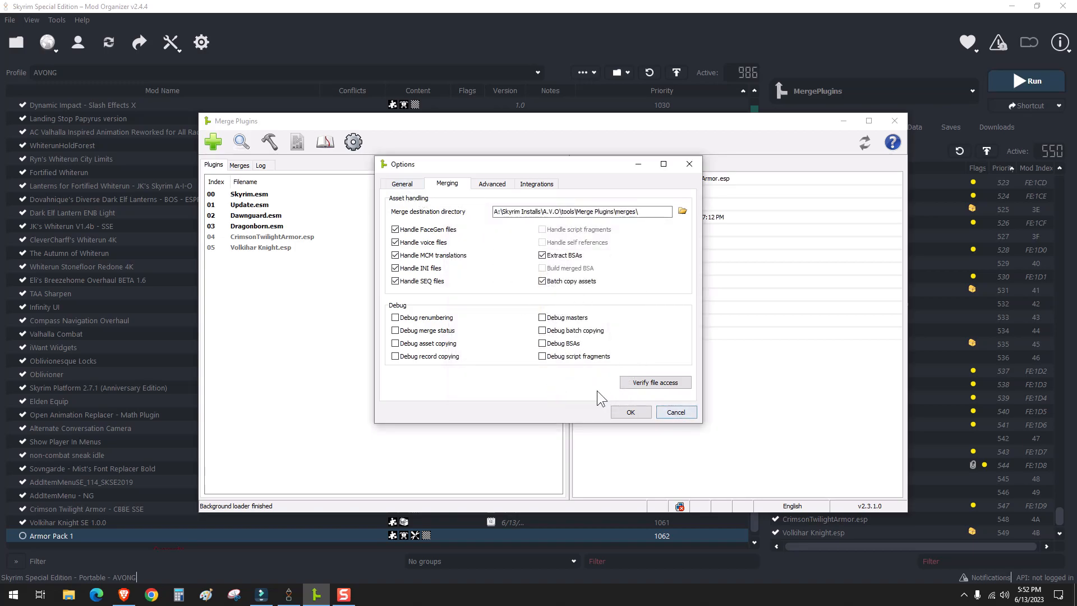
left_click(630, 412)
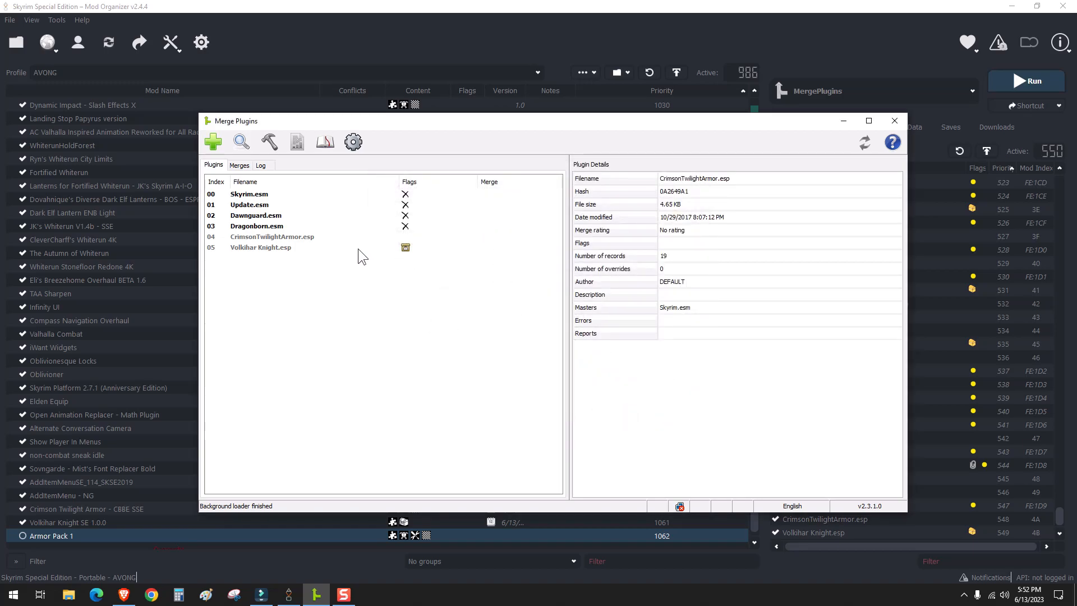
- Run Merge Plugins' error check on the CrimsonTwilightArmor and Volkihar Knight plugins and dismiss the report
left_click(272, 247)
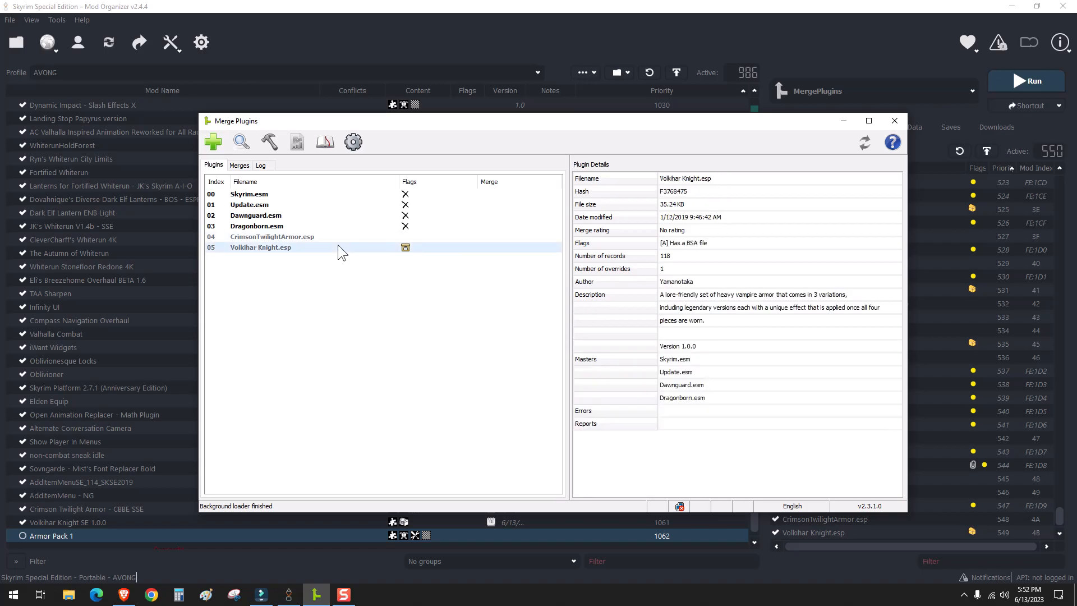
right_click(271, 236)
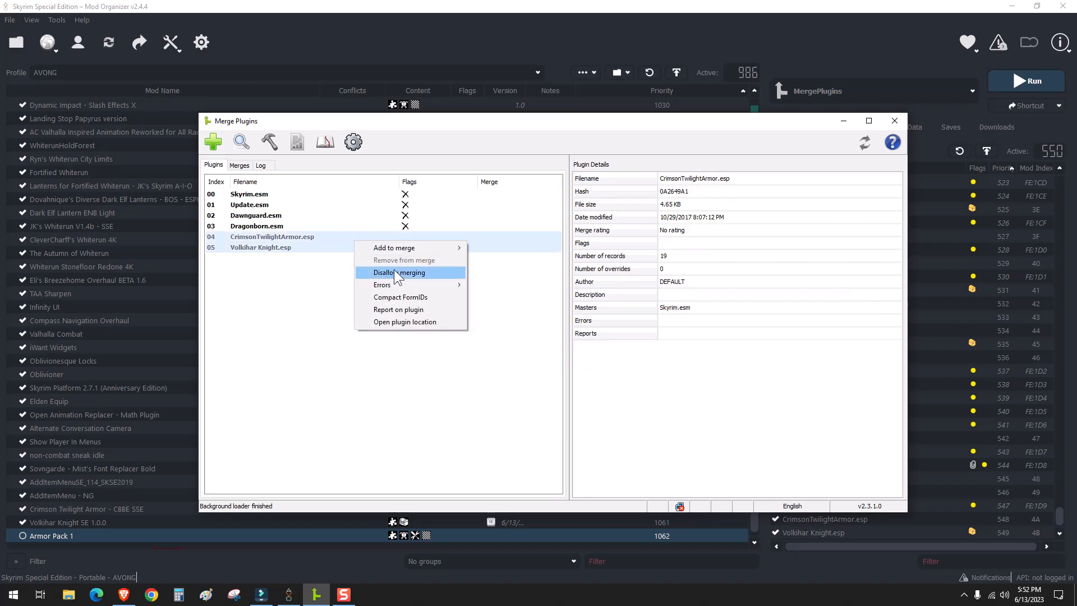
left_click(382, 285)
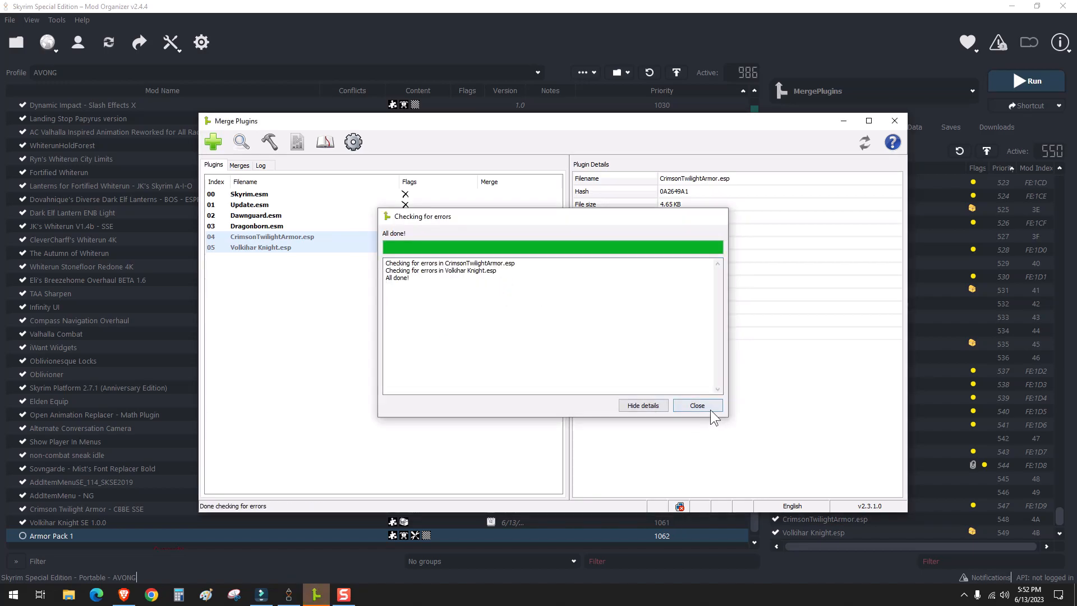
left_click(698, 406)
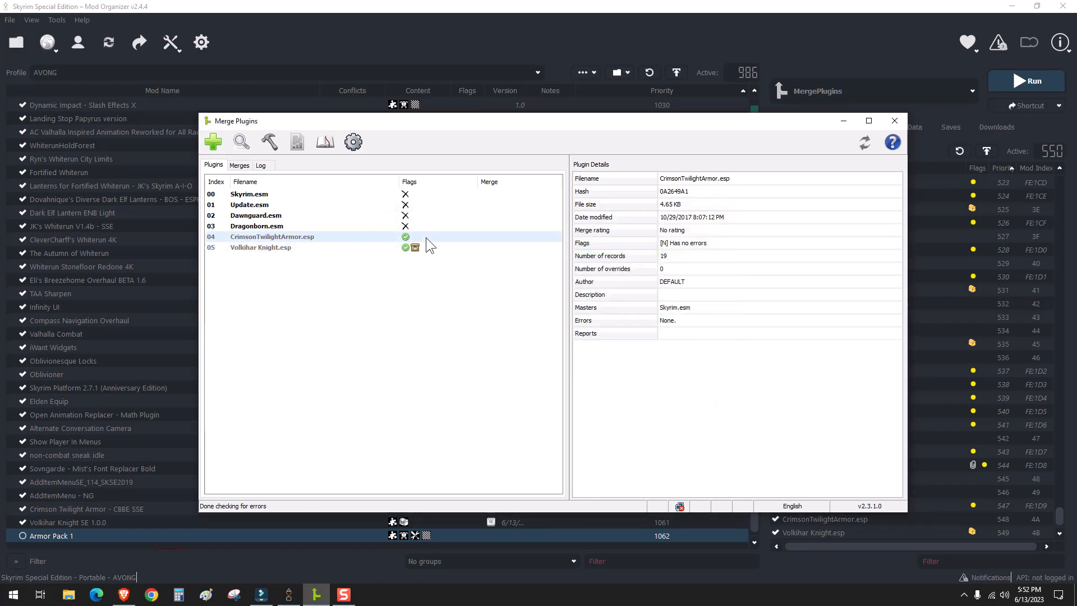
- Add CrimsonTwilightArmor.esp to a new merge named Armor Pack1 (Armor Pack1.esp), then bring up Volkihar Knight.esp's actions
right_click(294, 236)
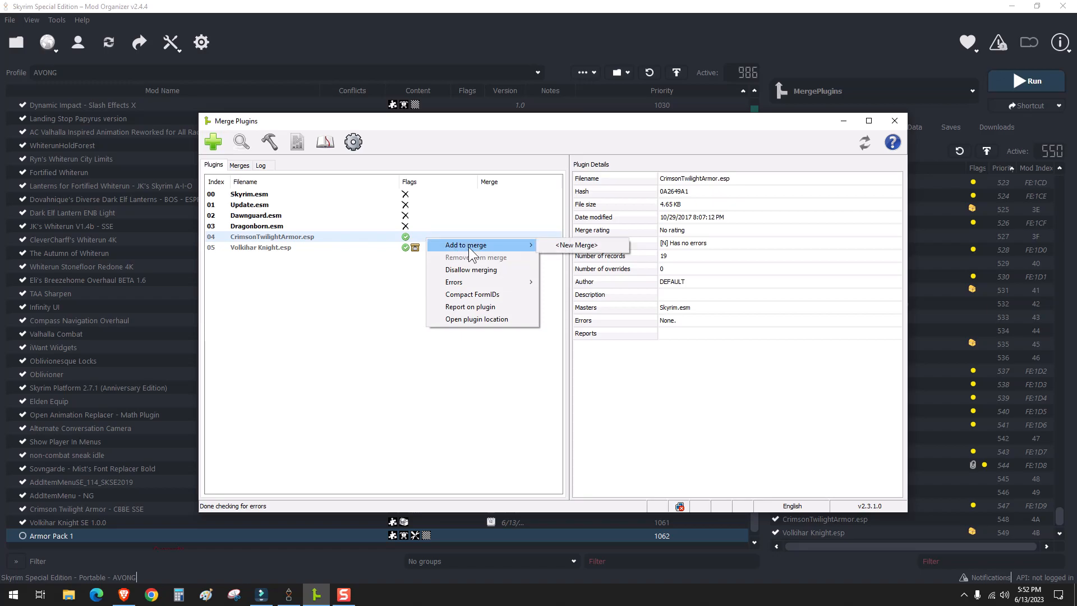
mouse_move(576, 247)
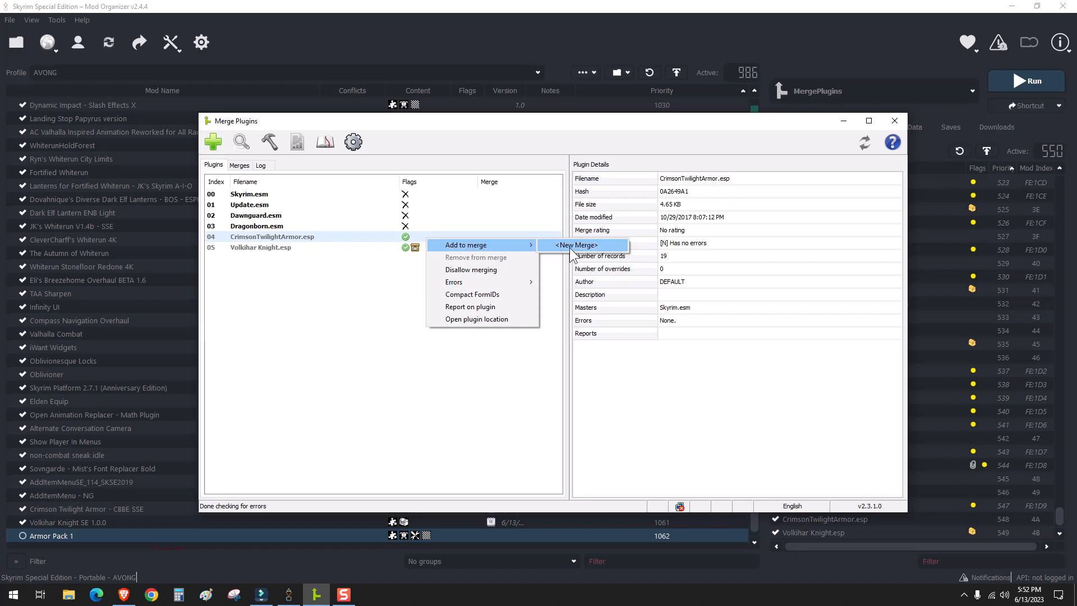
left_click(577, 245)
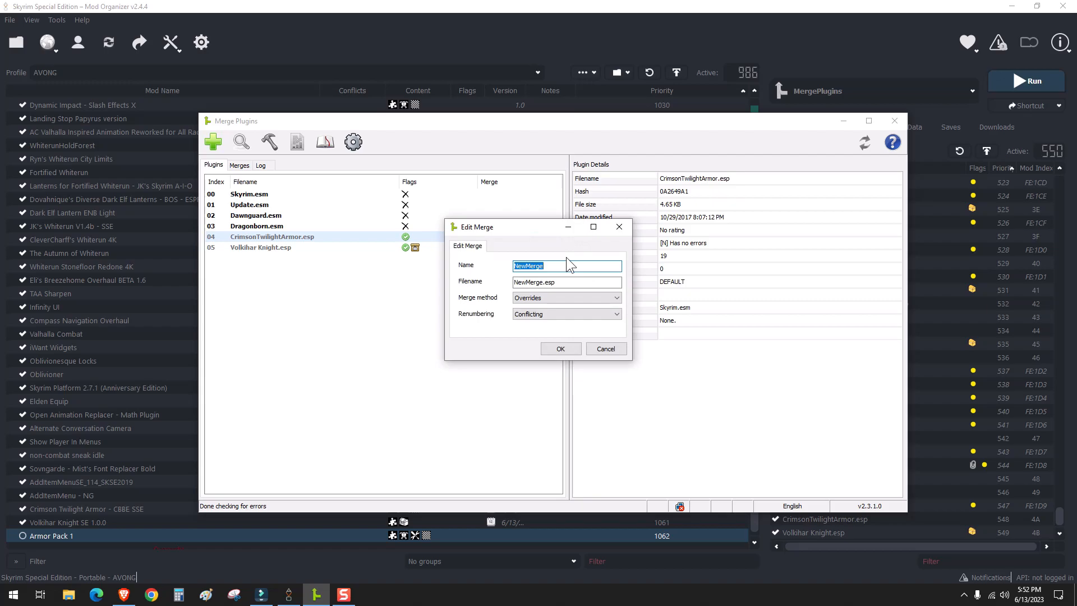
type("Armor Pack1")
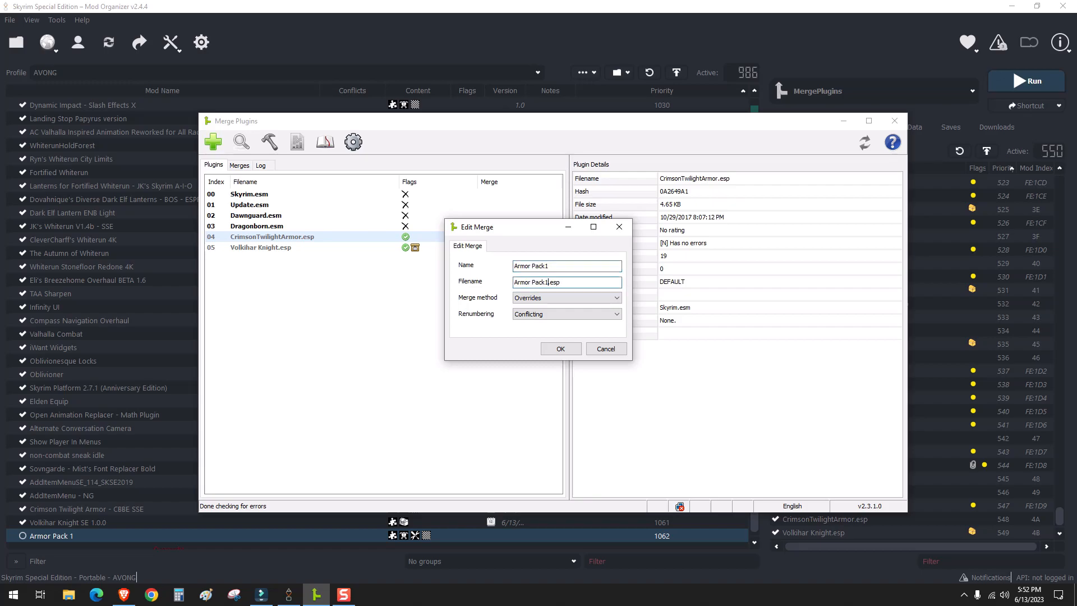
left_click(561, 348)
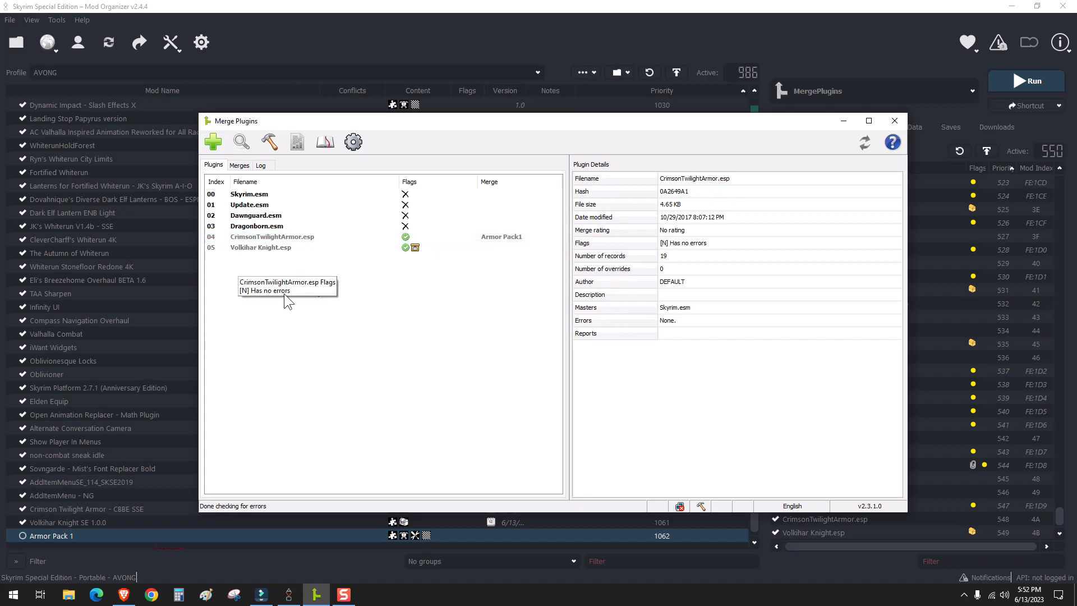
right_click(261, 246)
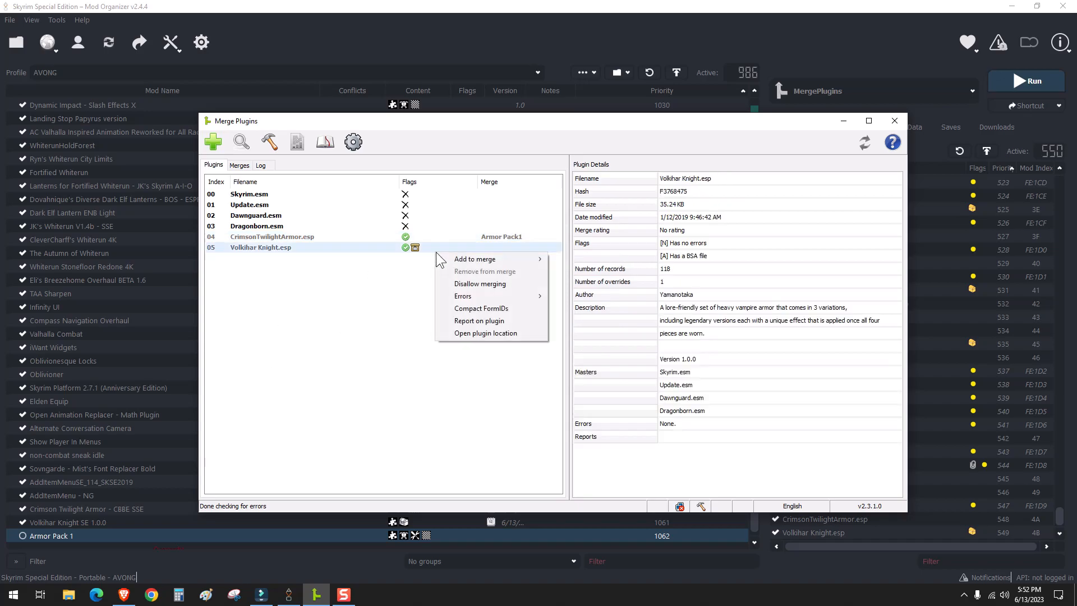
mouse_move(475, 258)
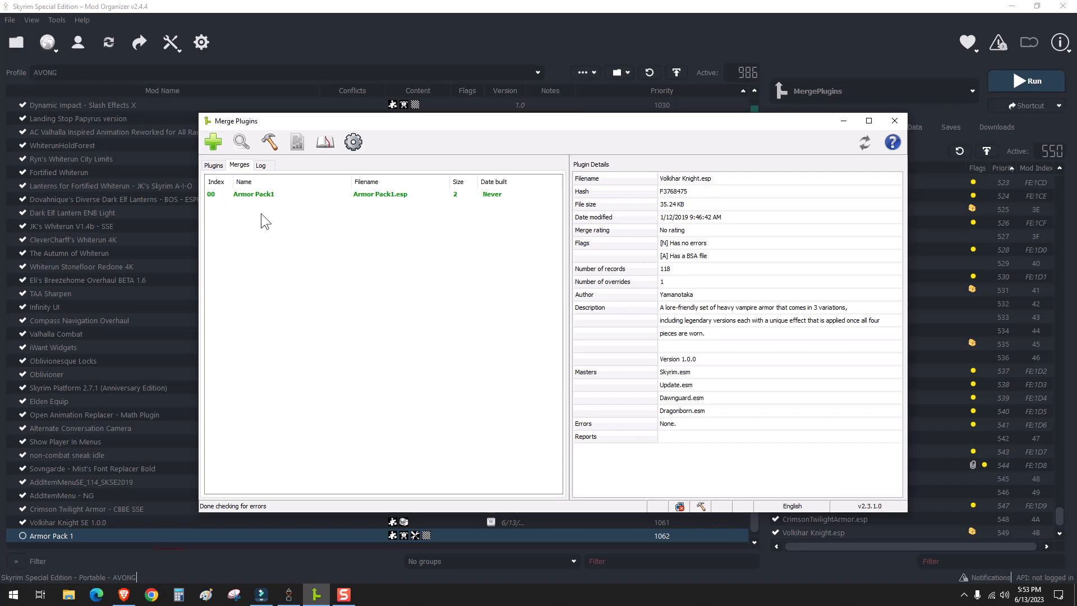
mouse_move(278, 385)
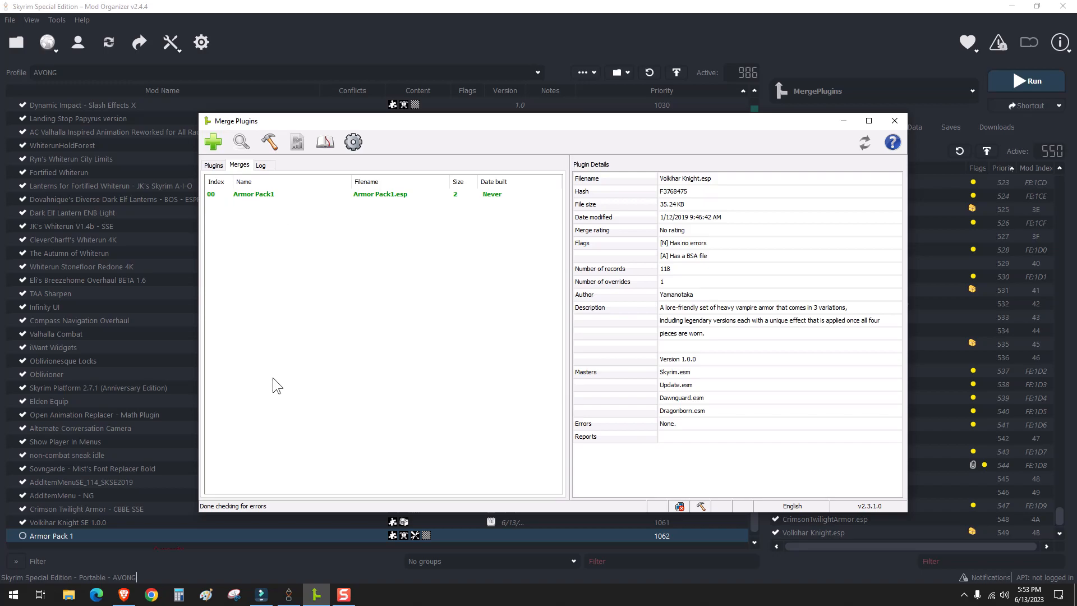
mouse_move(462, 204)
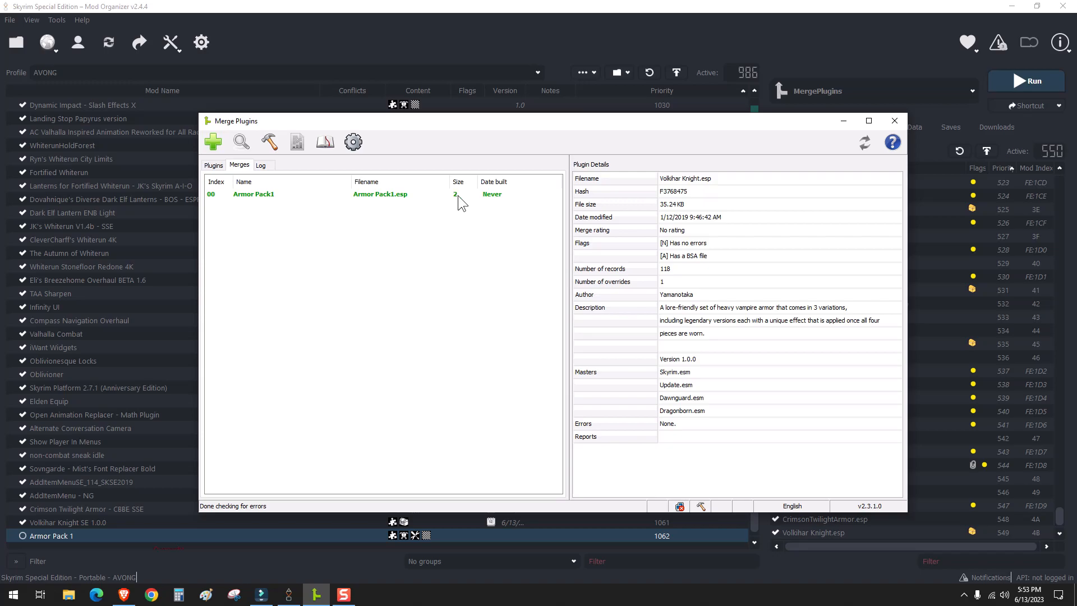
mouse_move(484, 206)
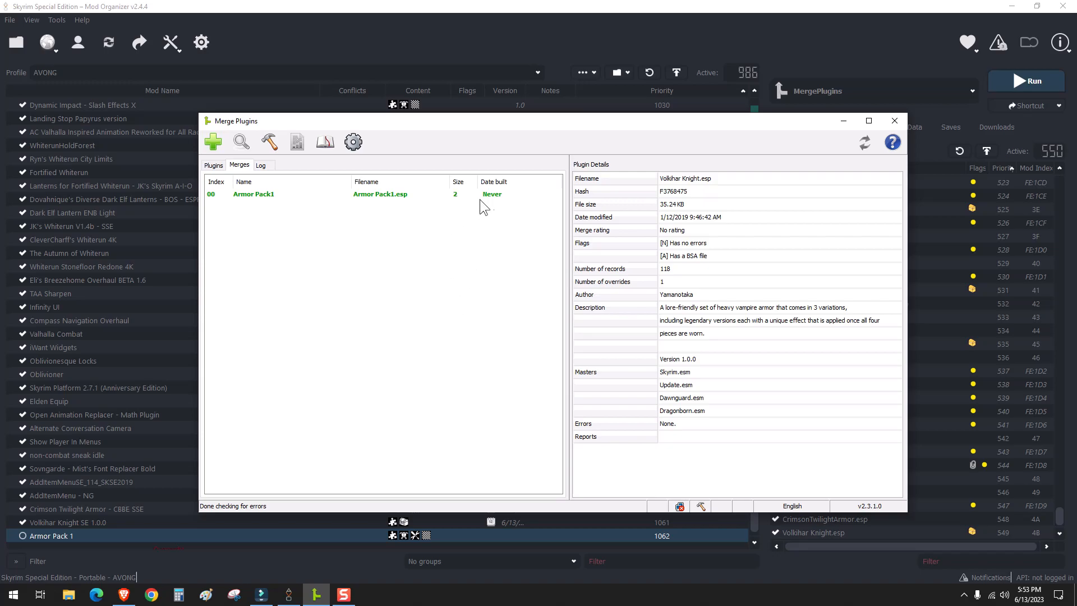
- Review the Armor Pack1 merge's details showing both armor plugins ready to be built
left_click(254, 194)
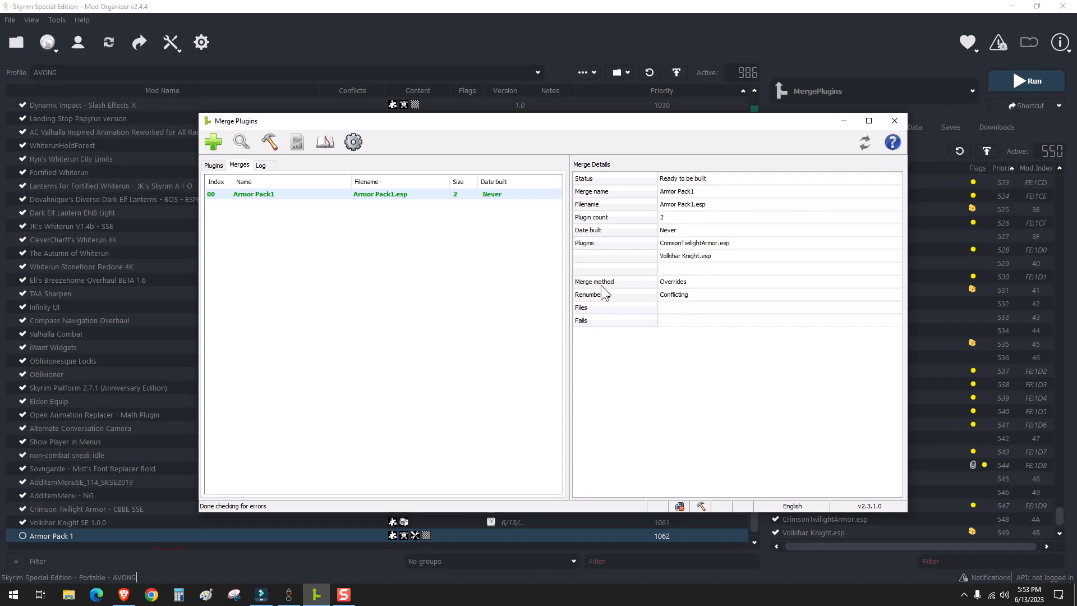
mouse_move(506, 397)
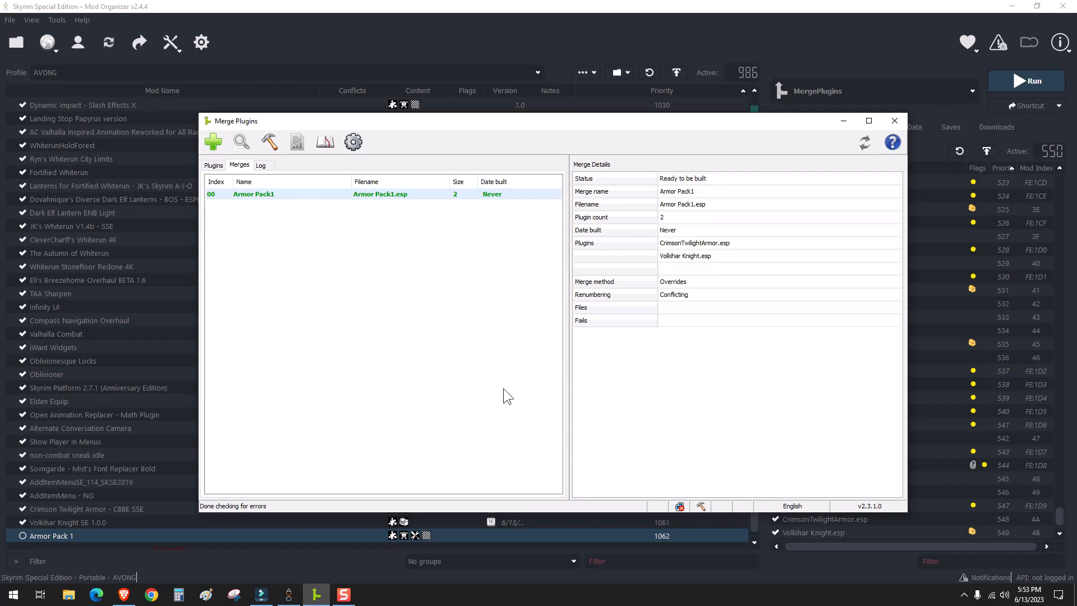
mouse_move(437, 224)
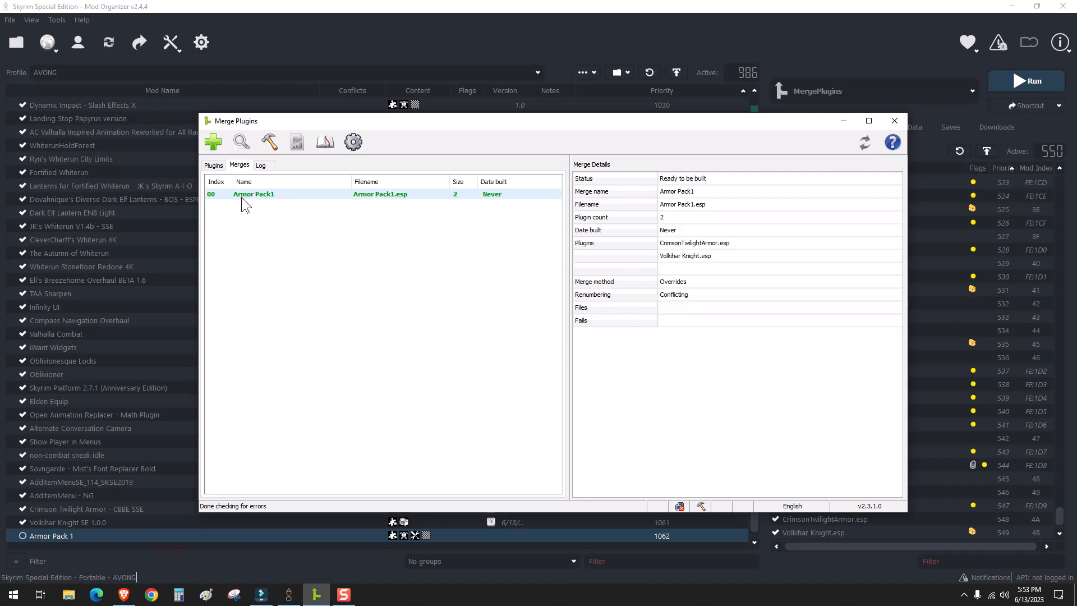
mouse_move(296, 220)
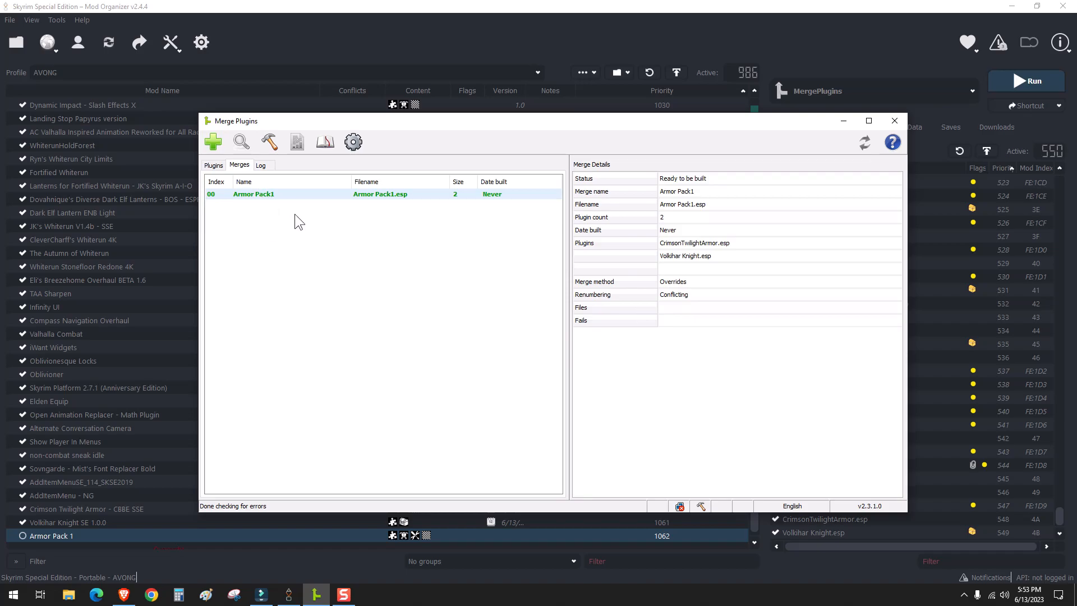
mouse_move(701, 261)
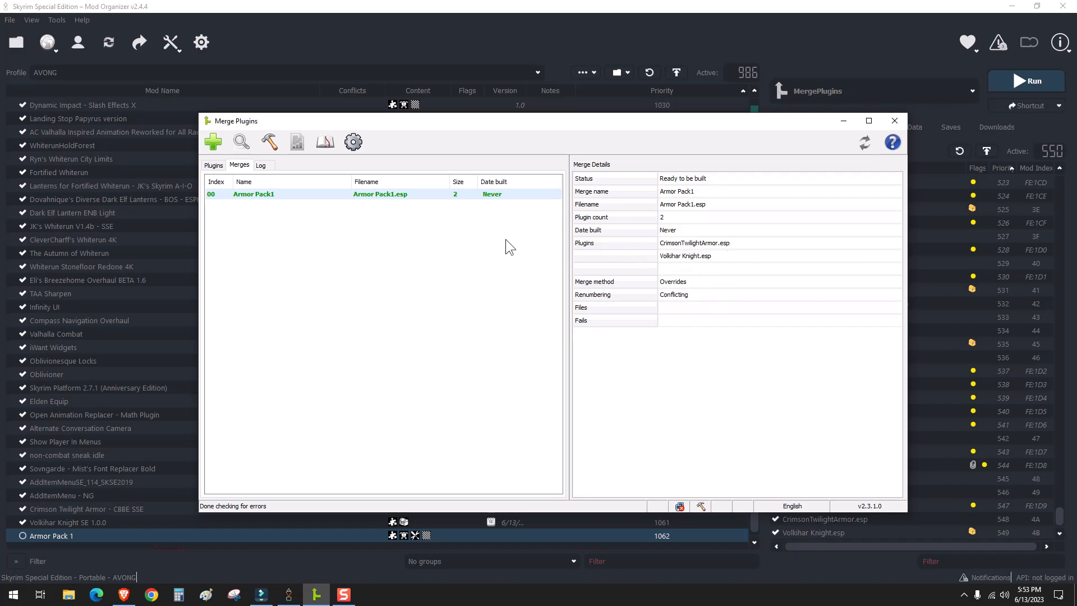
mouse_move(261, 223)
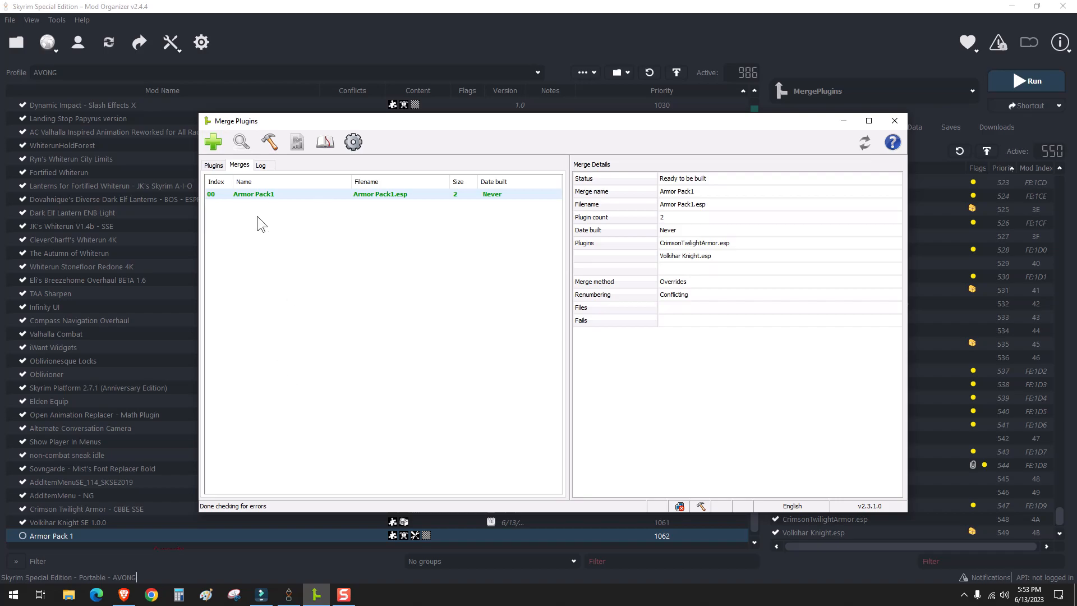
mouse_move(238, 216)
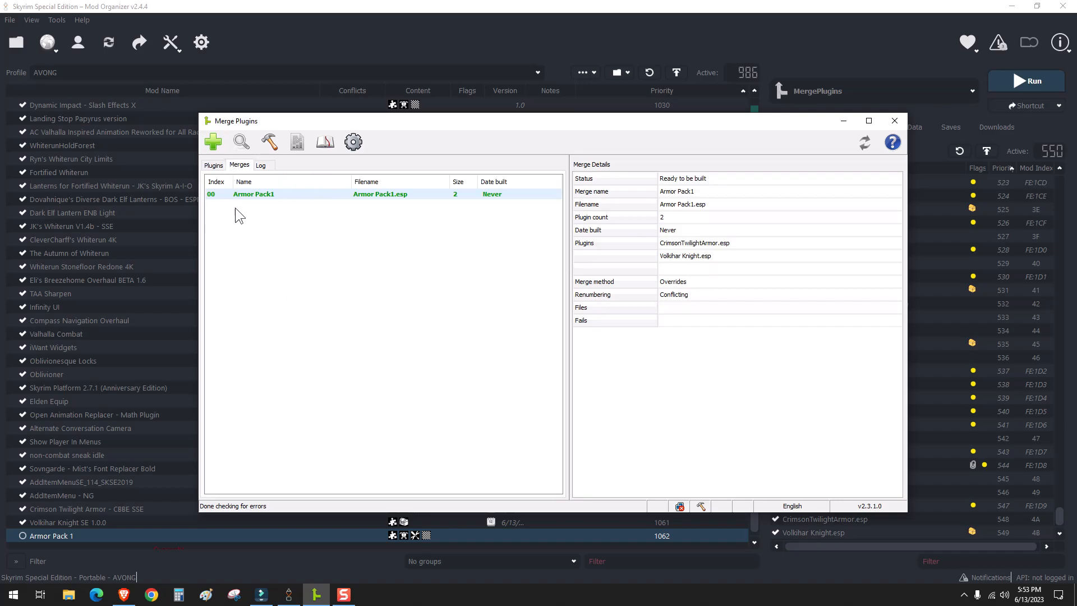
mouse_move(690, 262)
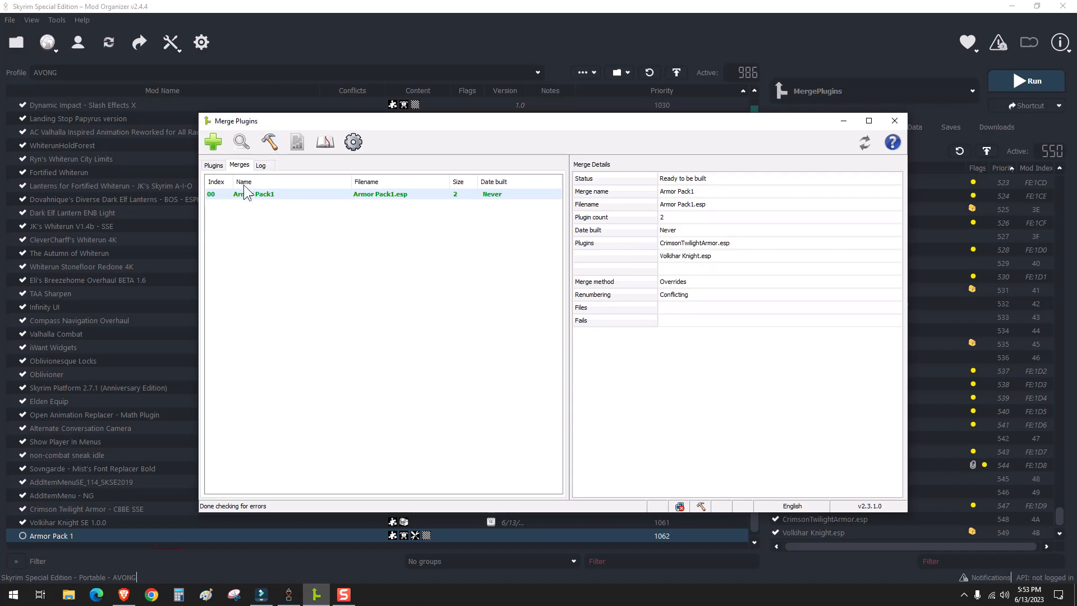
mouse_move(286, 195)
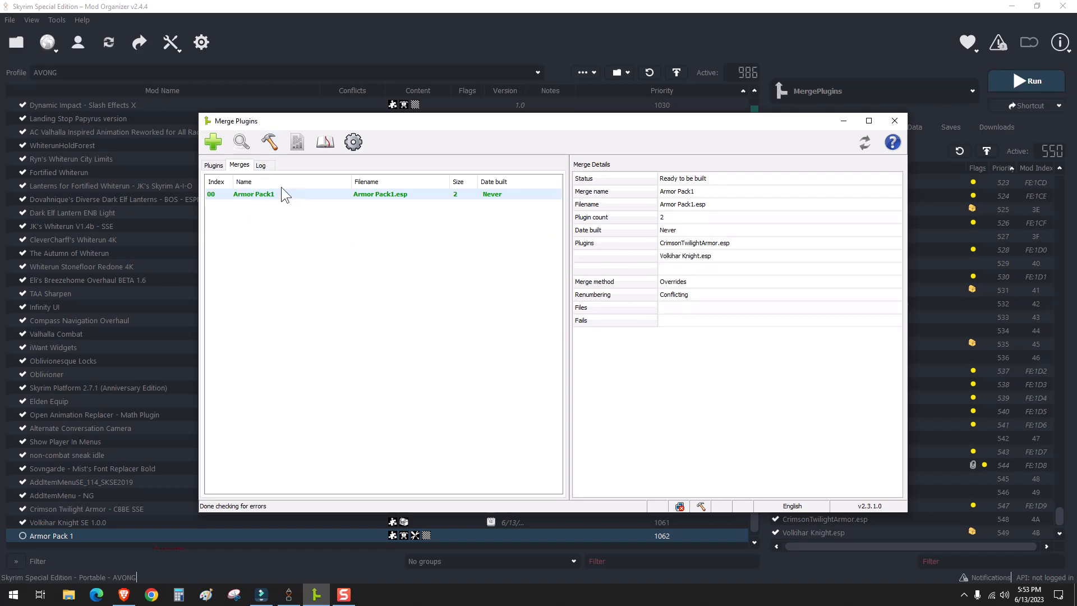
mouse_move(269, 142)
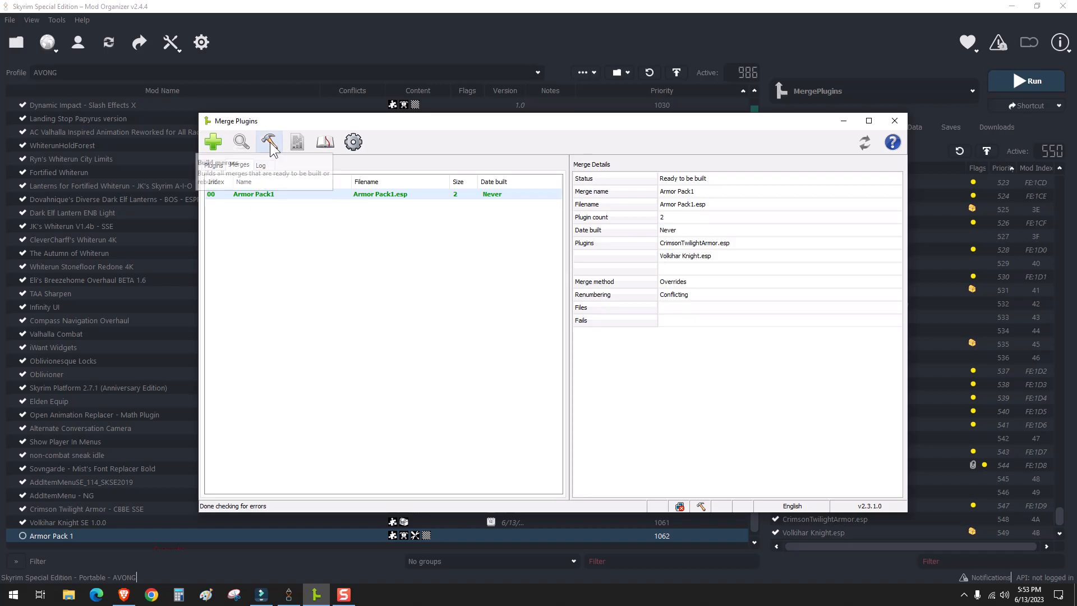
- Build the Armor Pack1 merge, dismiss the All done report and bring up its folder in File Explorer
left_click(269, 141)
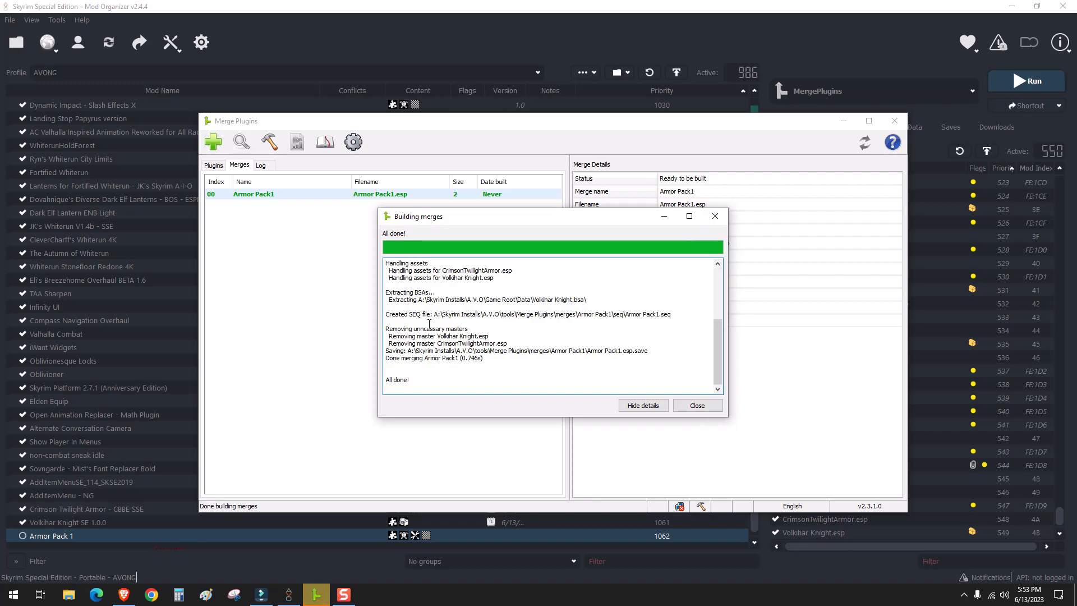
left_click(698, 405)
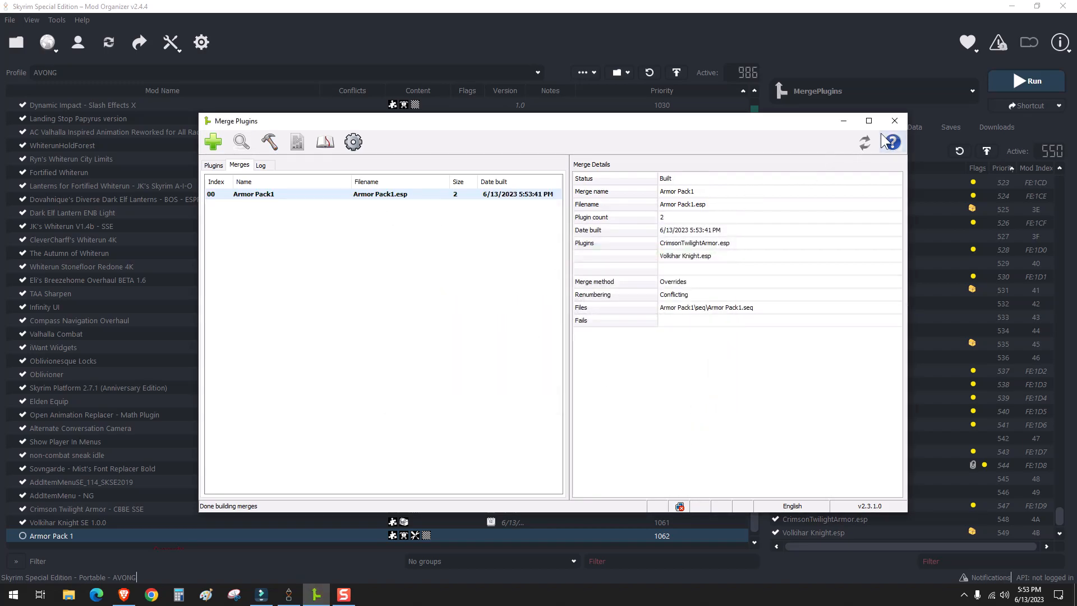
left_click(895, 121)
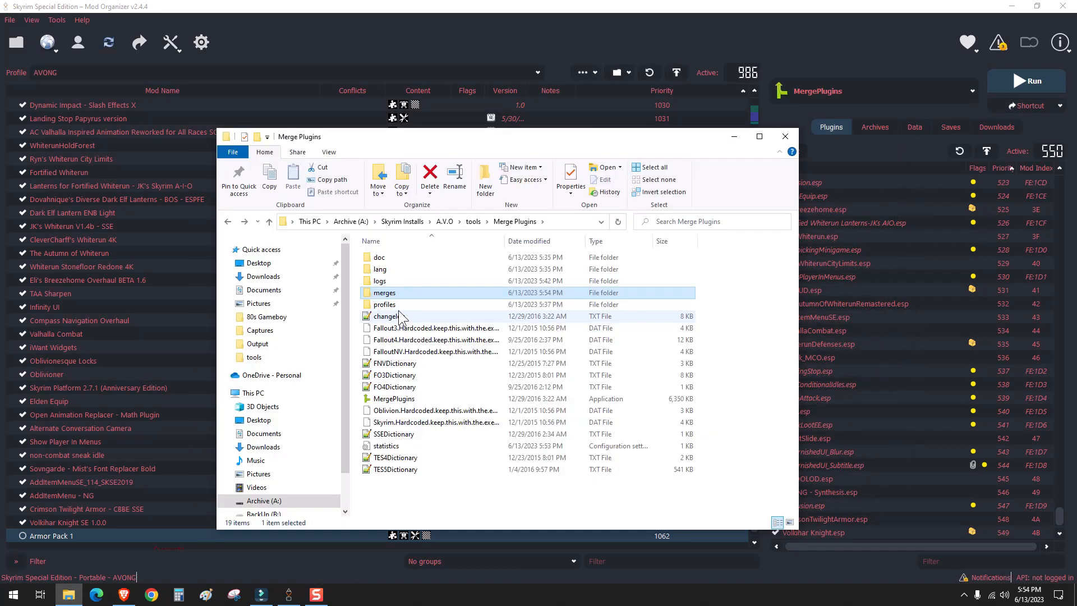
- Browse into merges\Armor Pack1 and check its merge\plugins folder
double_click(384, 292)
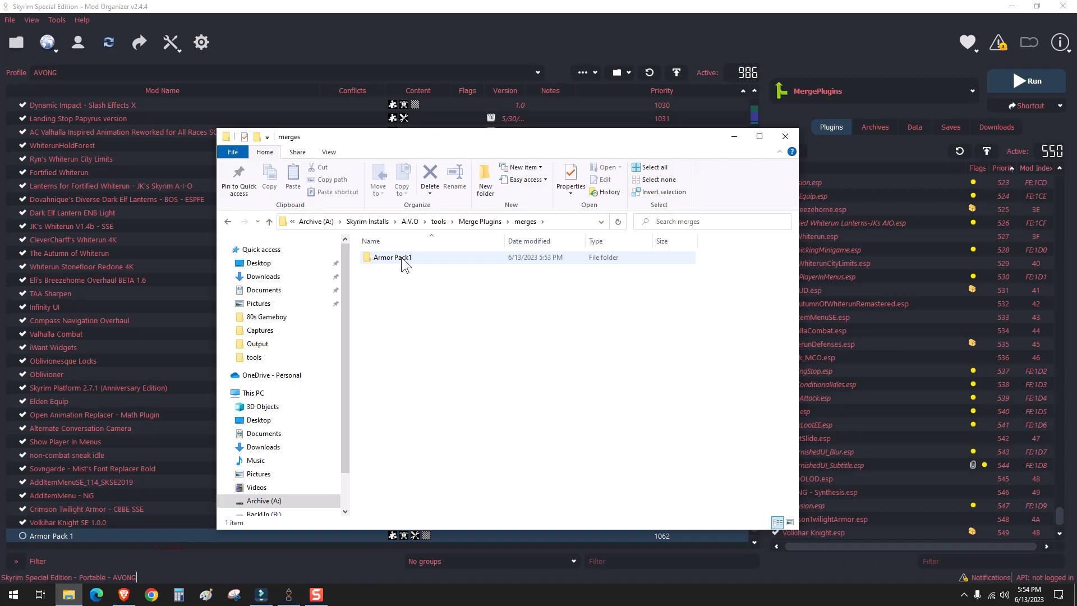
double_click(393, 257)
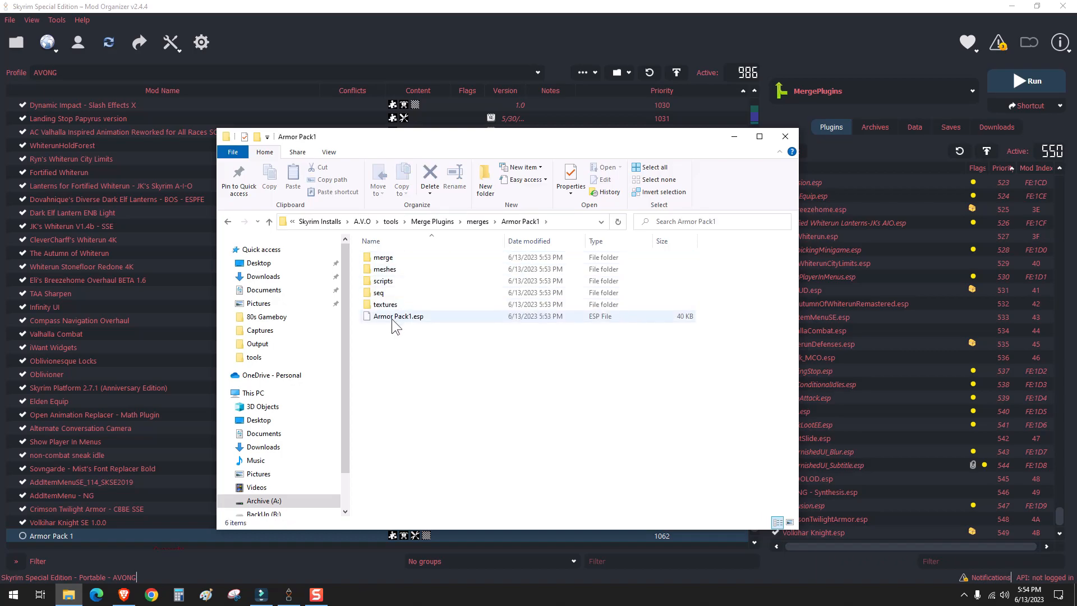
mouse_move(416, 325)
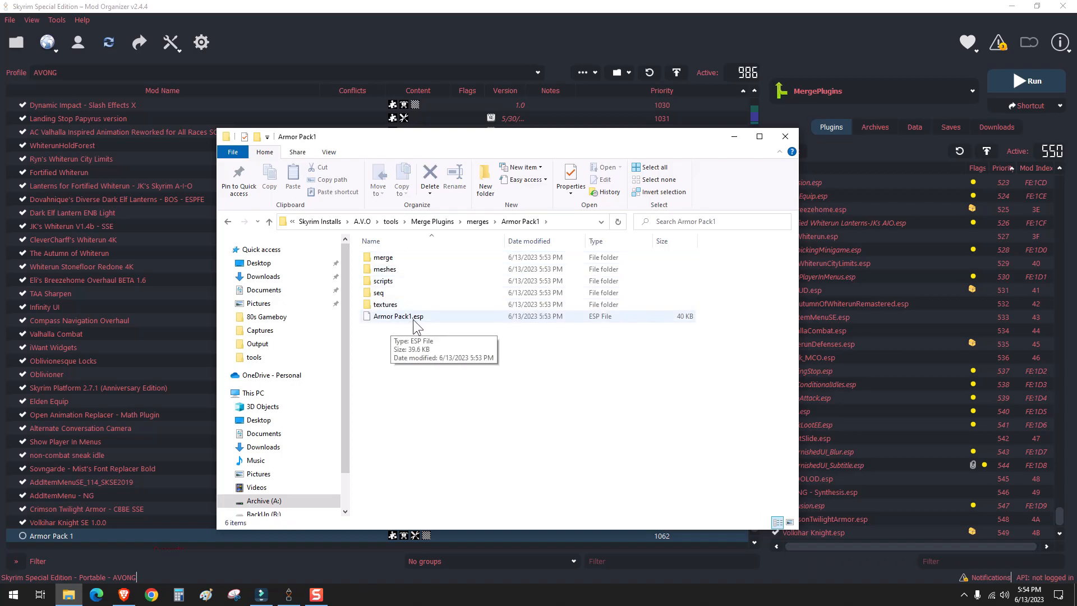
mouse_move(544, 326)
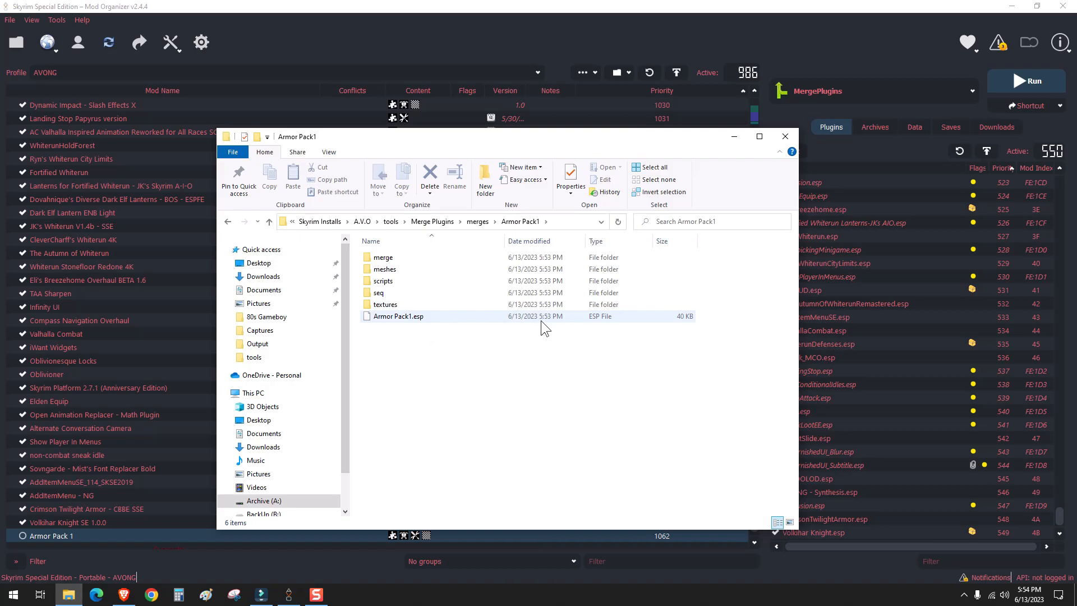
mouse_move(411, 259)
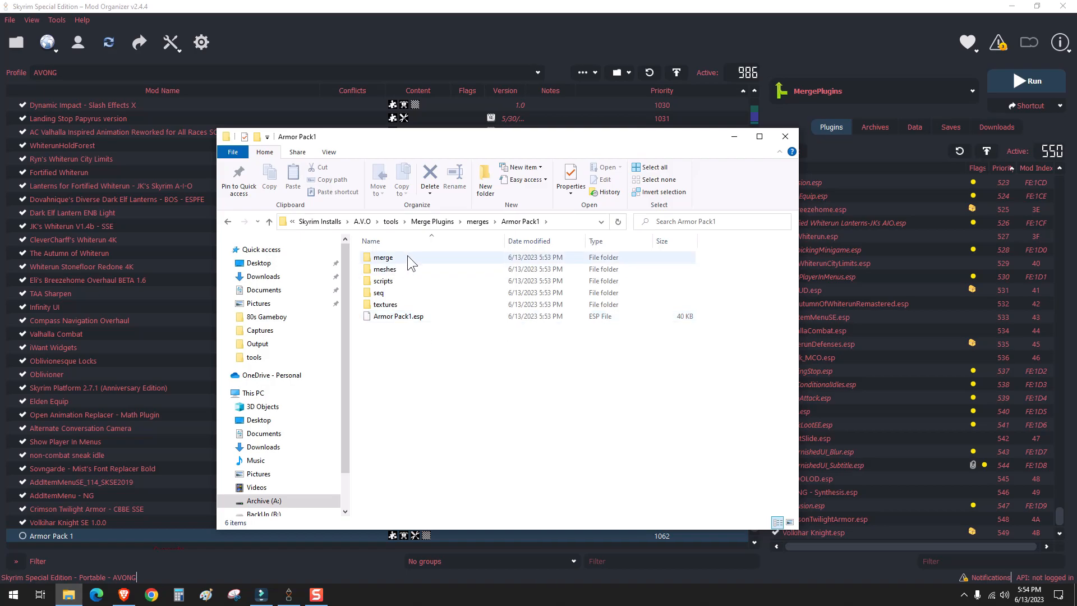
double_click(384, 257)
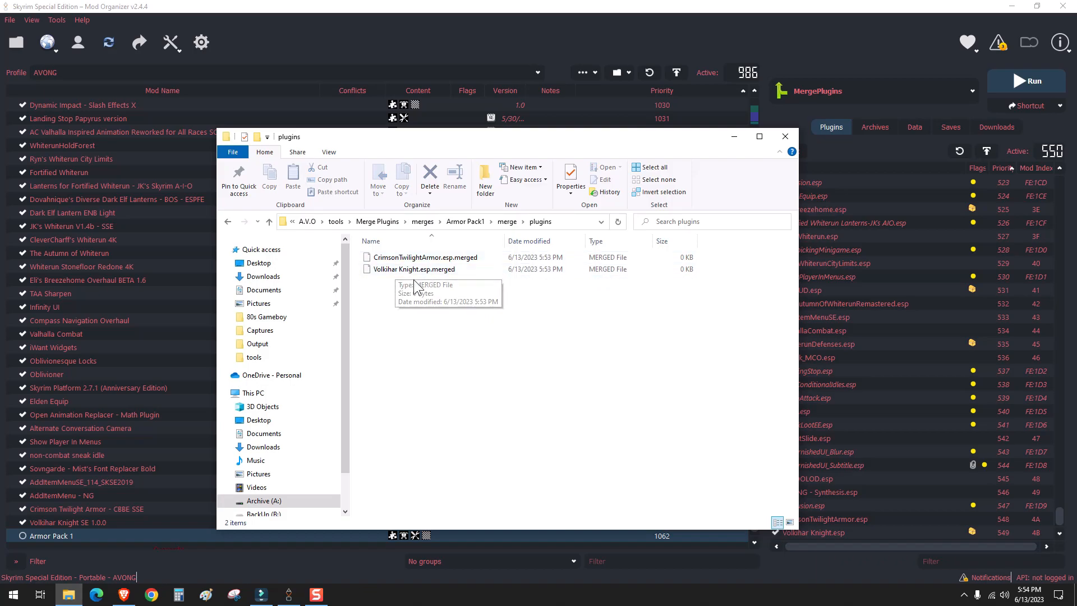
left_click(227, 221)
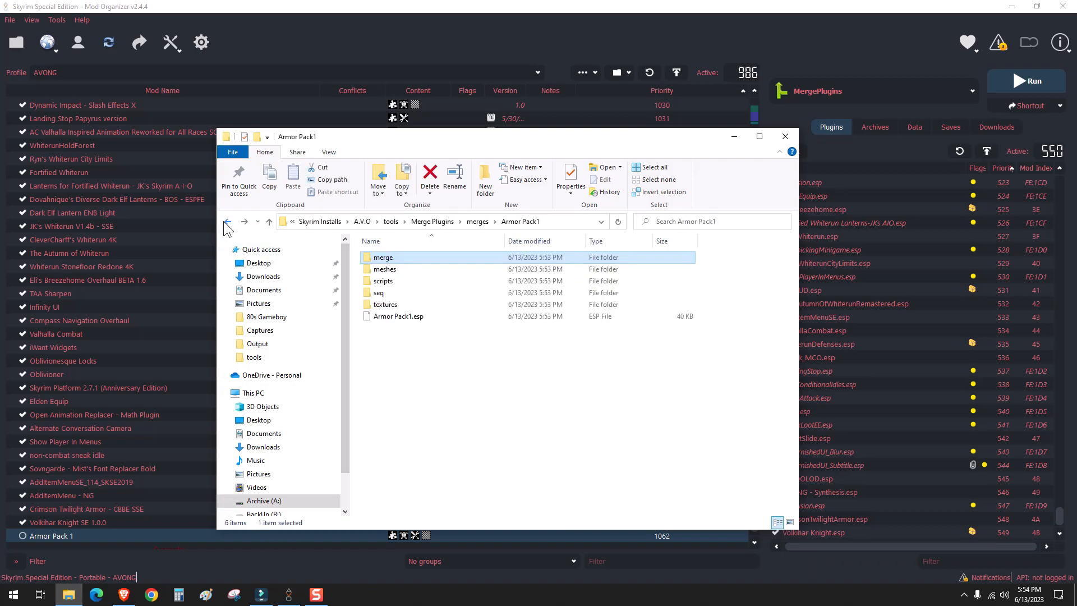
- Inspect Armor Pack1's meshes\armor\volkiharknight and textures\armor folders for loose assets
double_click(385, 270)
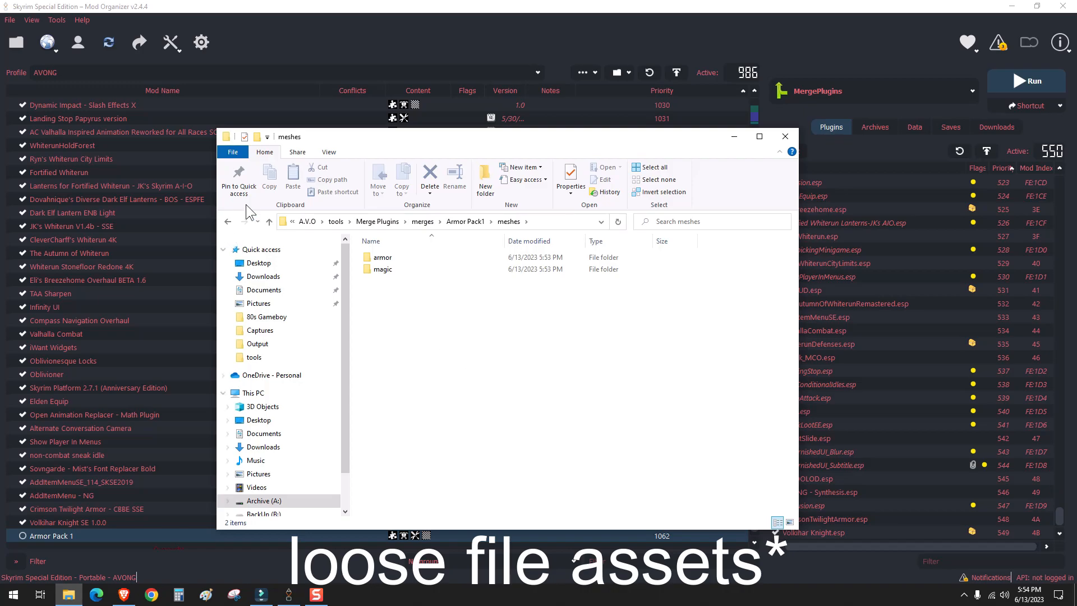
double_click(383, 257)
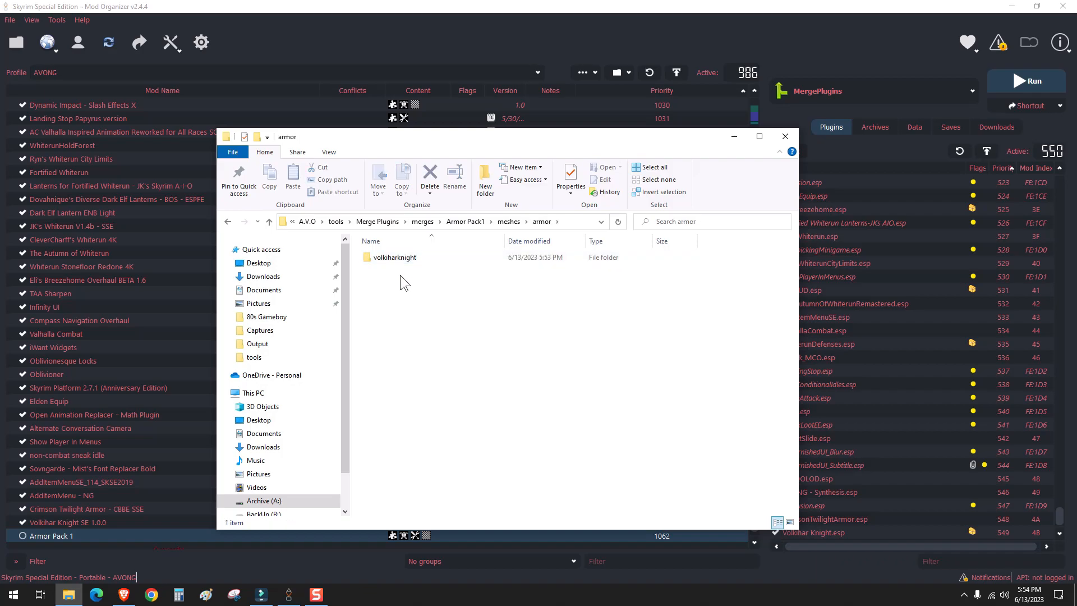
double_click(393, 257)
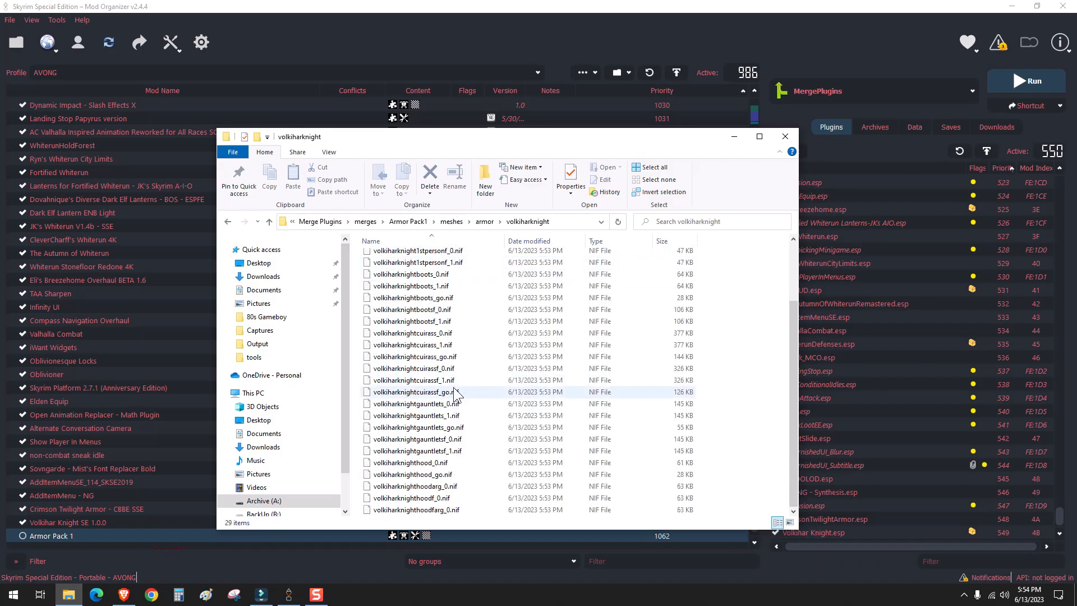
left_click(227, 221)
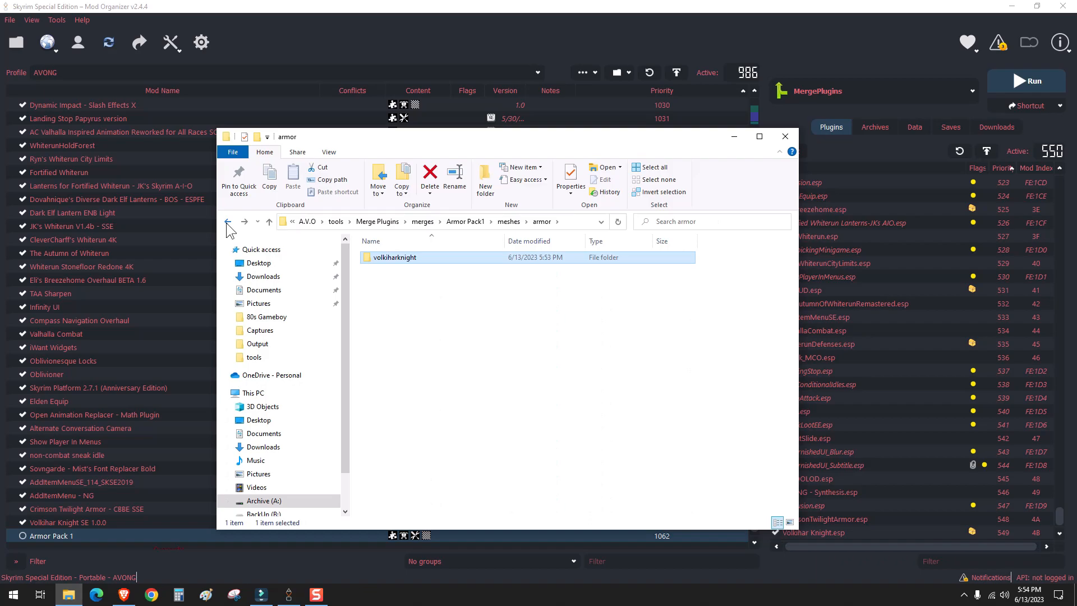
left_click(227, 221)
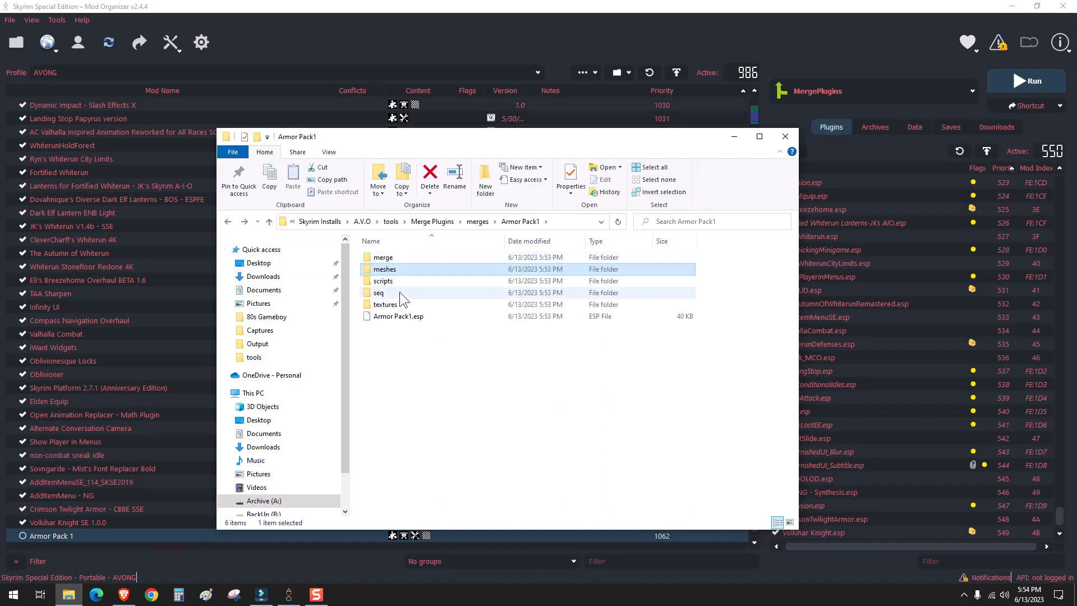
double_click(384, 304)
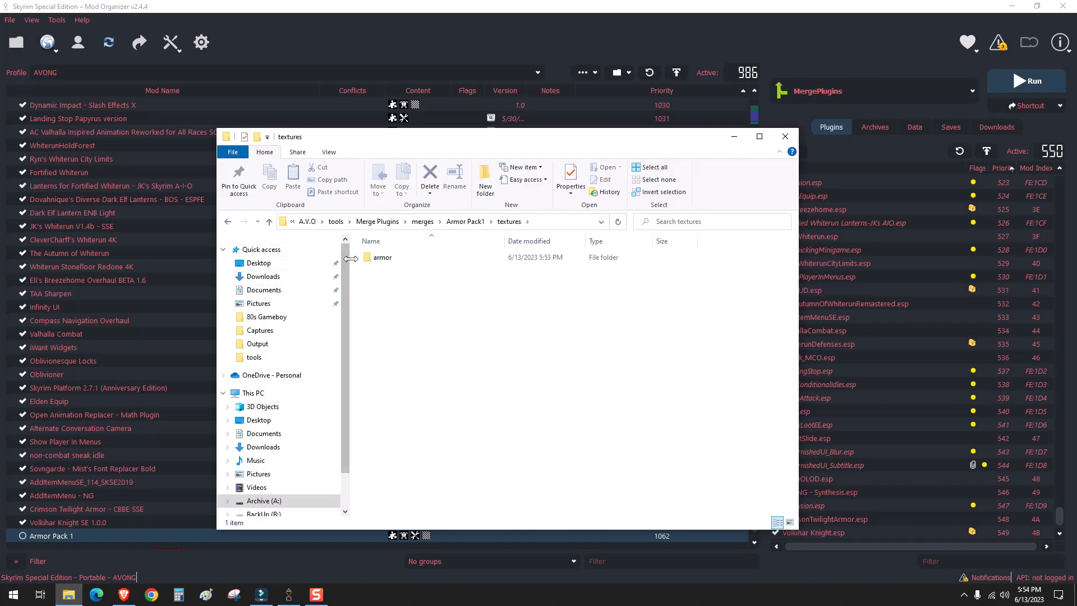
double_click(383, 258)
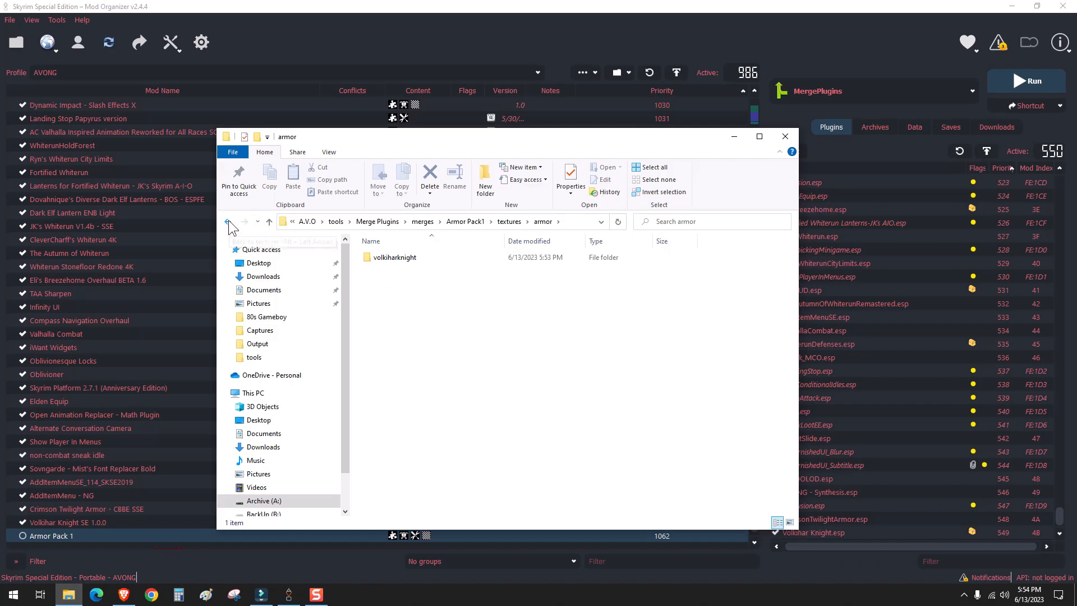
- Copy Crimson Twilight Armor's CalienteTools, meshes and textures folders into Armor Pack1 and close File Explorer
left_click(226, 221)
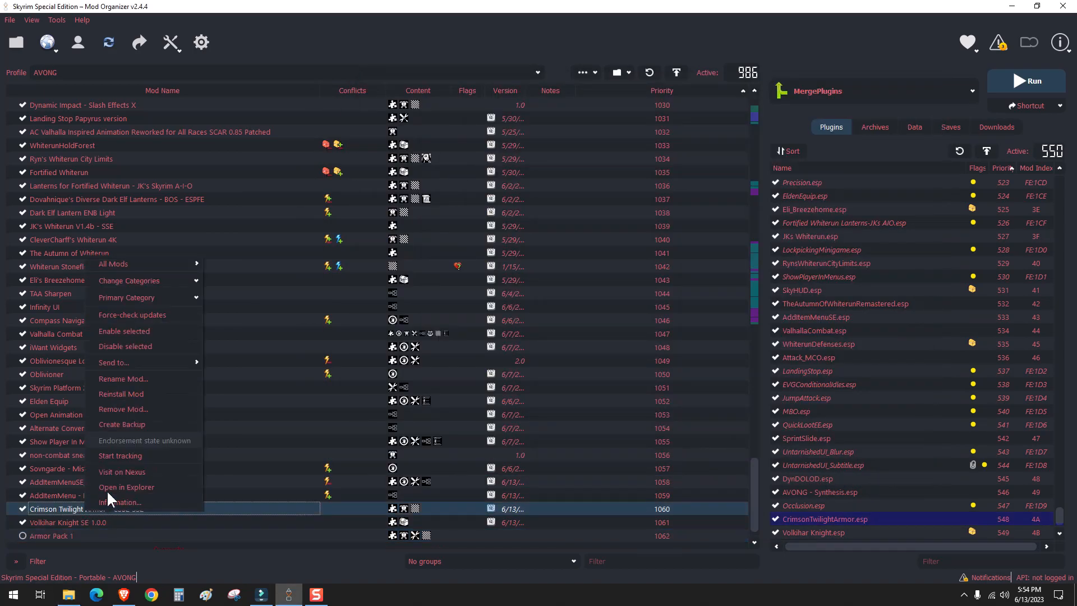
left_click(126, 487)
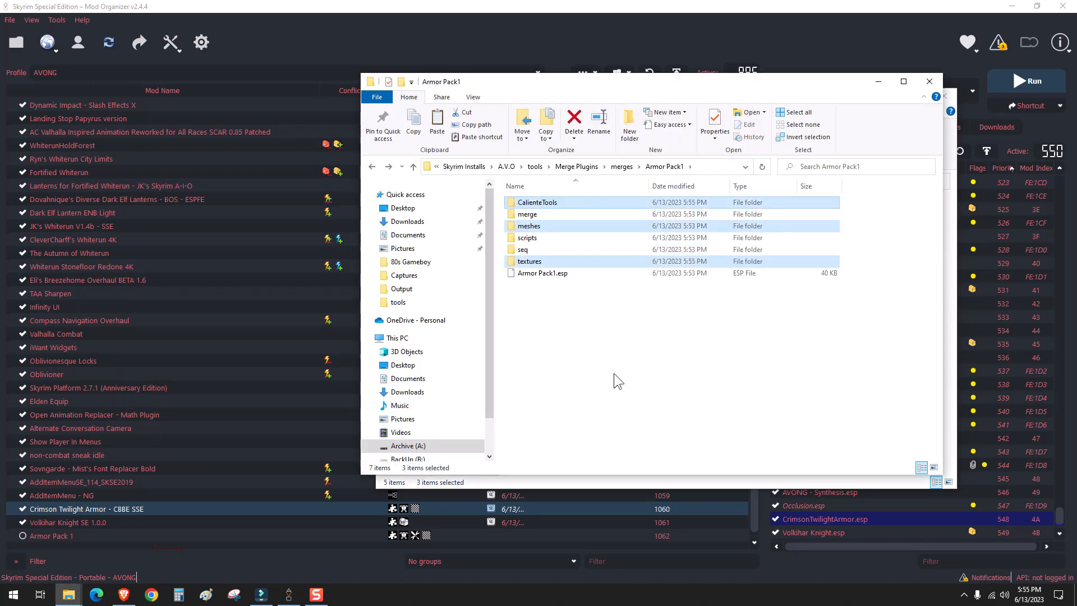
left_click(621, 166)
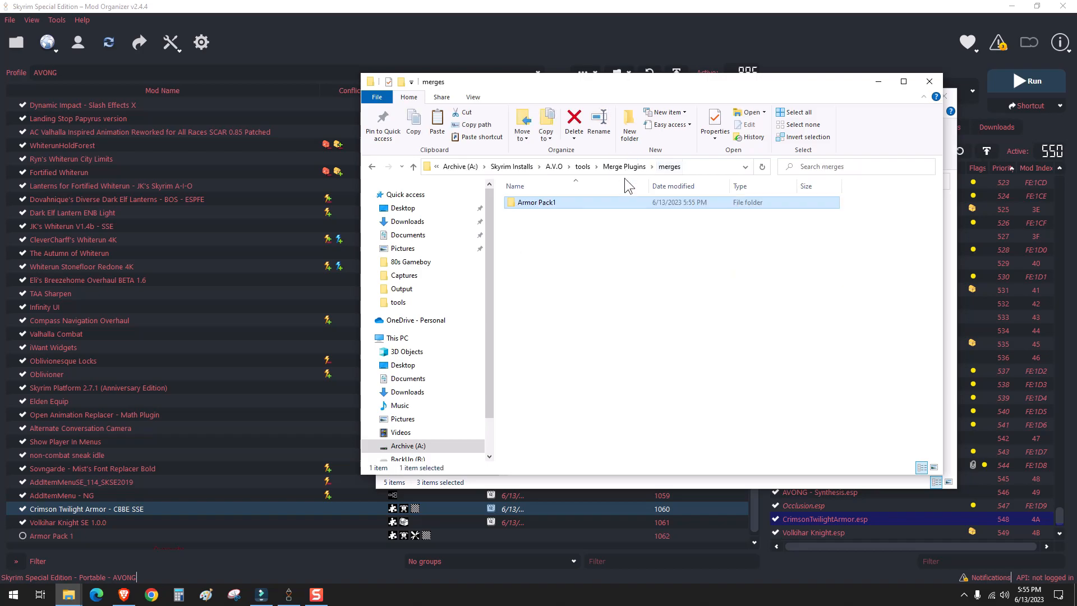
mouse_move(471, 137)
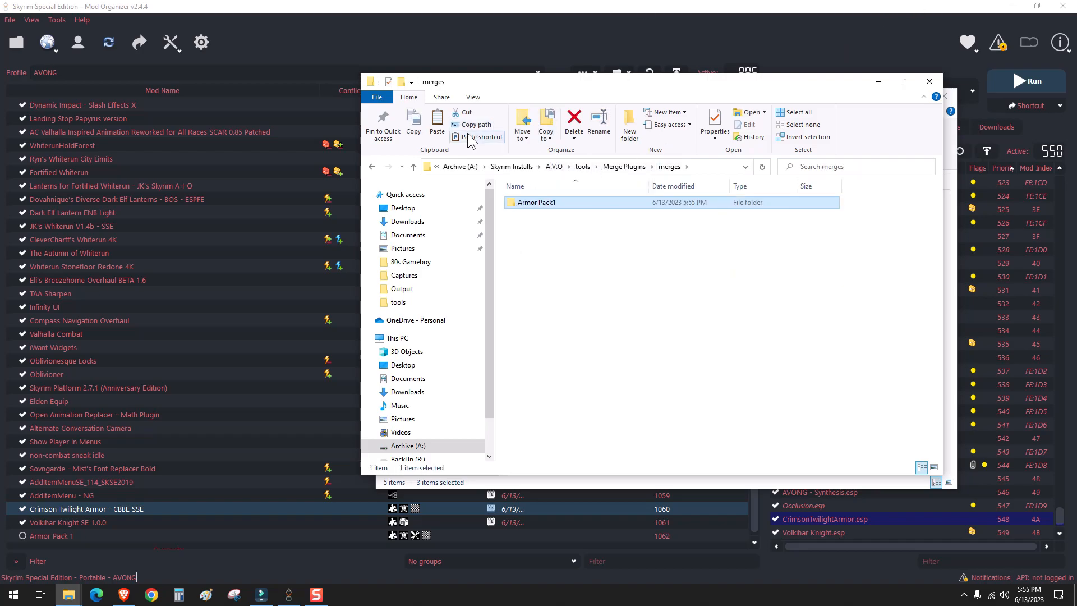
mouse_move(929, 81)
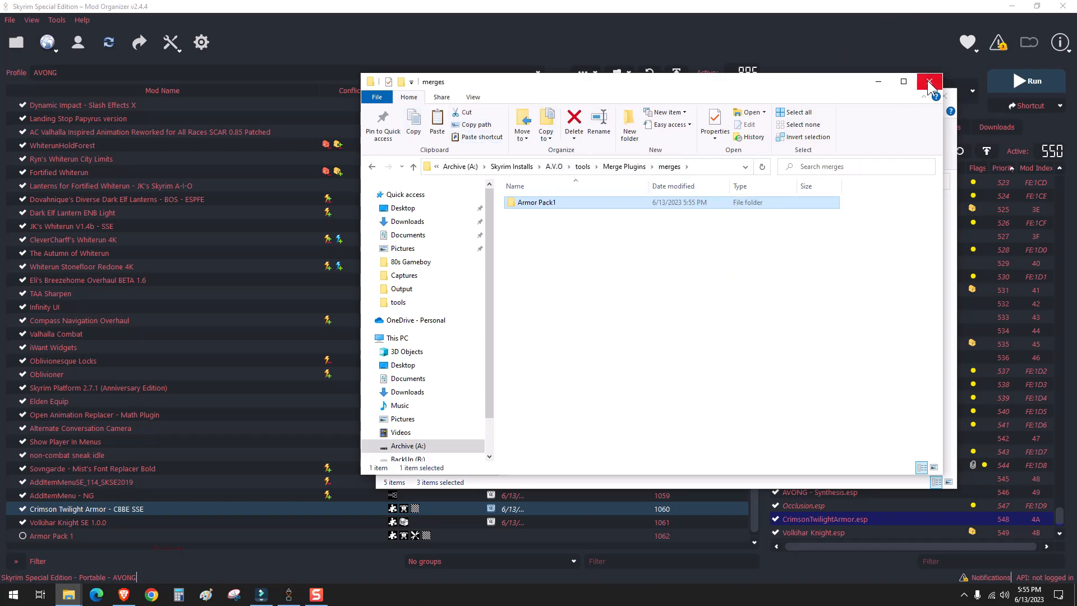
left_click(929, 81)
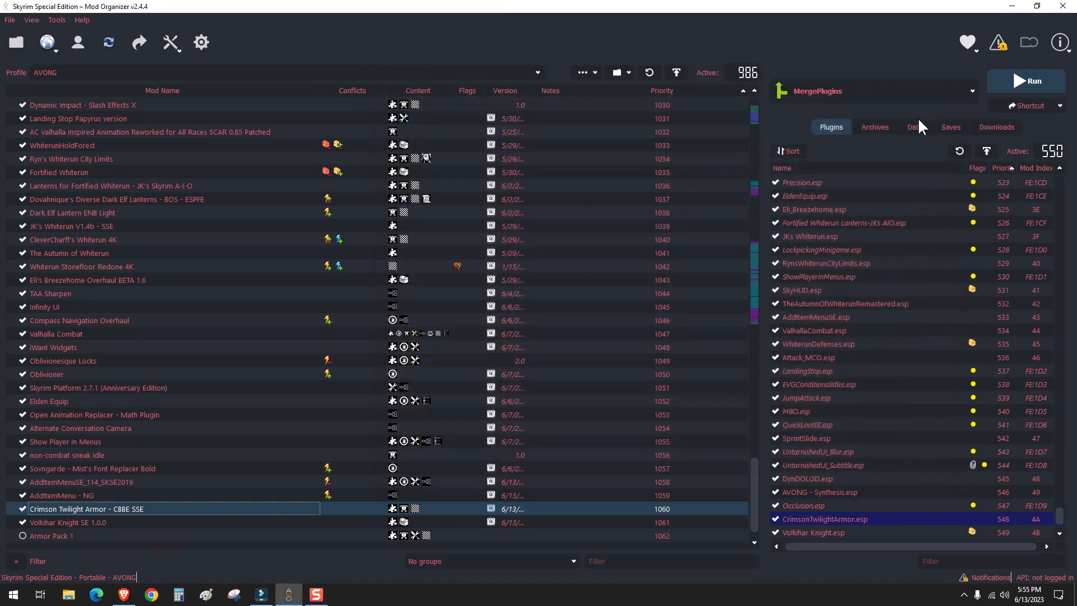
mouse_move(171, 498)
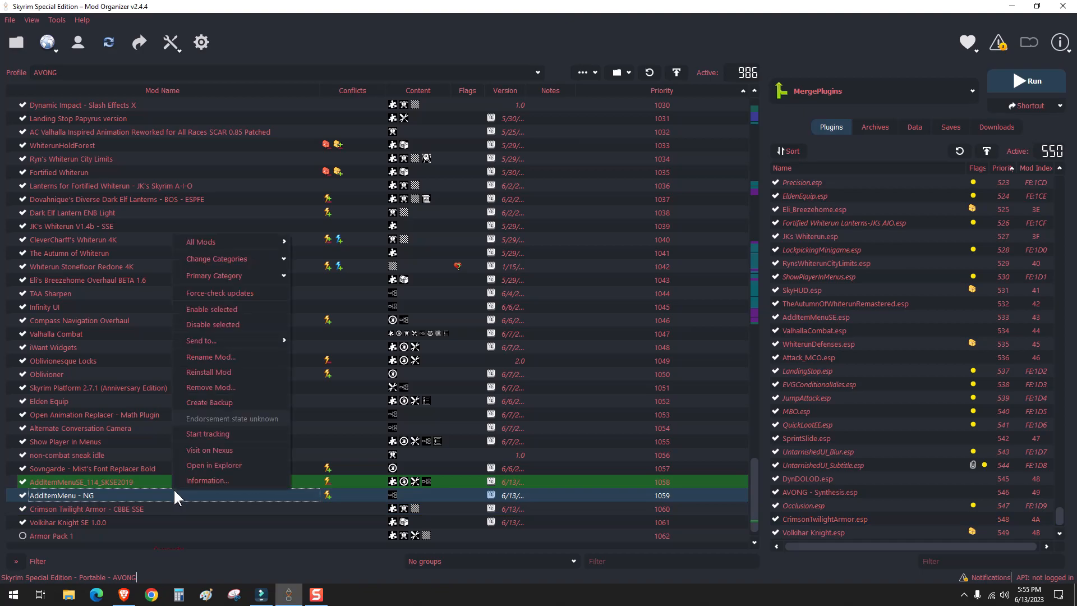
- Install Armor Pack1 as an enabled mod, replacing the Crimson Twilight and Volkihar Knight plugins in the load order
left_click(214, 464)
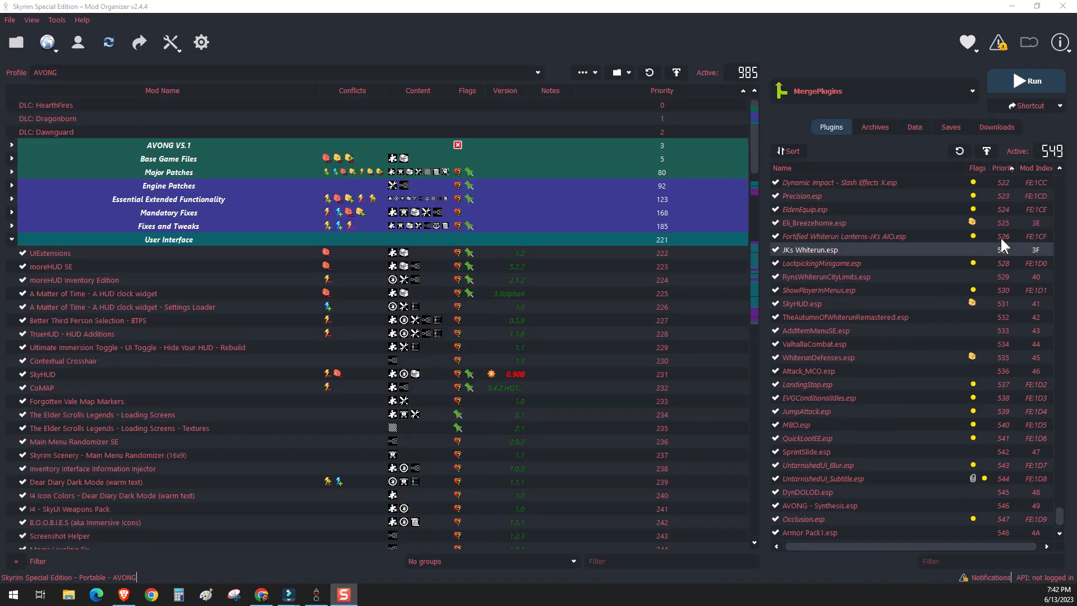
- Launch Skyrim via SKSE and bring up the in-game loaded plugin list ending with Armor Pack1.esp
left_click(971, 91)
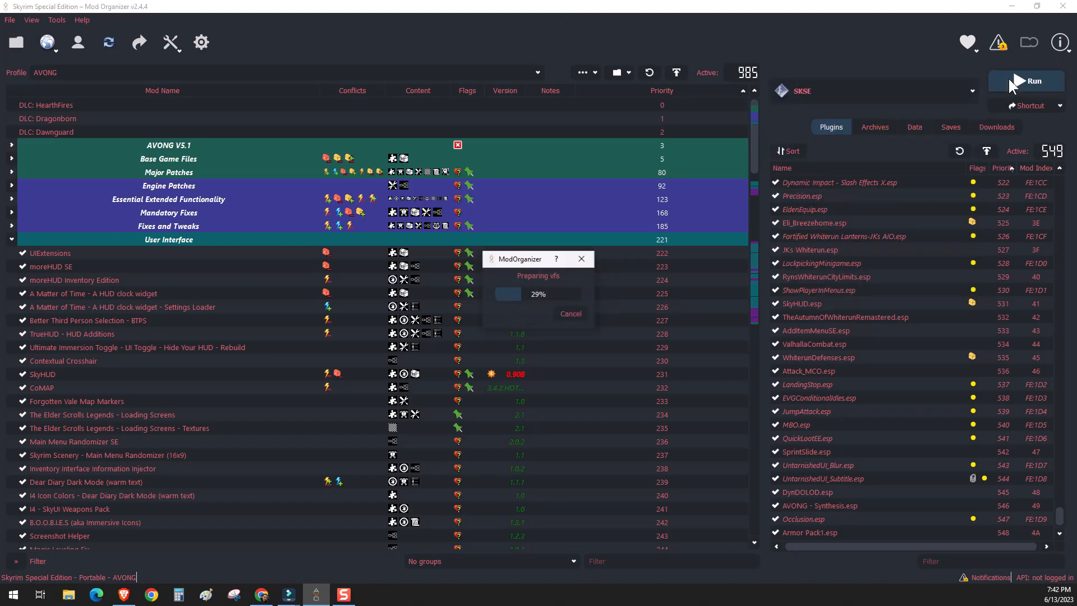
left_click(1027, 81)
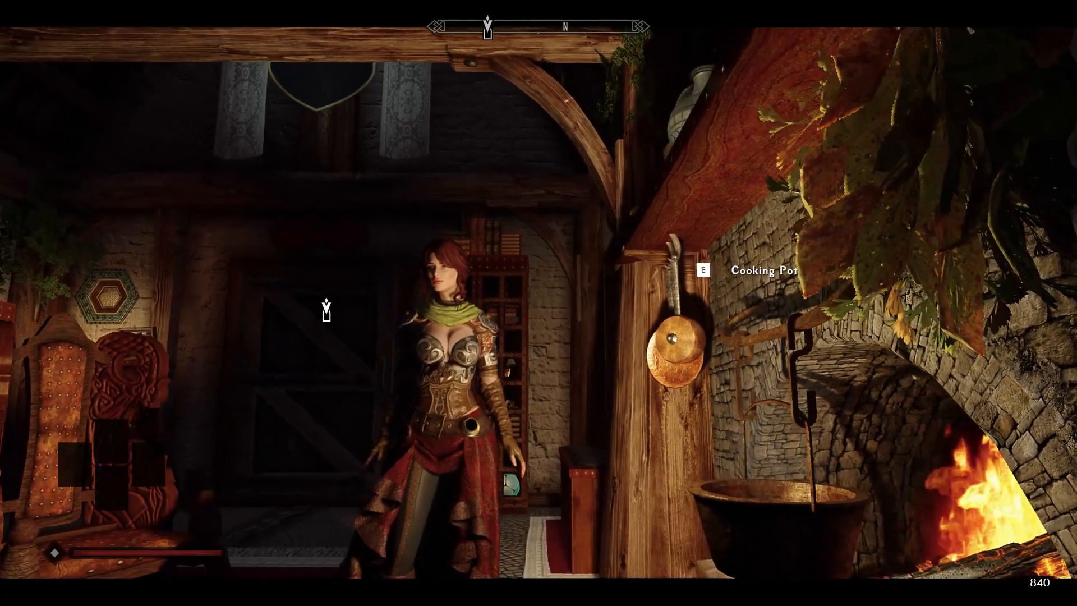
key("i")
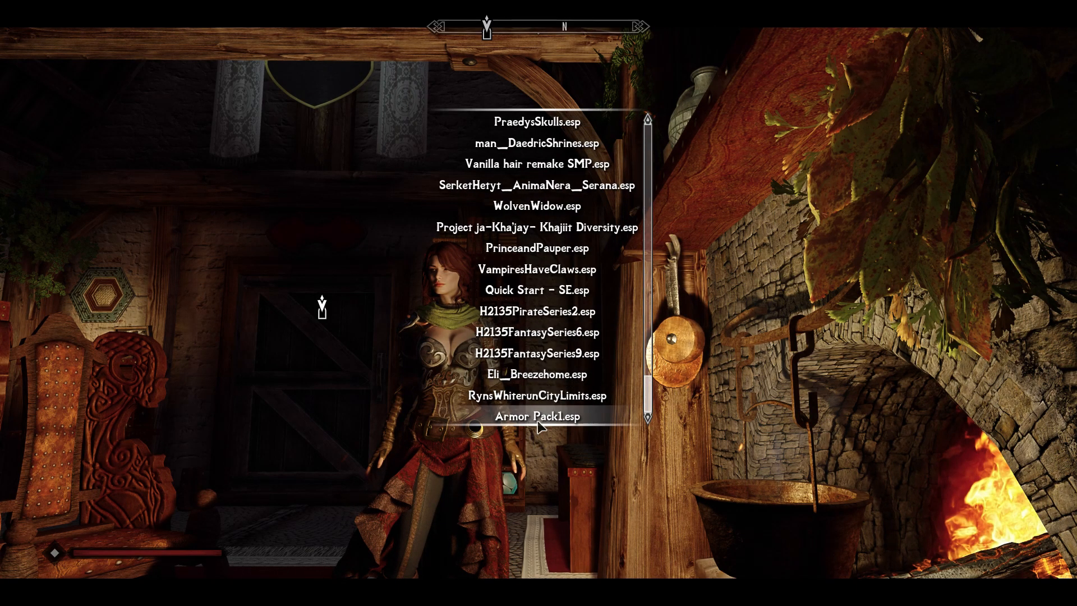
- Browse Armor Pack1.esp's items, filtered to apparel and sorted by type, showing both armor sets
left_click(537, 415)
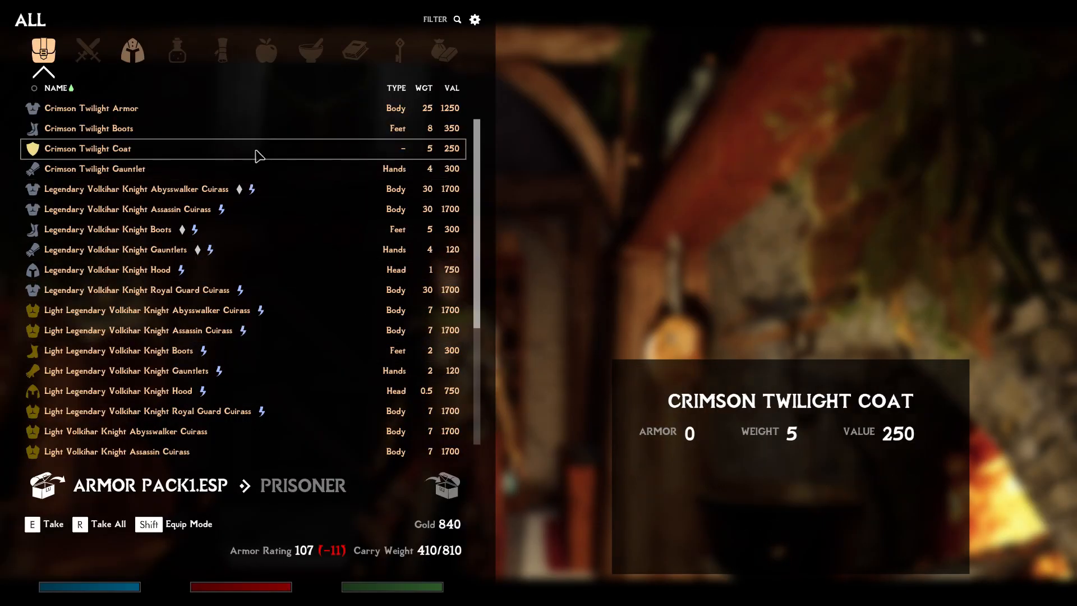
mouse_move(246, 131)
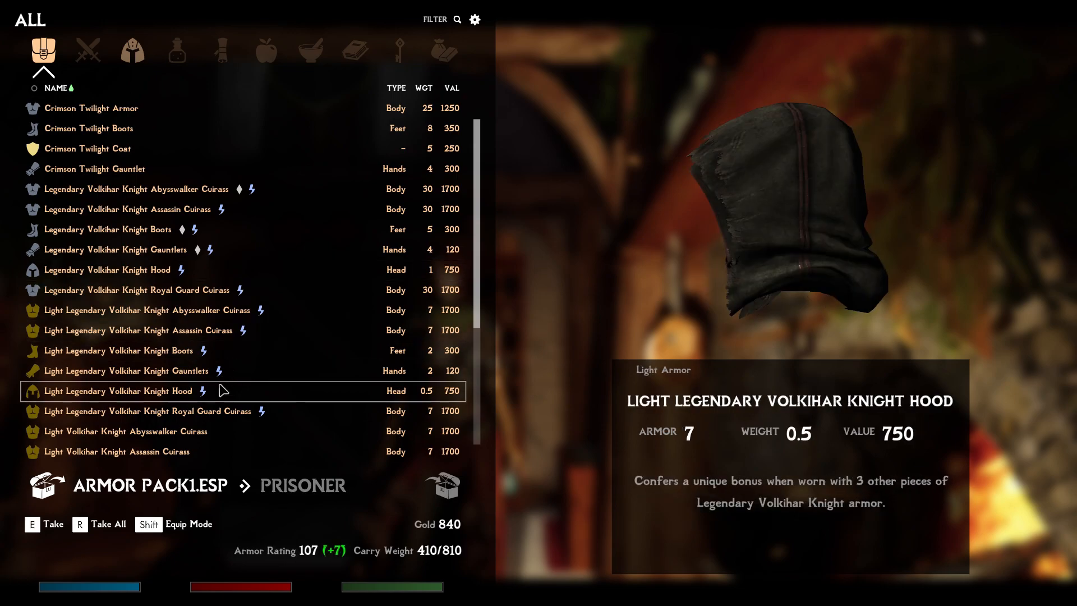
left_click(132, 49)
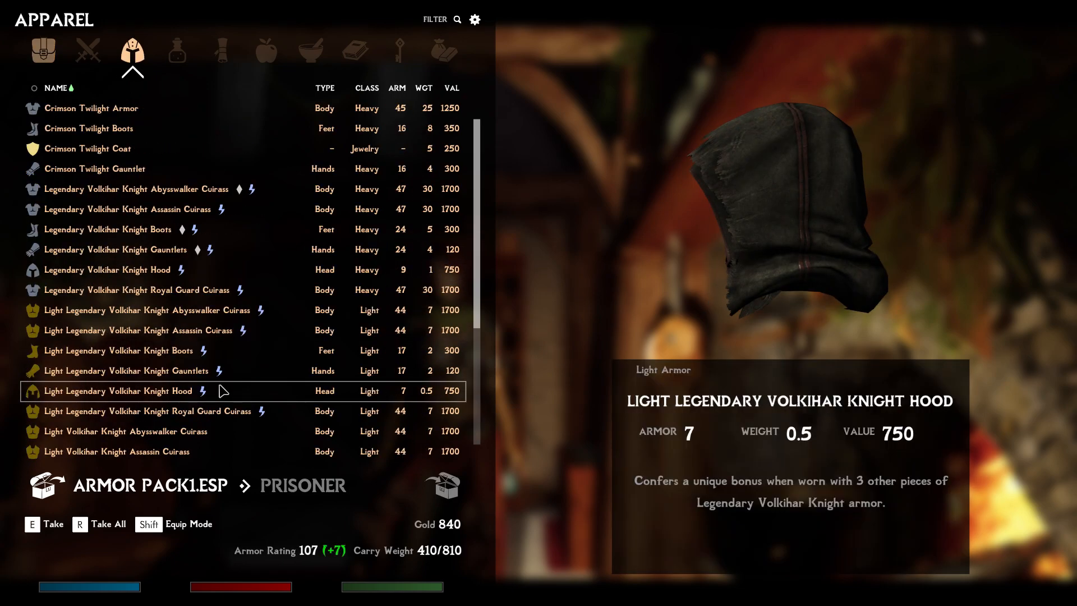
left_click(324, 87)
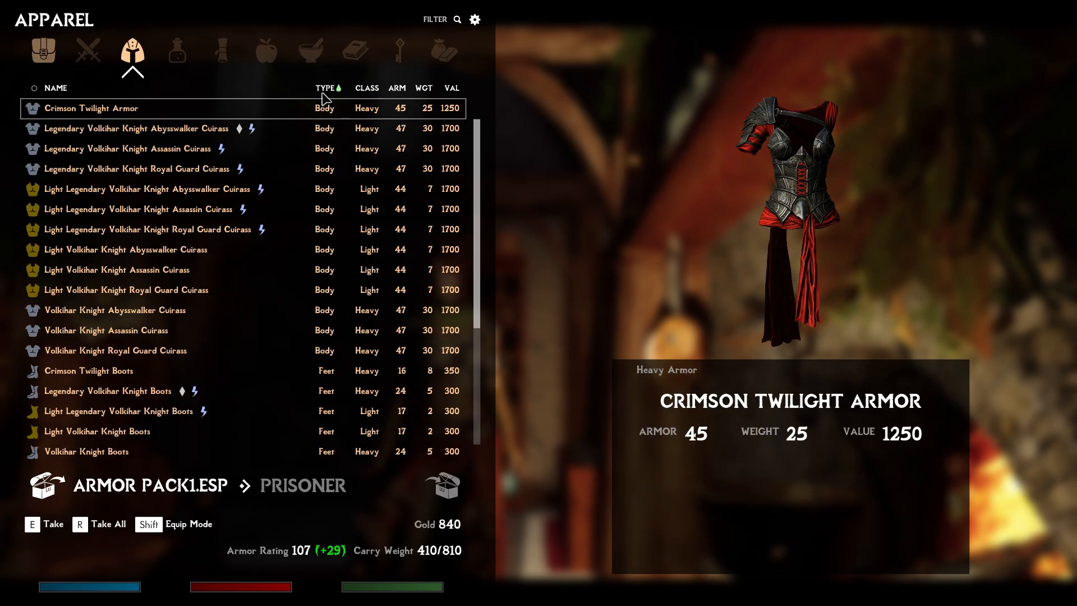